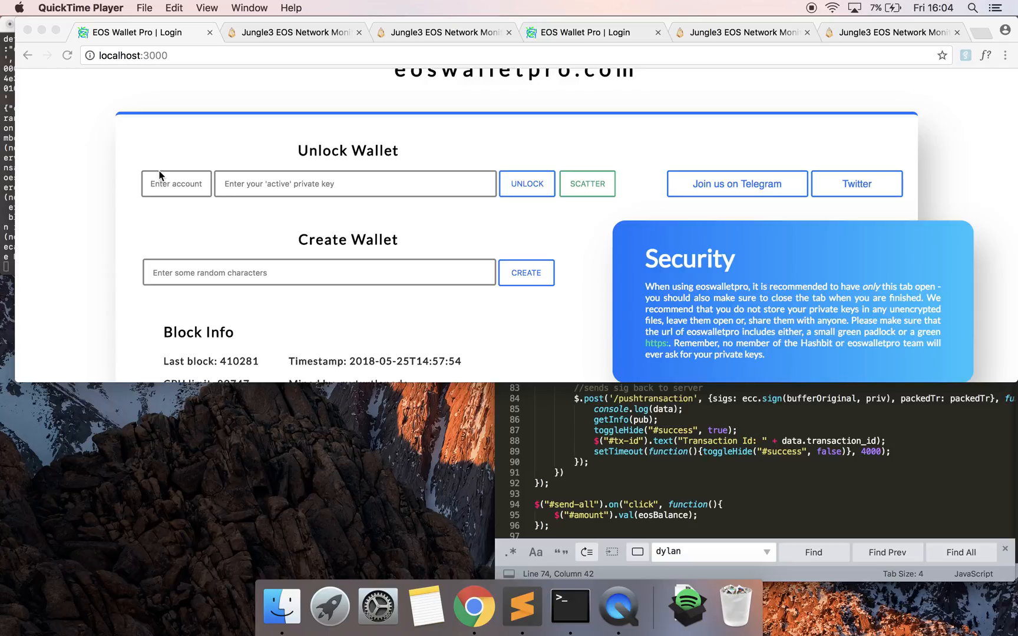
{"action": "mouse_move", "coordinate": [416, 189]}
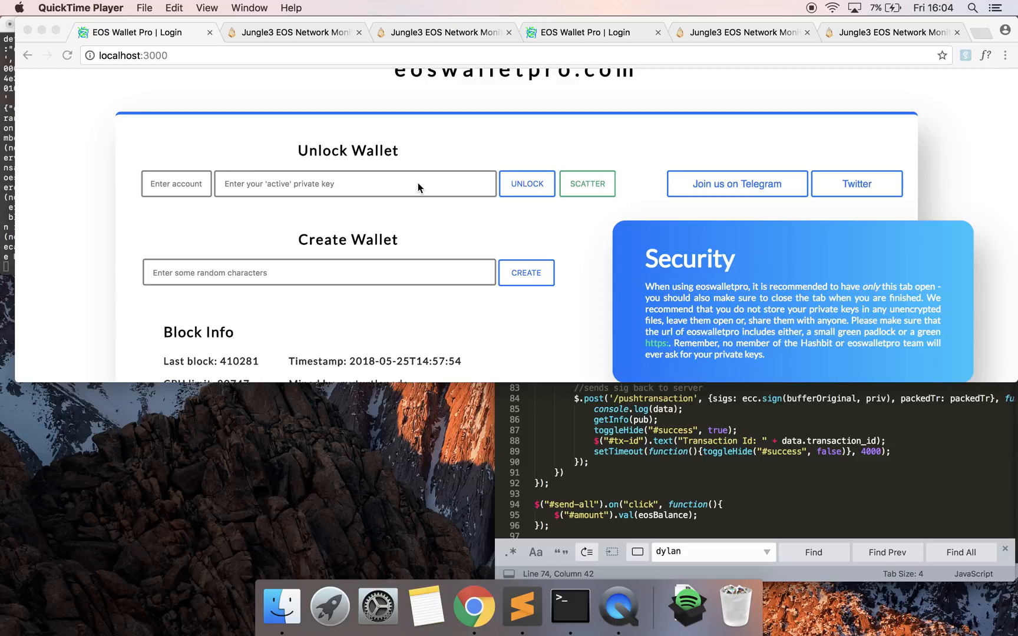
{"action": "mouse_move", "coordinate": [117, 40]}
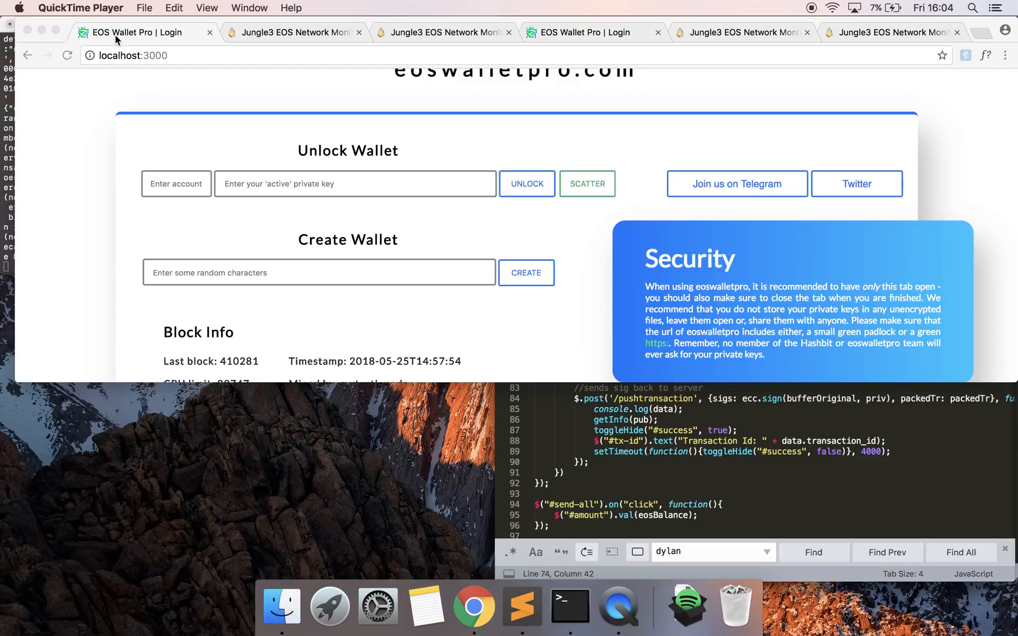
Restart the wallet server with 'node app' in Terminal and return to the wallet login page
{"action": "left_click", "coordinate": [569, 607]}
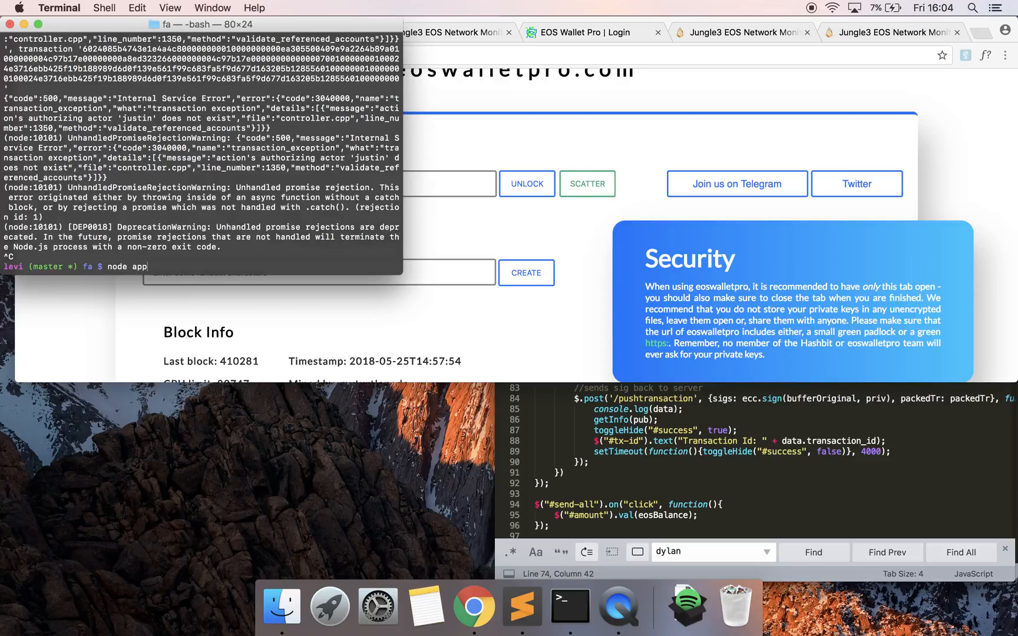
{"action": "left_click", "coordinate": [130, 32]}
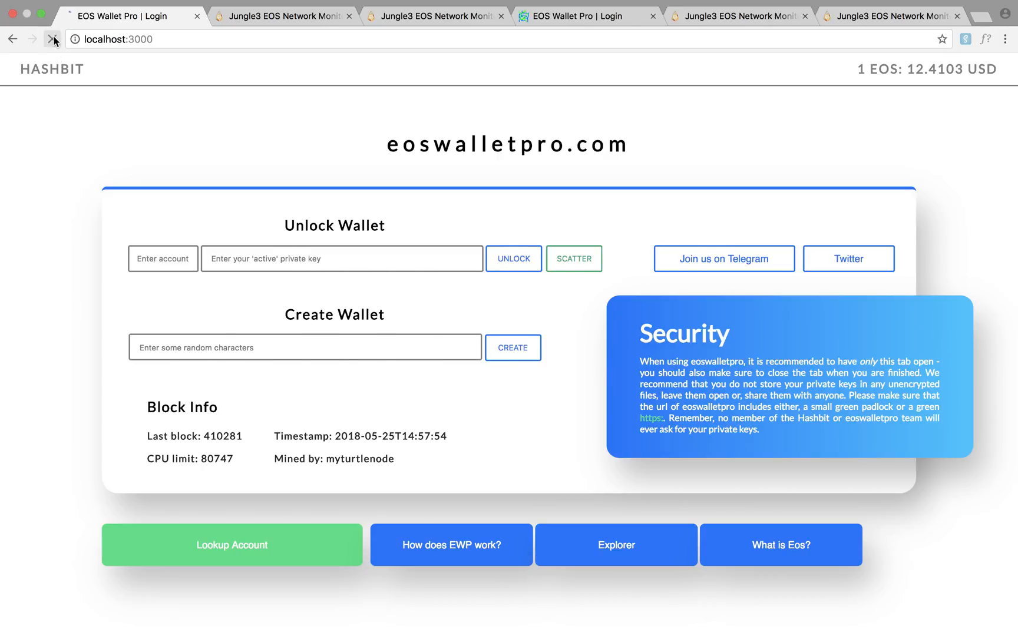
Reload localhost:3000 so the Jungle testnet welcome notice appears
{"action": "left_click", "coordinate": [53, 38]}
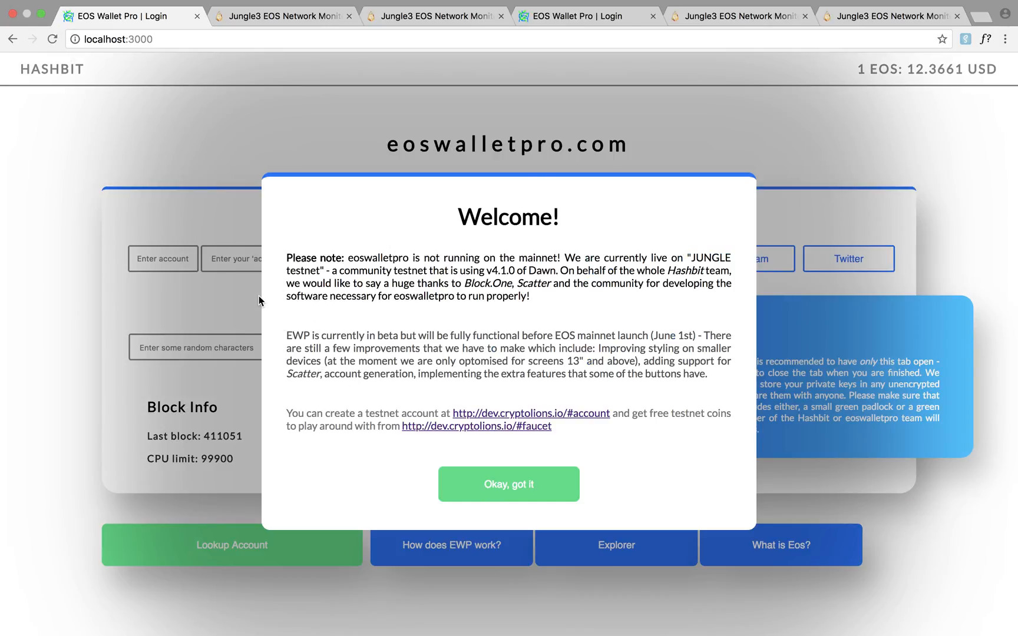
{"action": "mouse_move", "coordinate": [592, 256]}
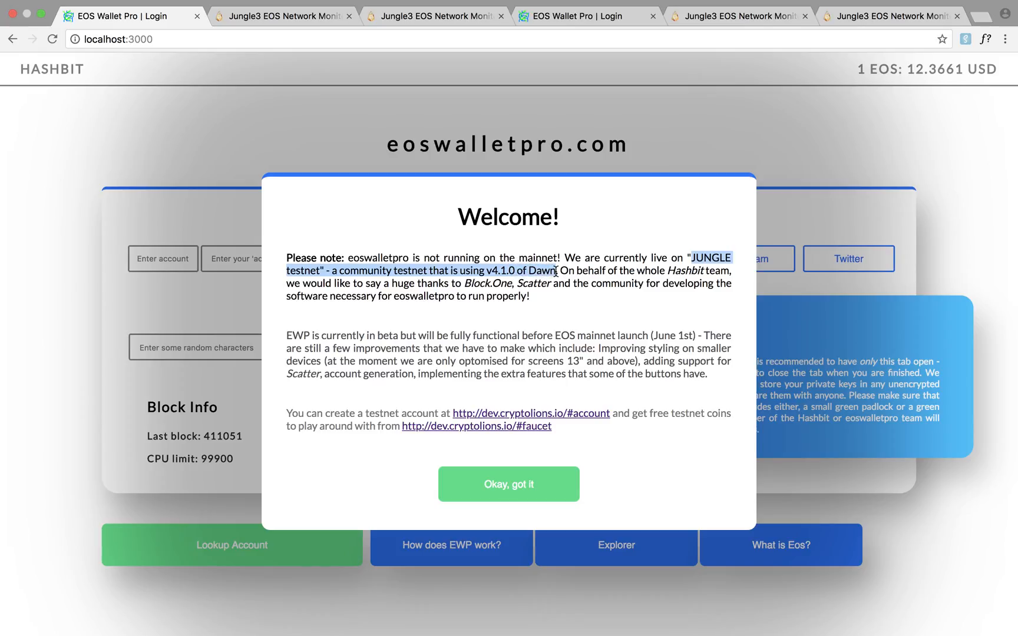
{"action": "mouse_move", "coordinate": [580, 398]}
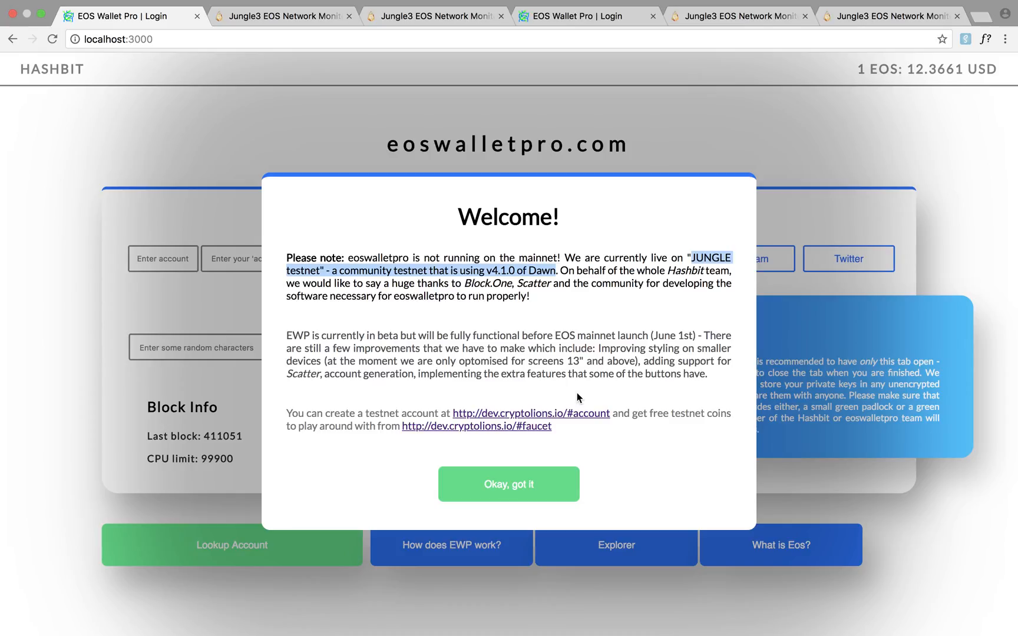
Dismiss the welcome notice with 'Okay, got it'
{"action": "left_click", "coordinate": [508, 485]}
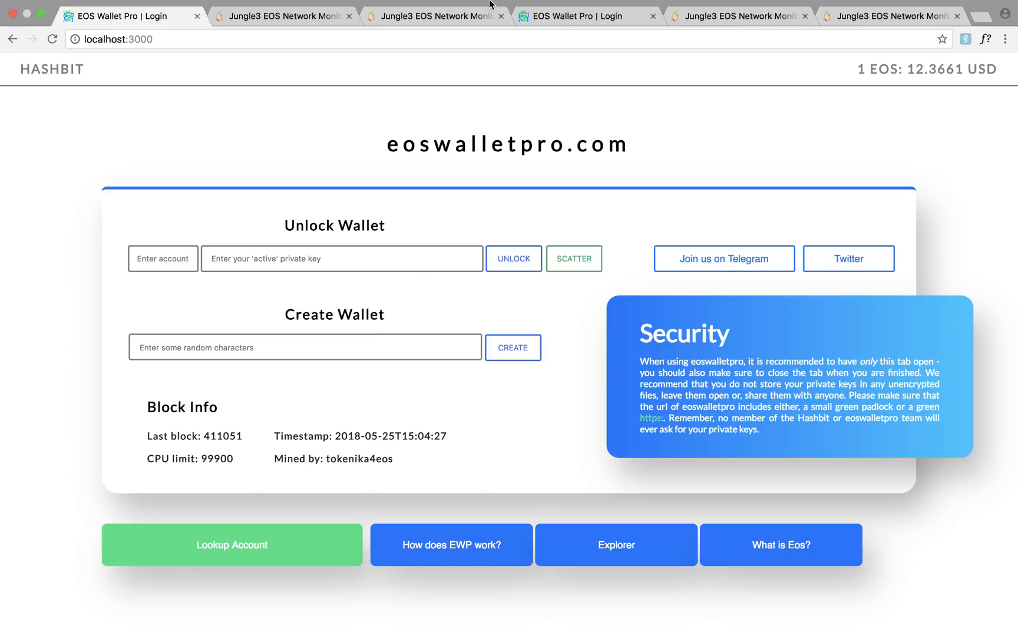
{"action": "mouse_move", "coordinate": [880, 89]}
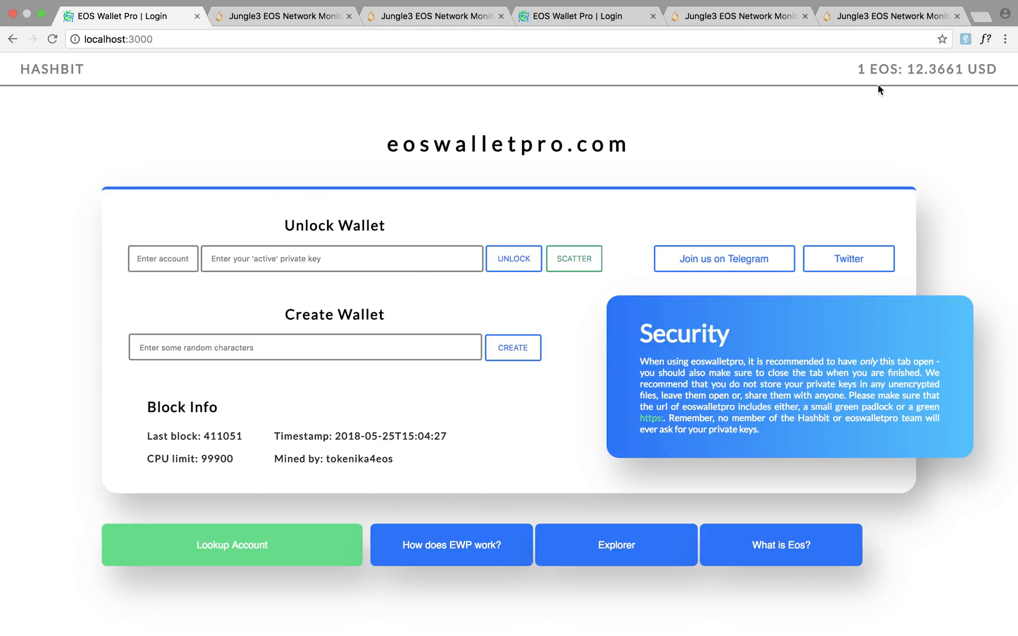
{"action": "mouse_move", "coordinate": [859, 66]}
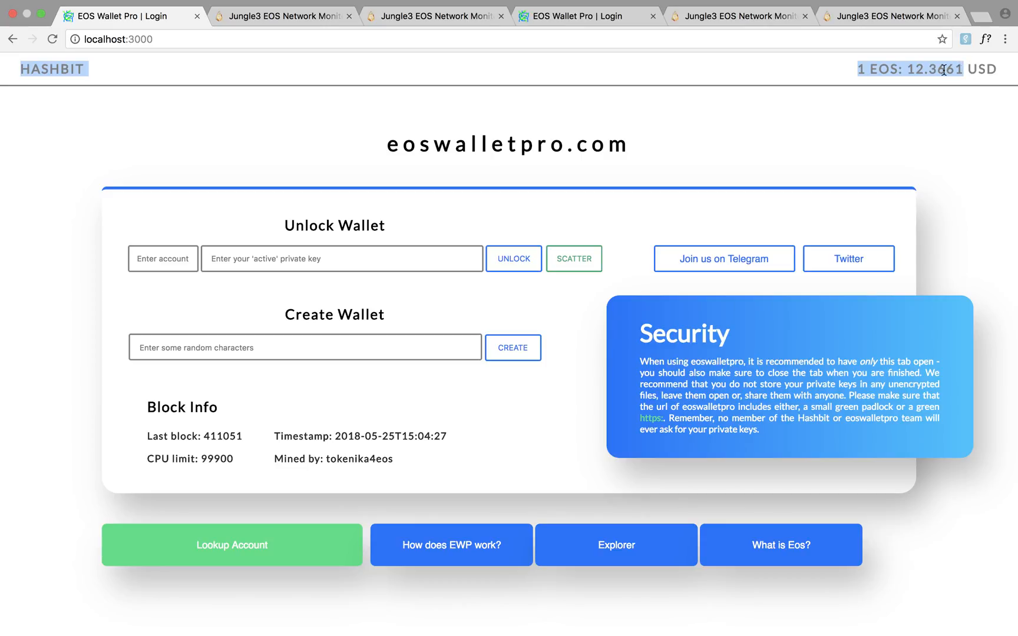
{"action": "mouse_move", "coordinate": [626, 151]}
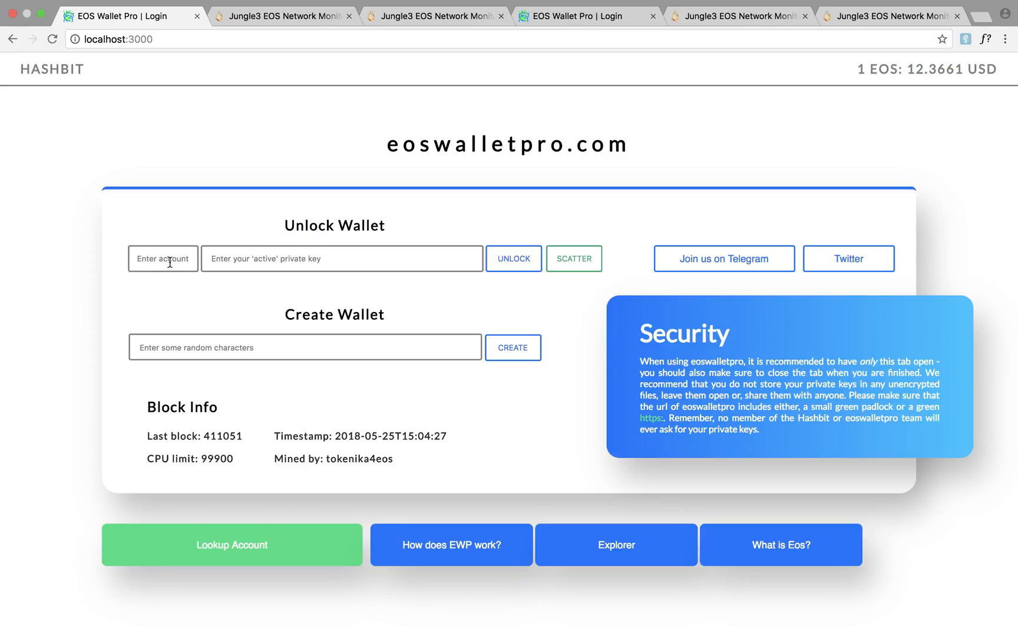
{"action": "mouse_move", "coordinate": [539, 298]}
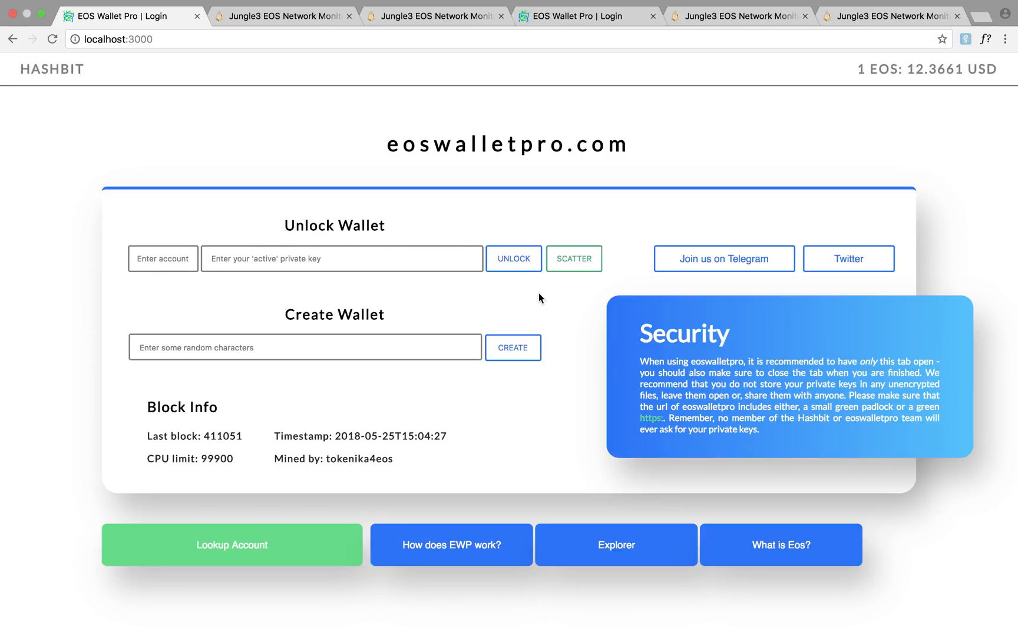
{"action": "mouse_move", "coordinate": [574, 258]}
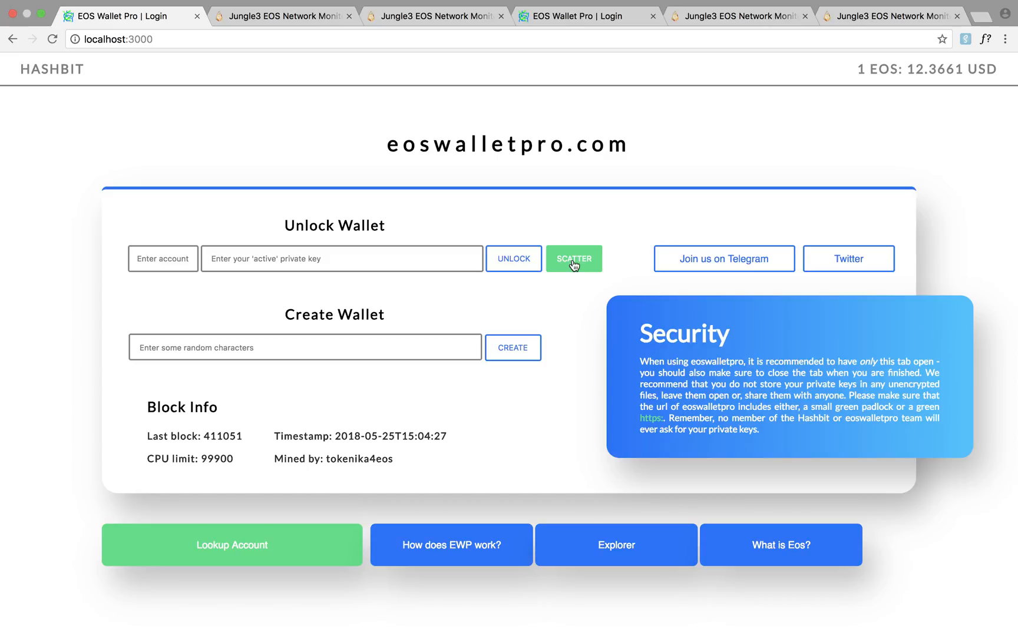
{"action": "mouse_move", "coordinate": [338, 311]}
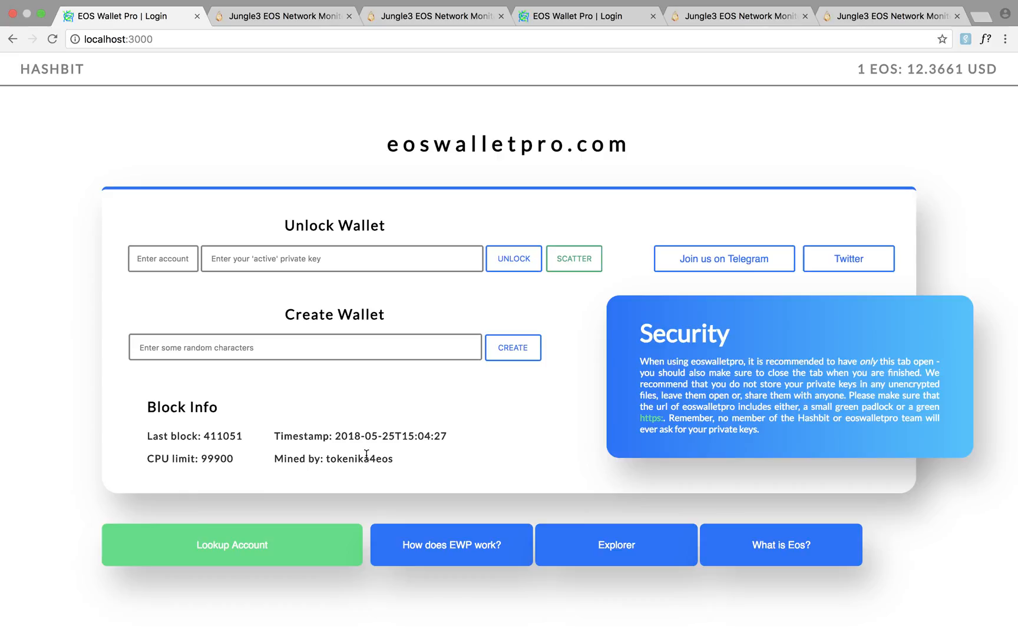
{"action": "mouse_move", "coordinate": [215, 464]}
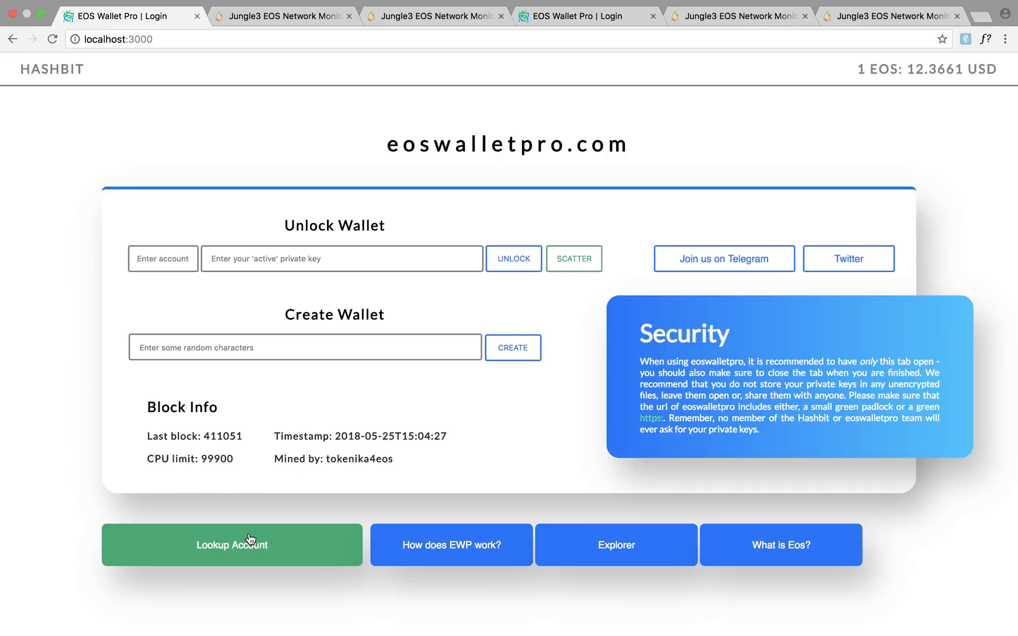
{"action": "mouse_move", "coordinate": [389, 489]}
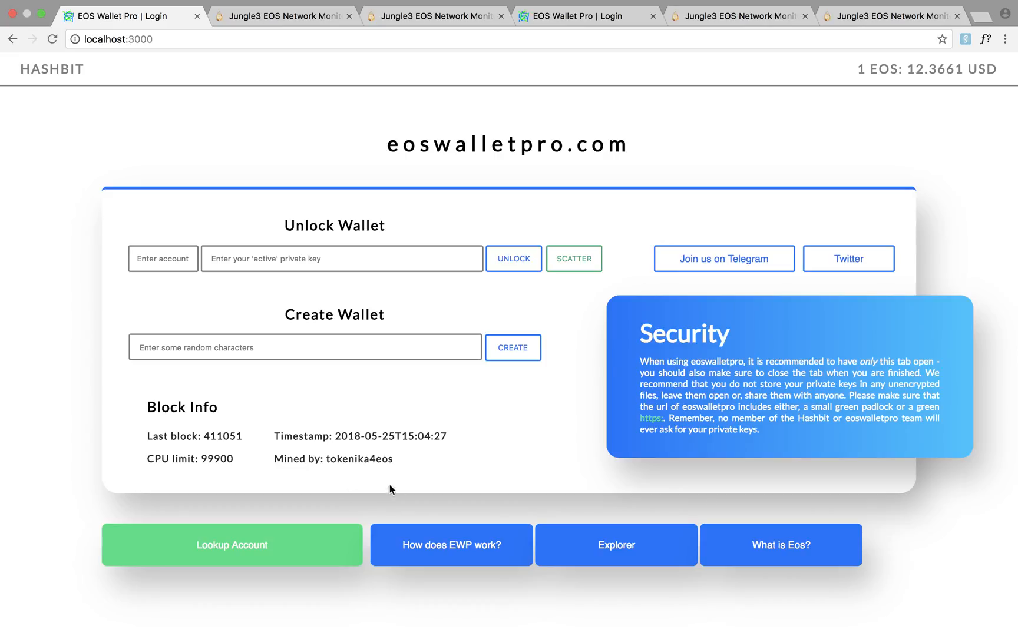
{"action": "mouse_move", "coordinate": [450, 544]}
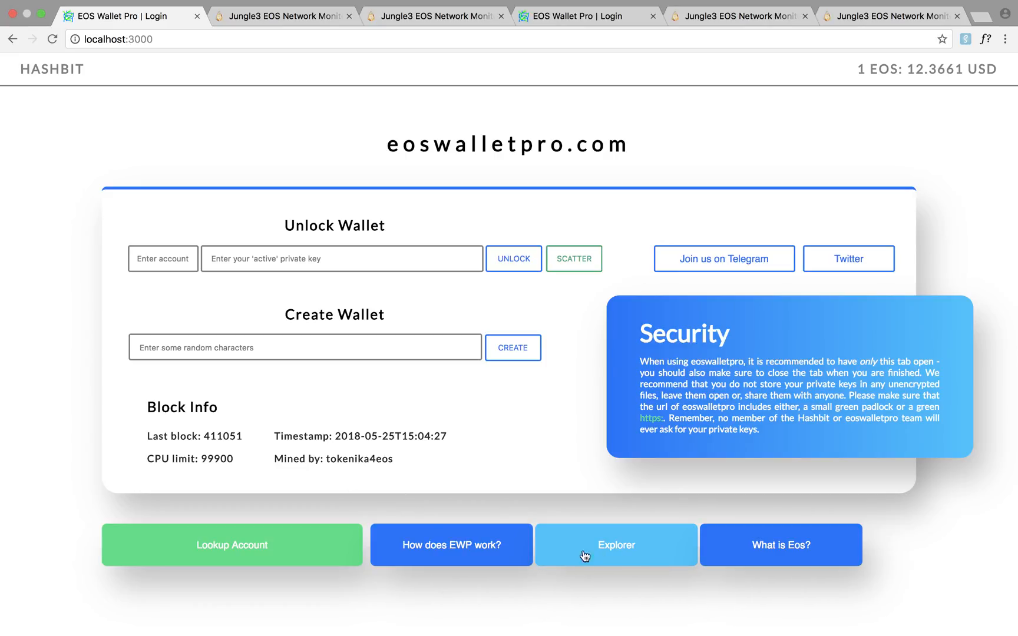
{"action": "mouse_move", "coordinate": [726, 442]}
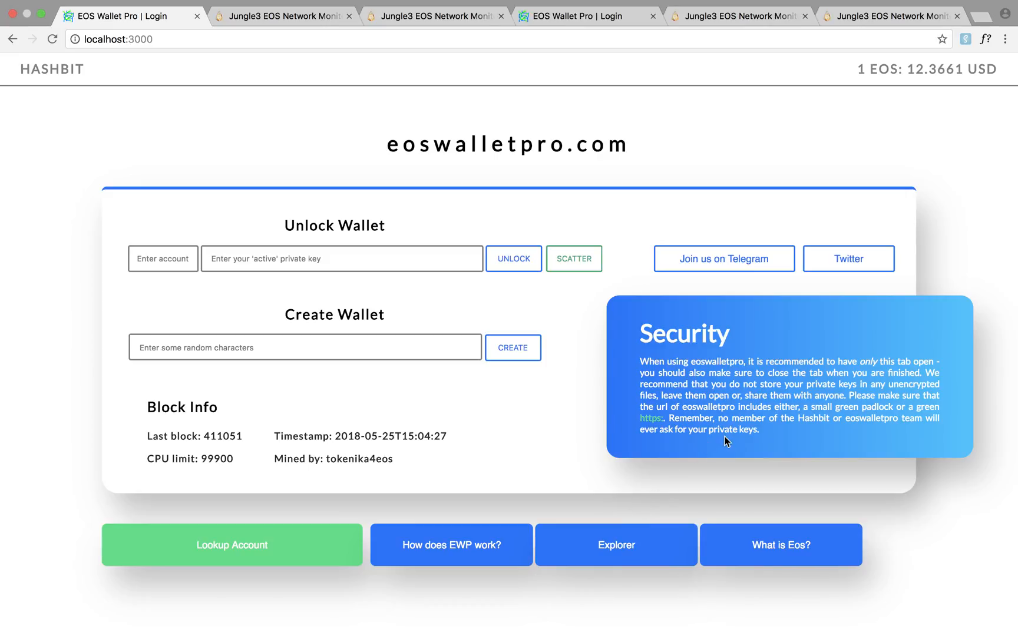
{"action": "mouse_move", "coordinate": [704, 421]}
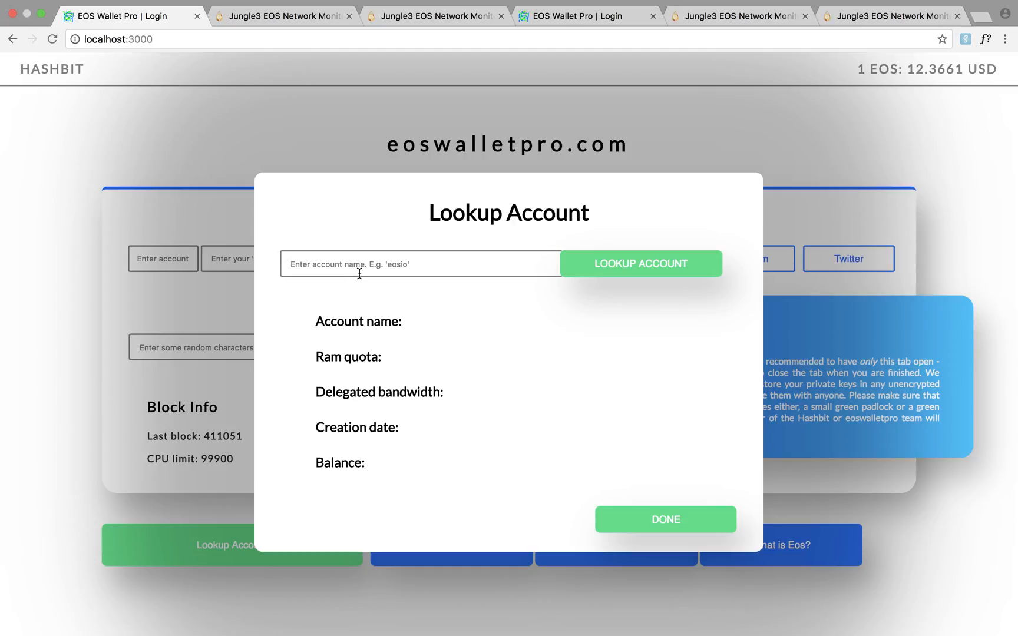
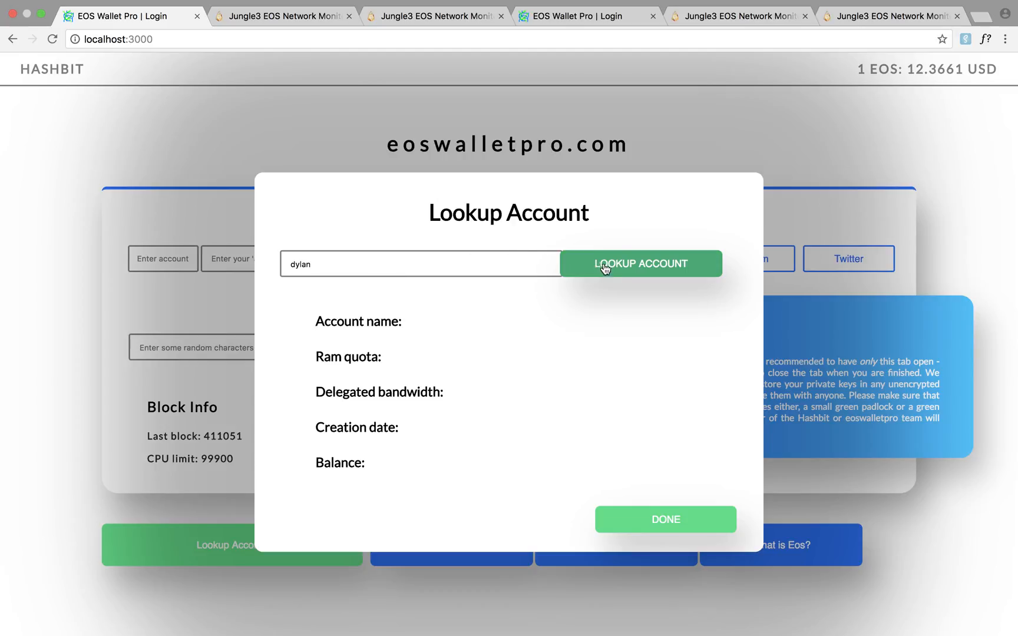
Look up account details for 'dylan' and then for 'eosio'
{"action": "left_click", "coordinate": [640, 263]}
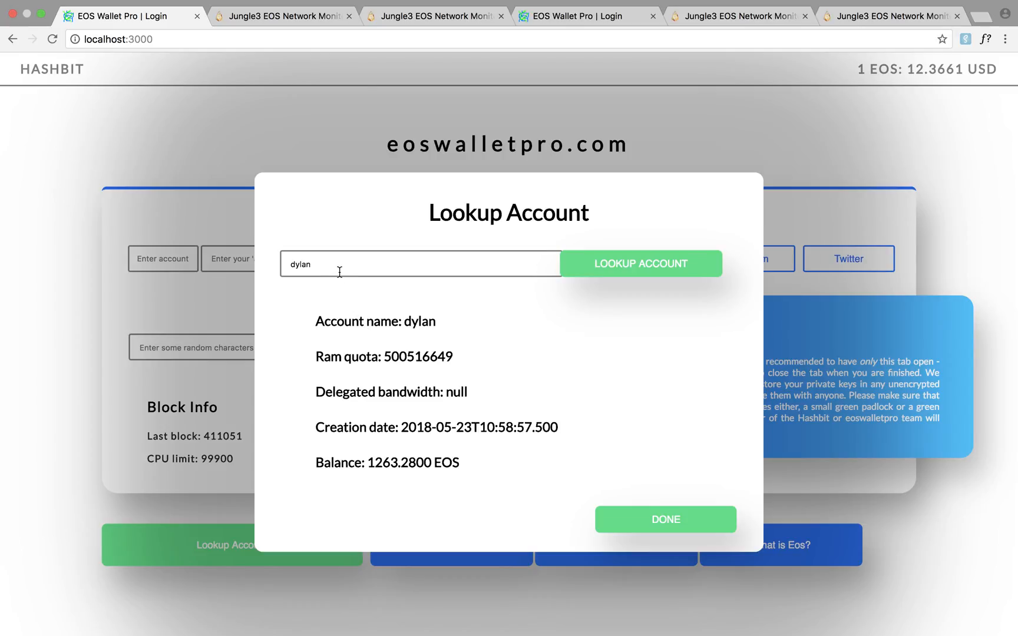
{"action": "type", "text": "eos"}
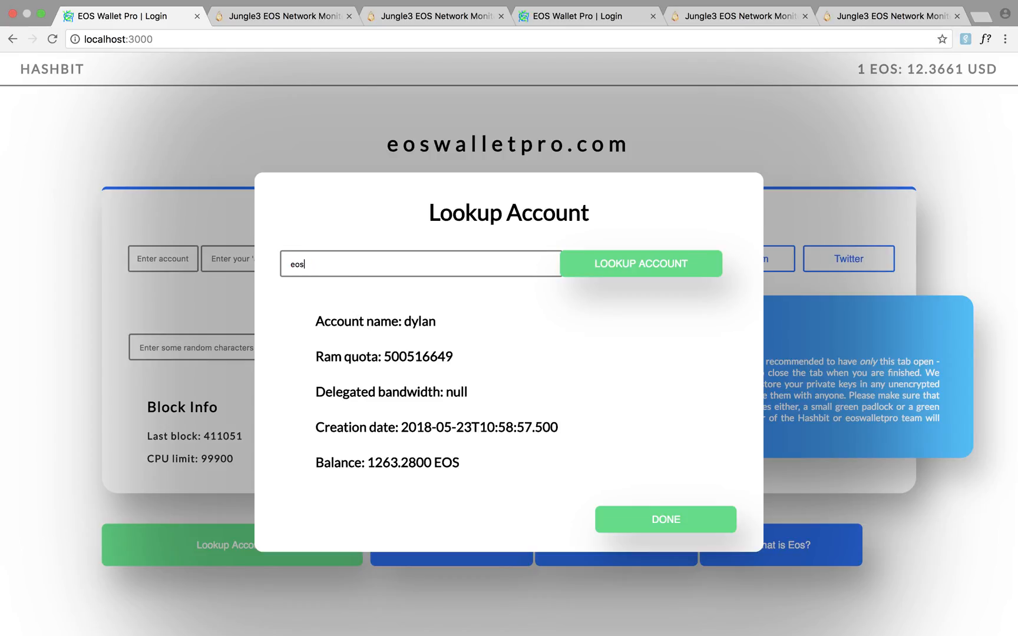
{"action": "type", "text": "io"}
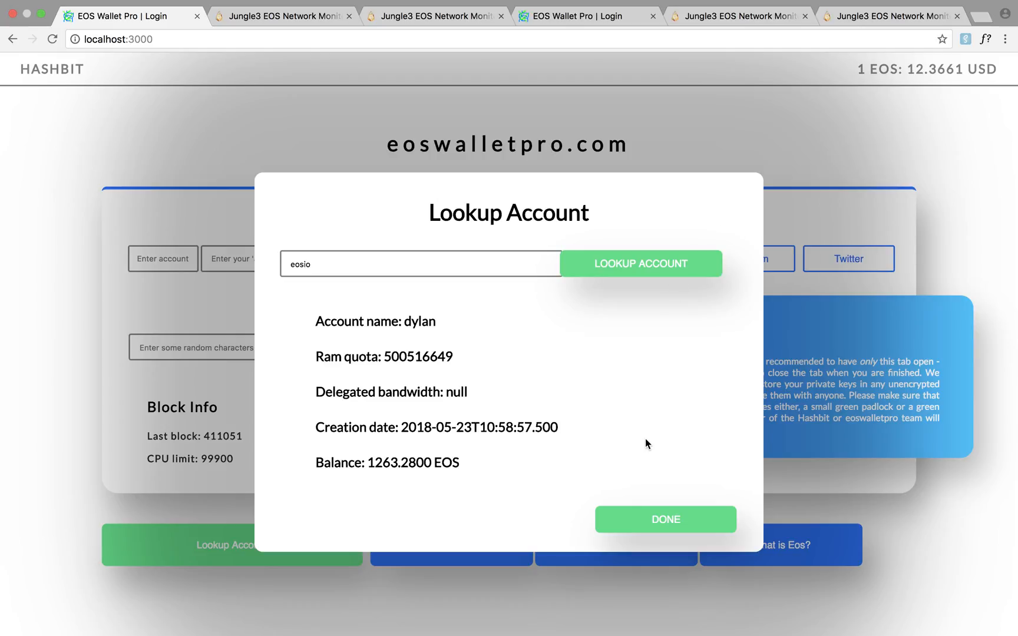
{"action": "mouse_move", "coordinate": [585, 277]}
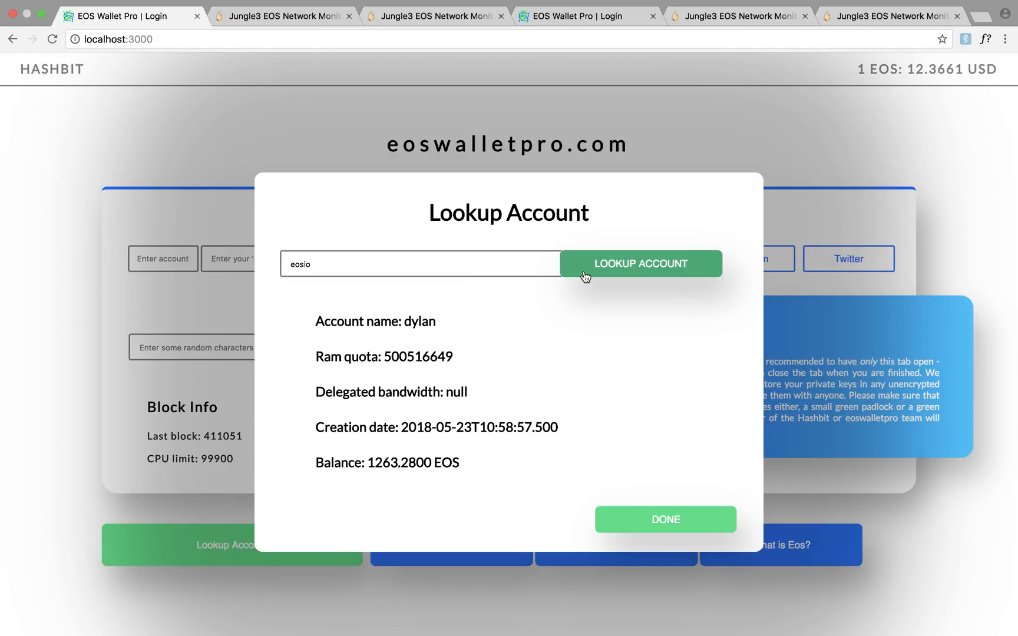
{"action": "left_click", "coordinate": [639, 264]}
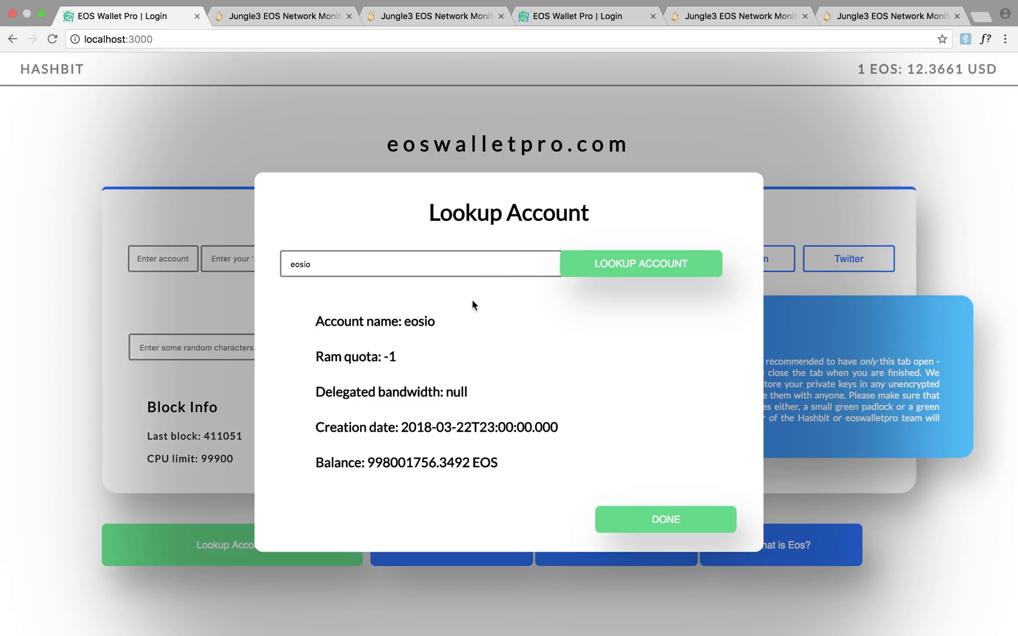
{"action": "mouse_move", "coordinate": [386, 358]}
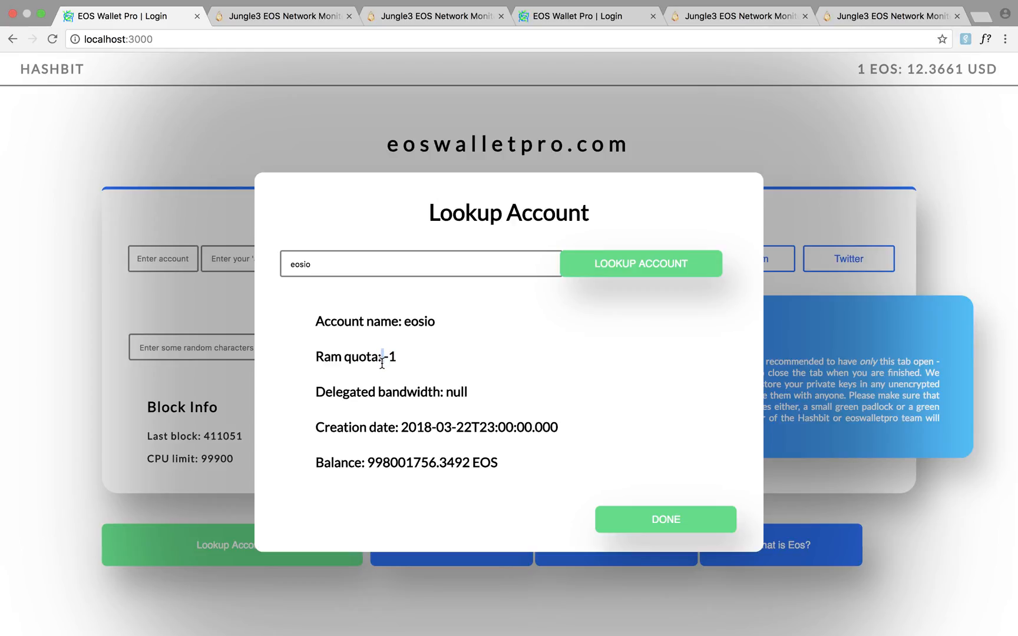
{"action": "mouse_move", "coordinate": [434, 457]}
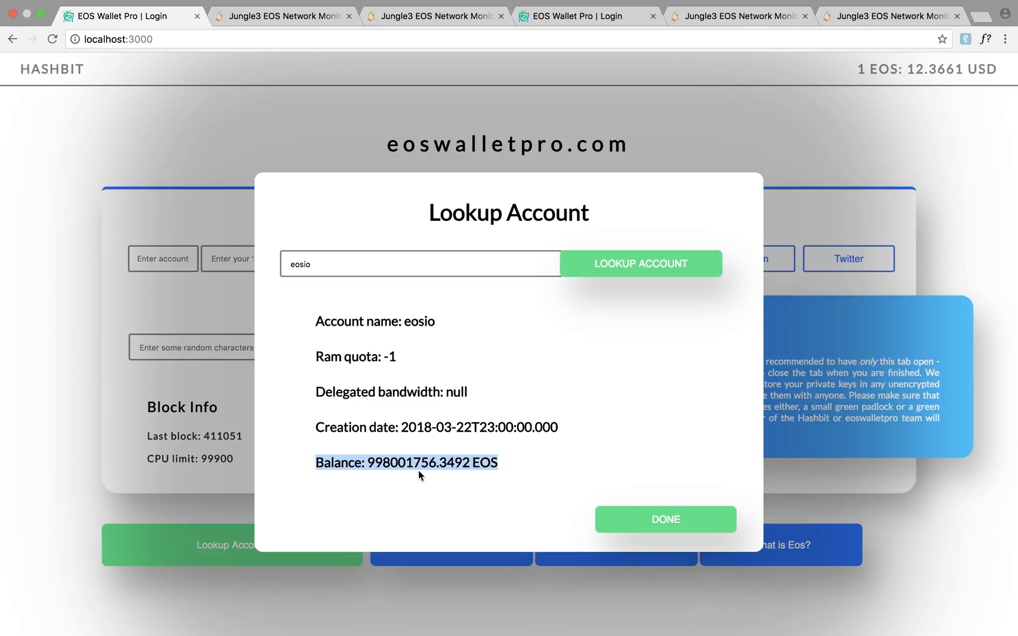
Close the eosio lookup and enter random characters 'kjdlksjalsdj' to seed a new wallet
{"action": "left_click", "coordinate": [664, 519]}
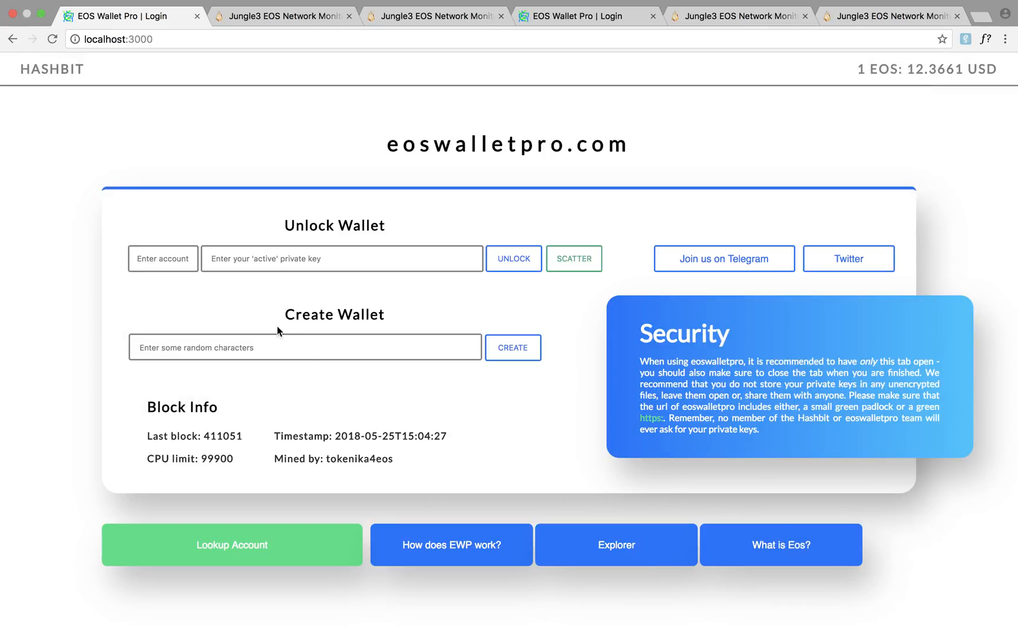
{"action": "mouse_move", "coordinate": [537, 377]}
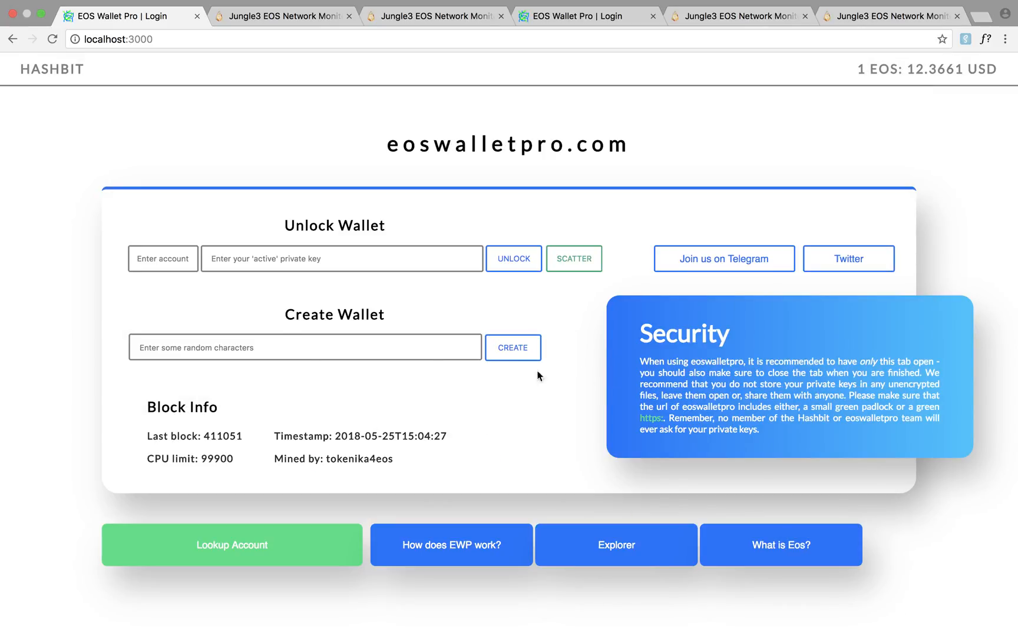
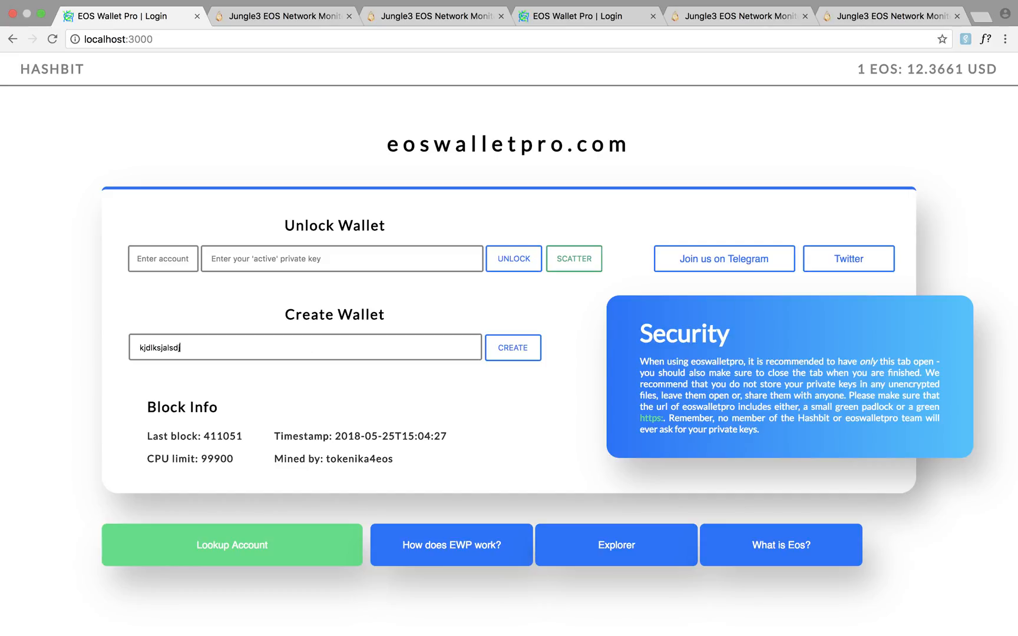
Create a wallet from the random characters, generating a public and private key pair
{"action": "left_click", "coordinate": [512, 348]}
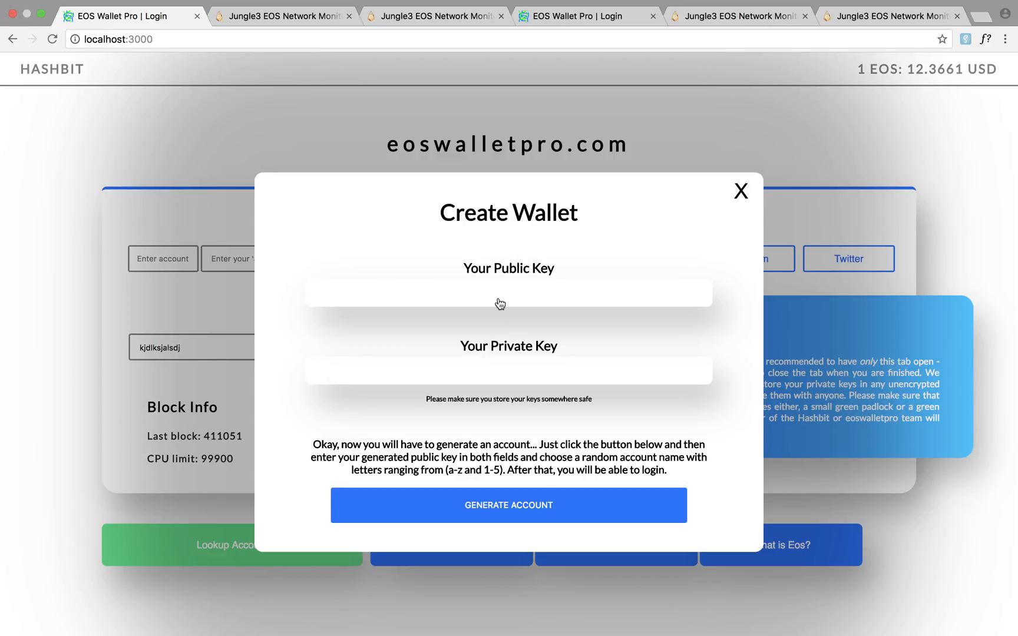
{"action": "left_click", "coordinate": [507, 505]}
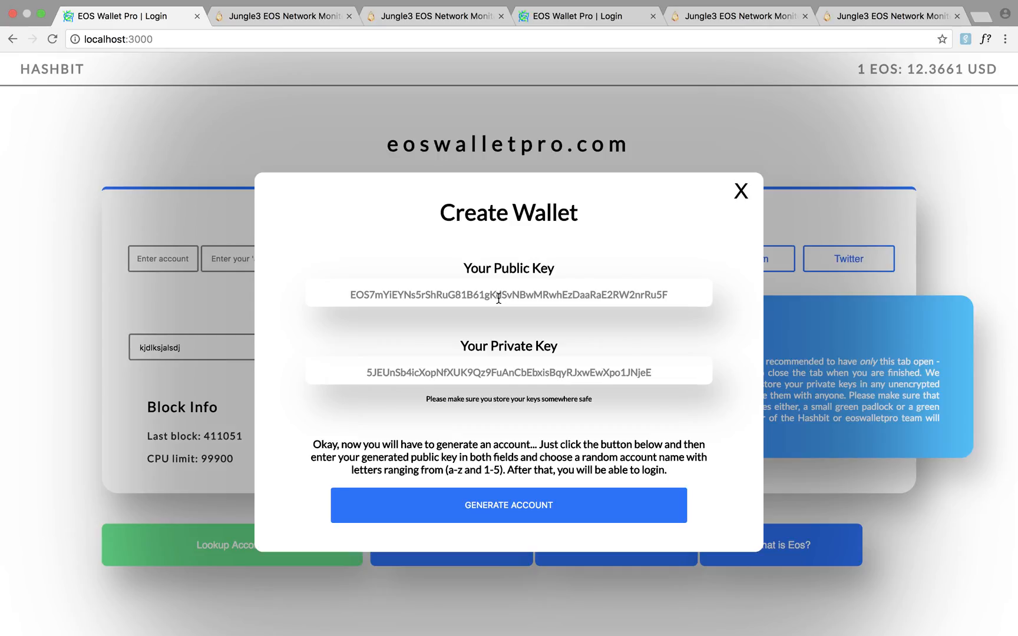
{"action": "mouse_move", "coordinate": [490, 299]}
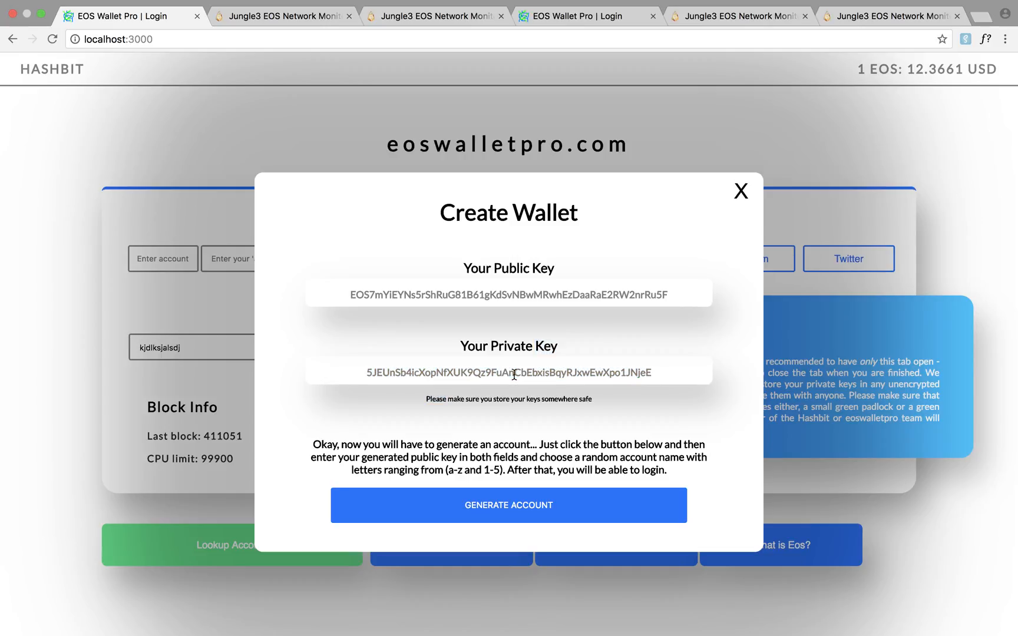
{"action": "mouse_move", "coordinate": [653, 412]}
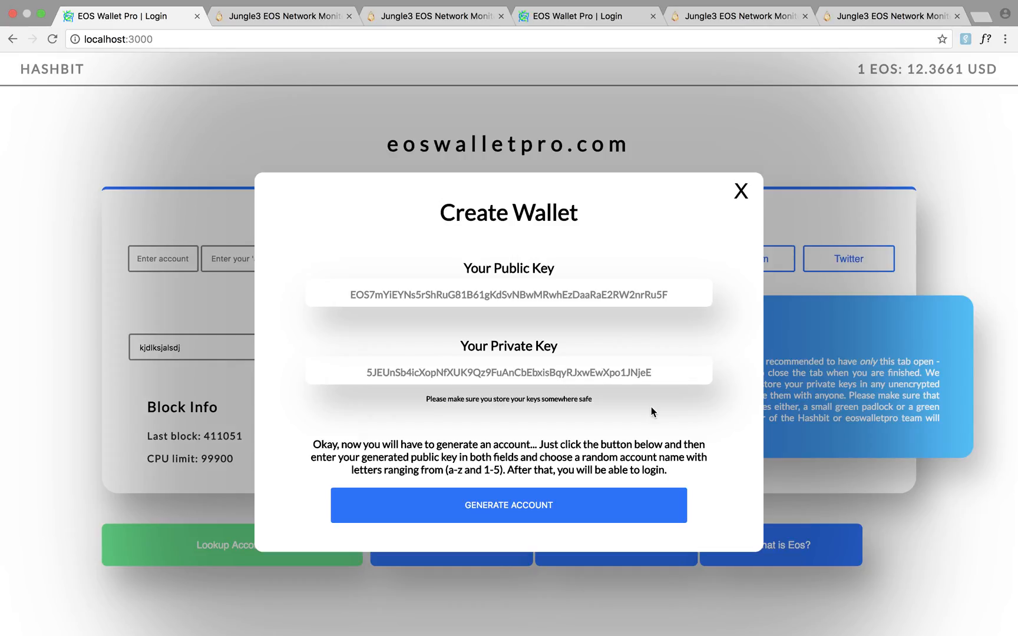
{"action": "mouse_move", "coordinate": [554, 465]}
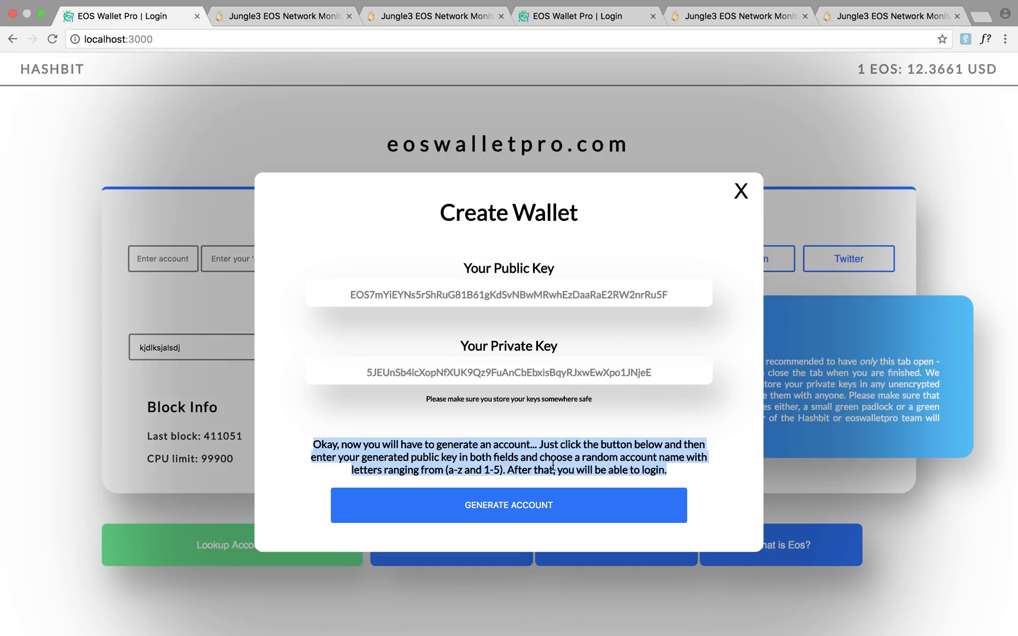
{"action": "mouse_move", "coordinate": [514, 505]}
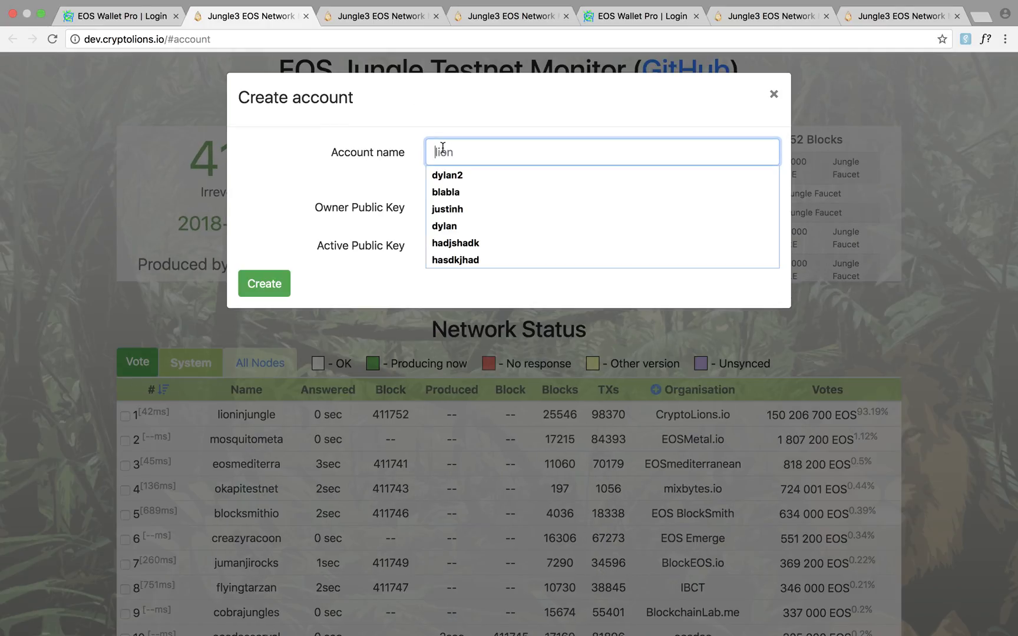
Create testnet account test444 with the generated public key as owner and active key
{"action": "type", "text": "test"}
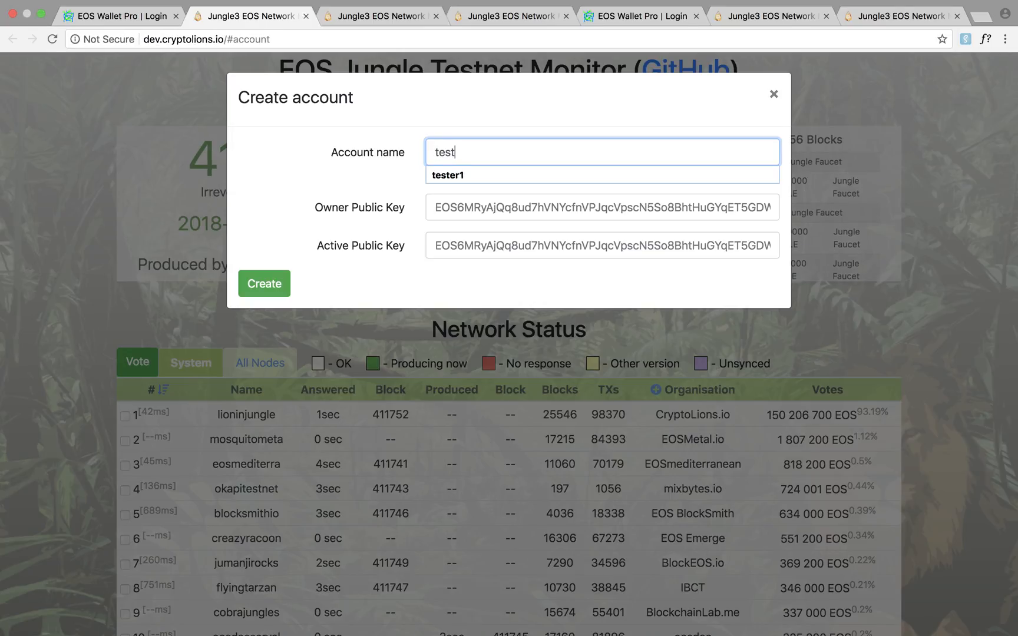
{"action": "type", "text": "444"}
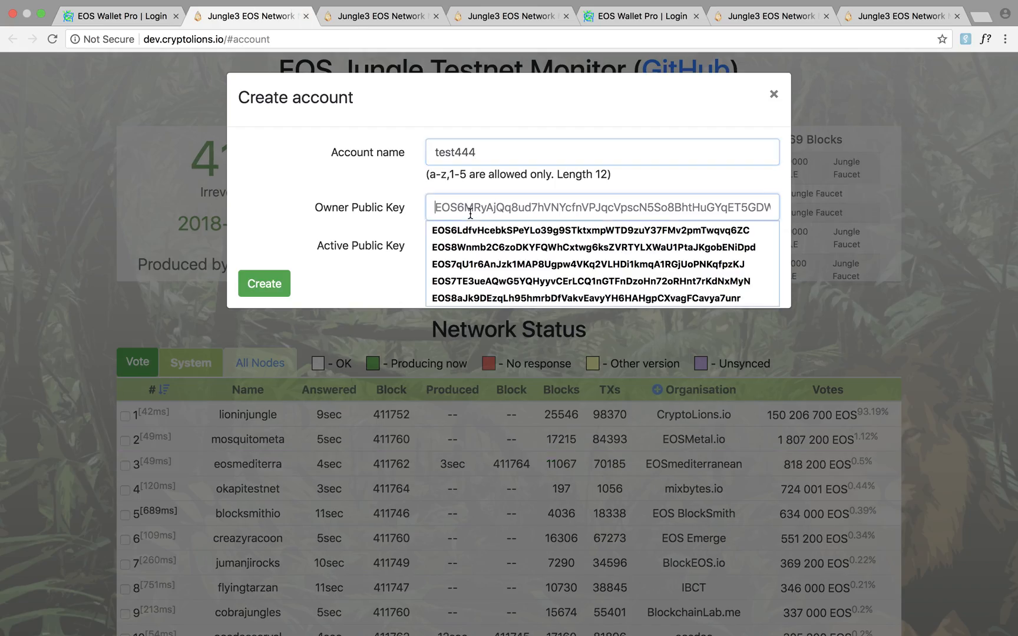
{"action": "left_click", "coordinate": [588, 247]}
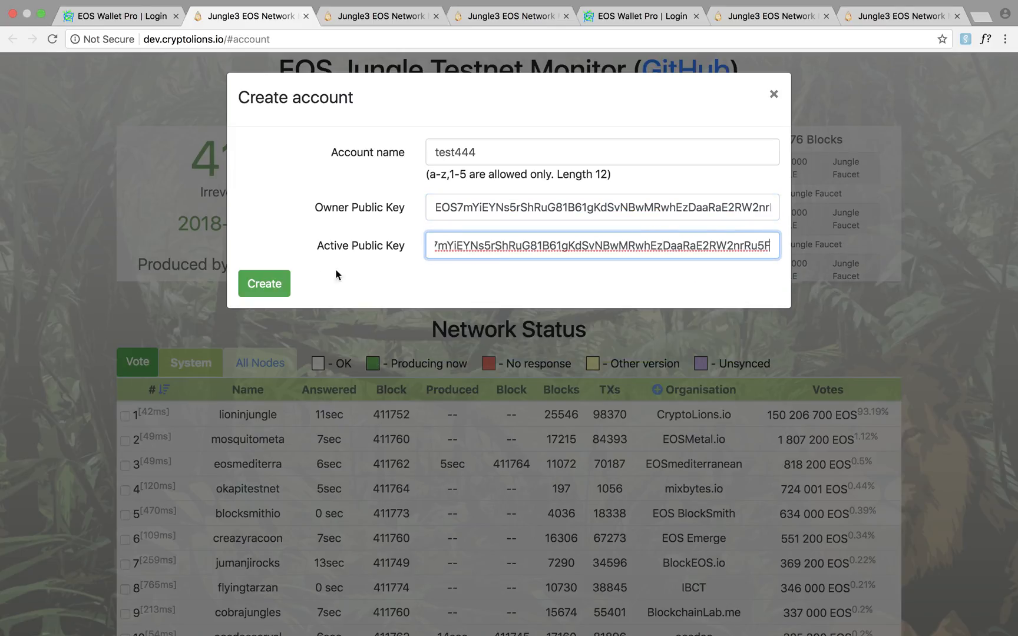
{"action": "left_click", "coordinate": [263, 283]}
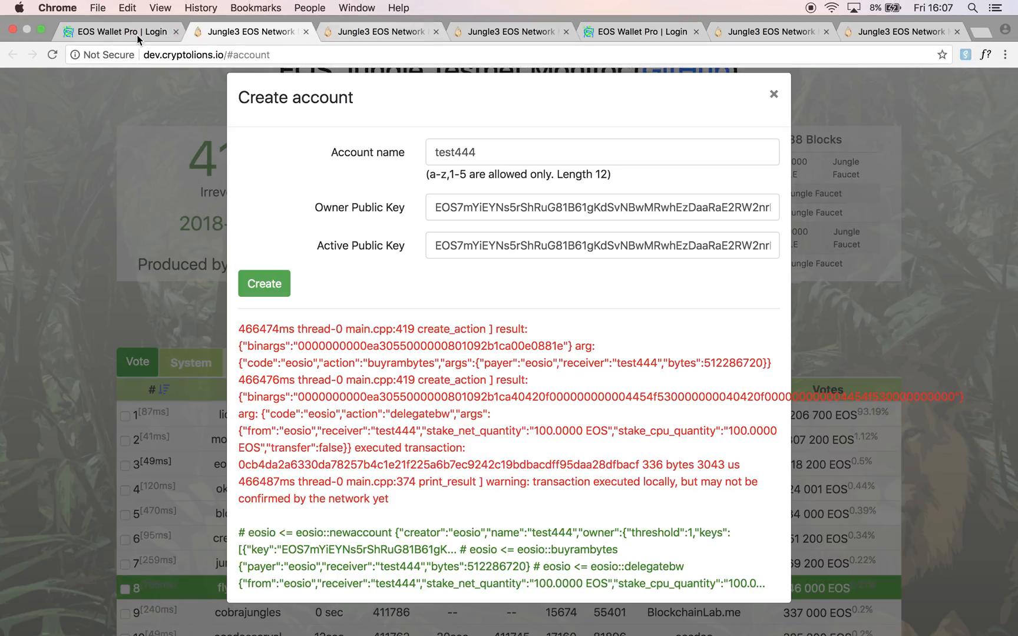
{"action": "left_click", "coordinate": [120, 31]}
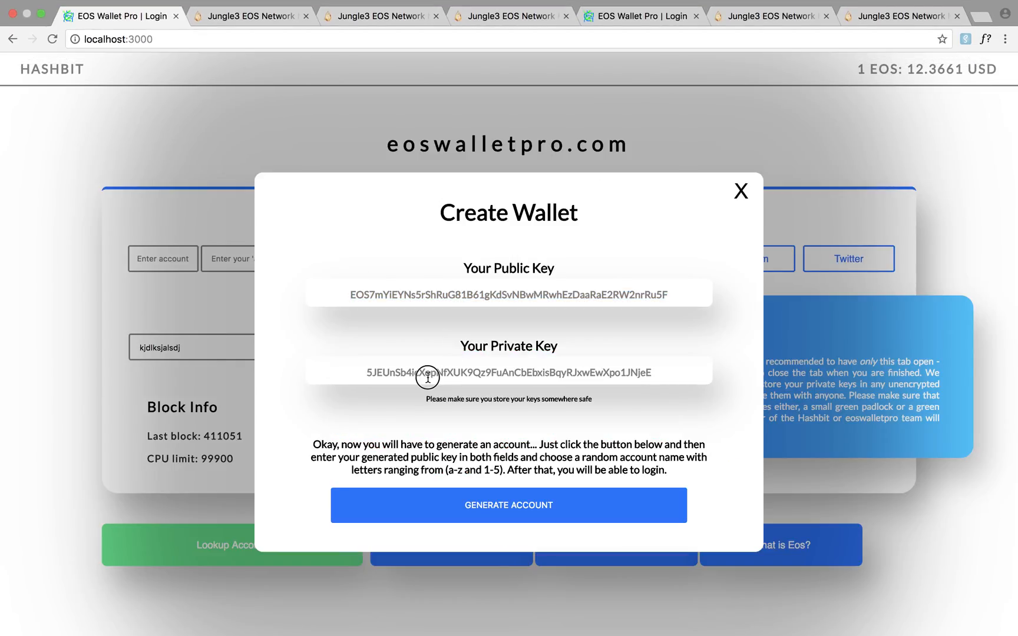
Unlock the wallet as test444 with its private key, showing a 0 EOS balance
{"action": "left_click", "coordinate": [379, 16]}
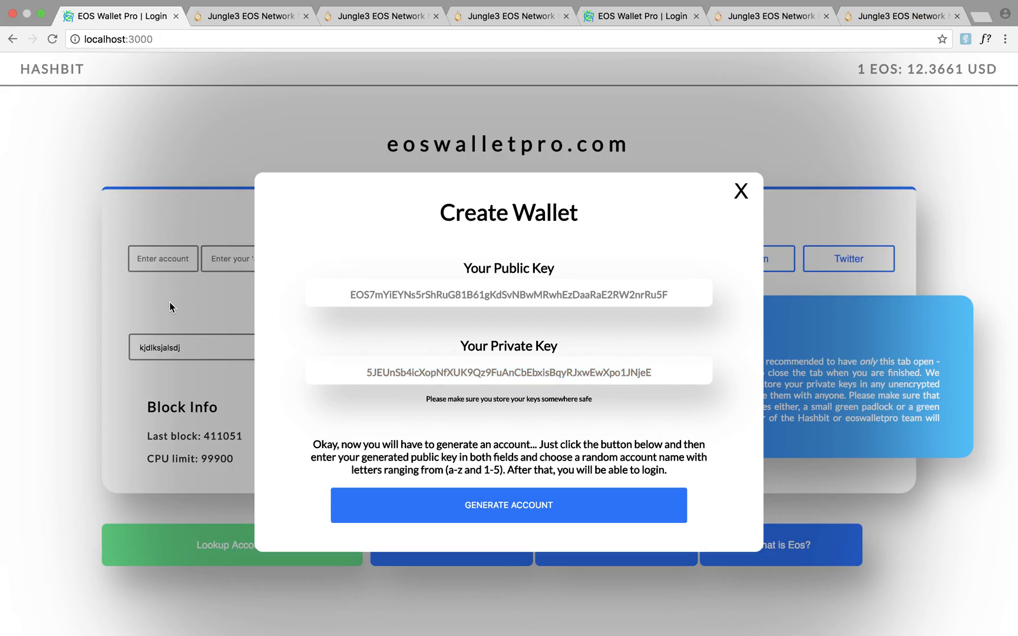
{"action": "left_click", "coordinate": [740, 189]}
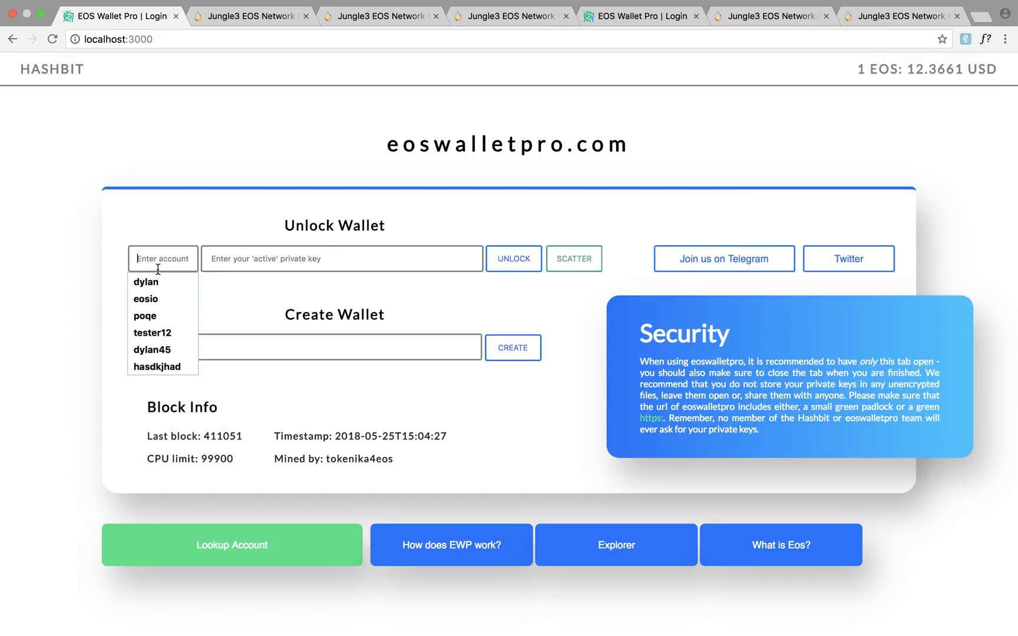
{"action": "type", "text": "test44"}
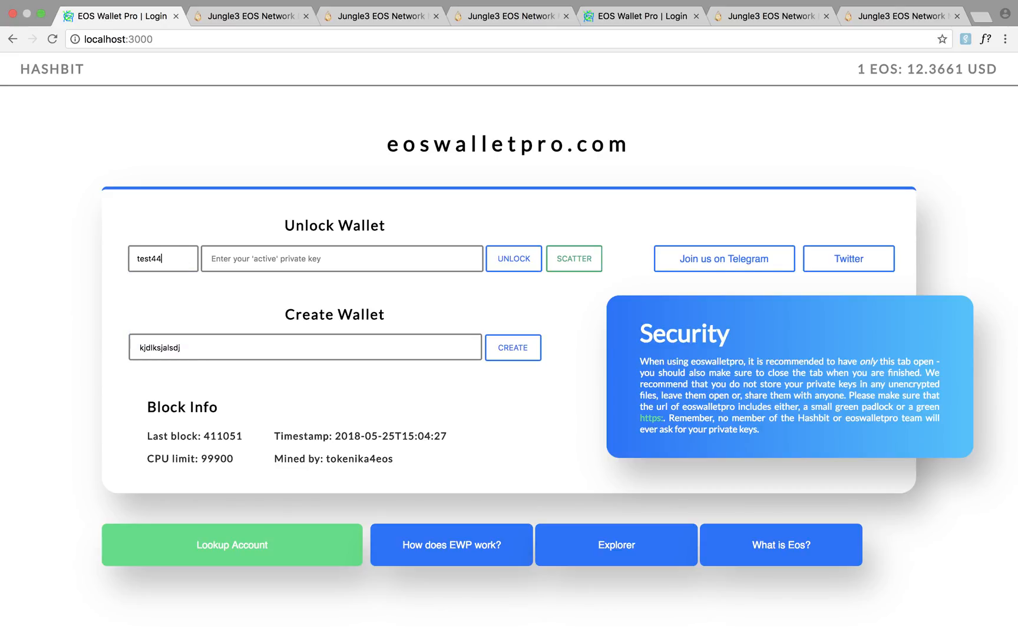
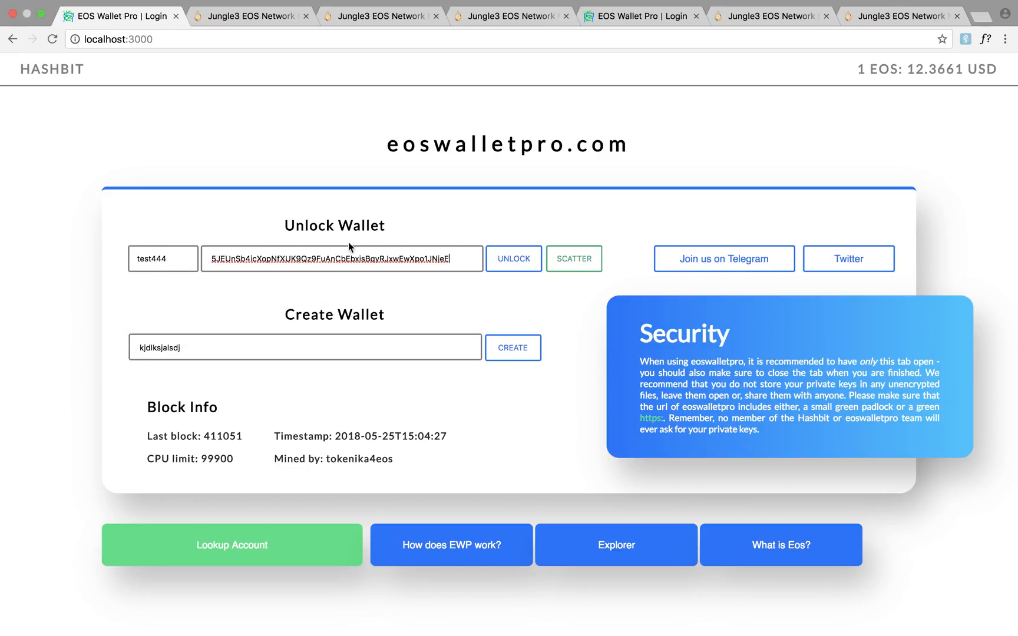
{"action": "left_click", "coordinate": [513, 258]}
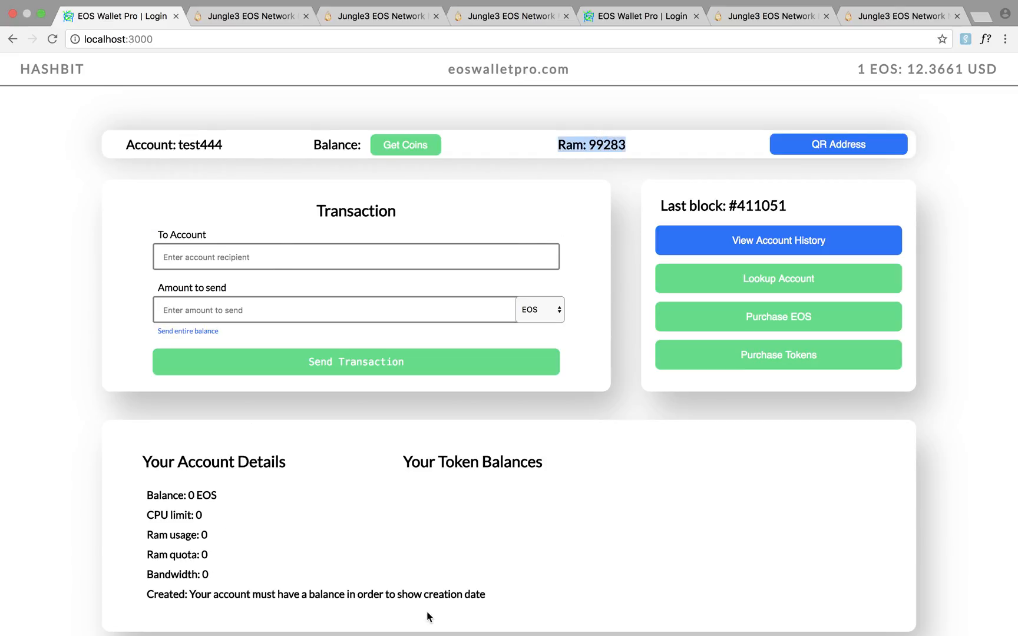
{"action": "scroll", "scroll_direction": "up", "scroll_amount": 3}
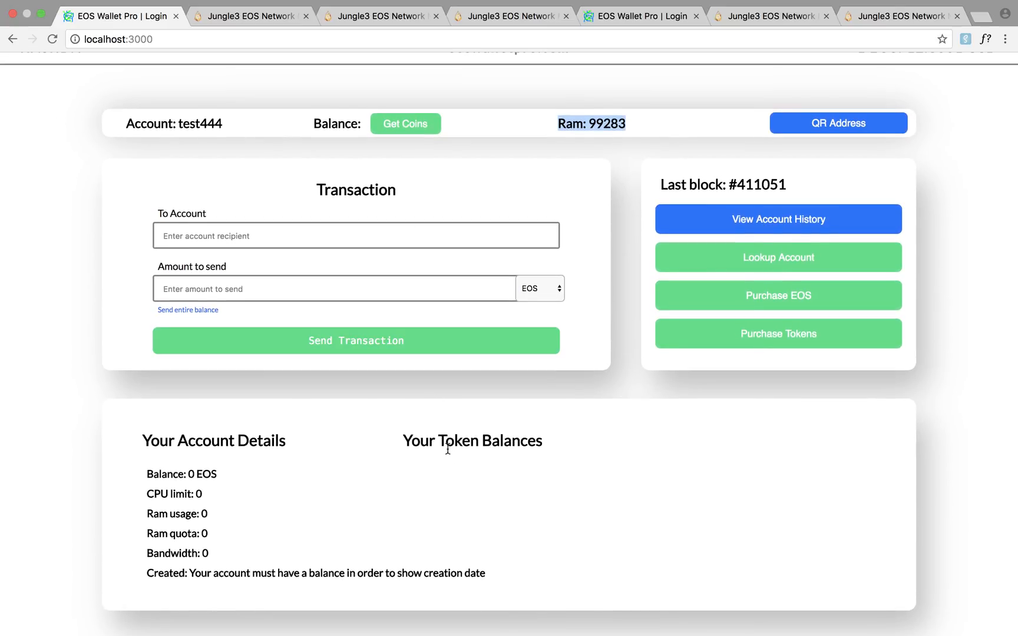
{"action": "mouse_move", "coordinate": [403, 124]}
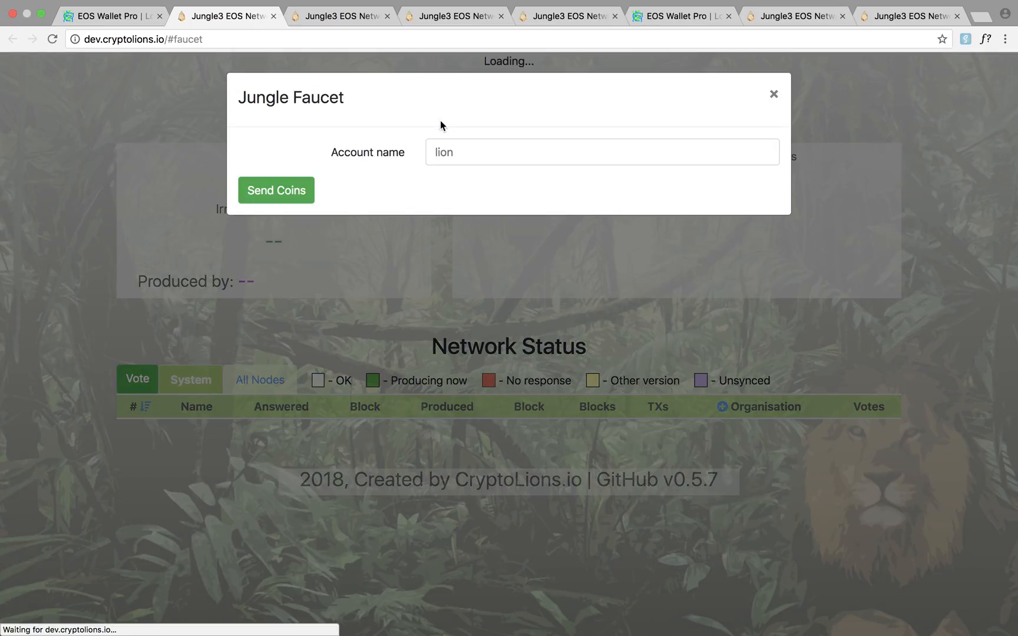
Request faucet coins for test444 on the Jungle Testnet Monitor
{"action": "left_click", "coordinate": [443, 152]}
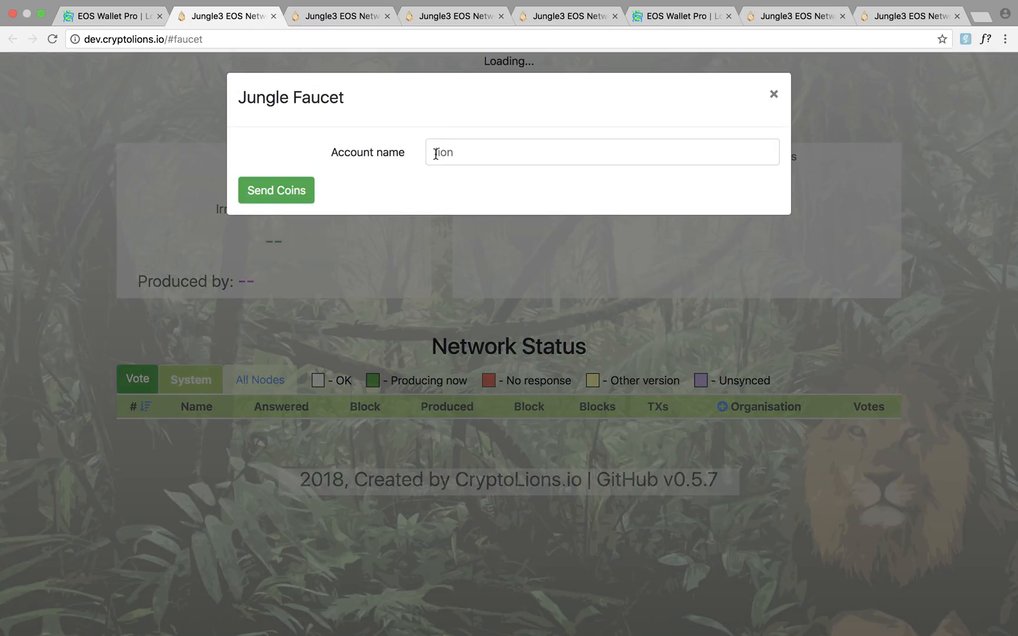
{"action": "left_click", "coordinate": [600, 152]}
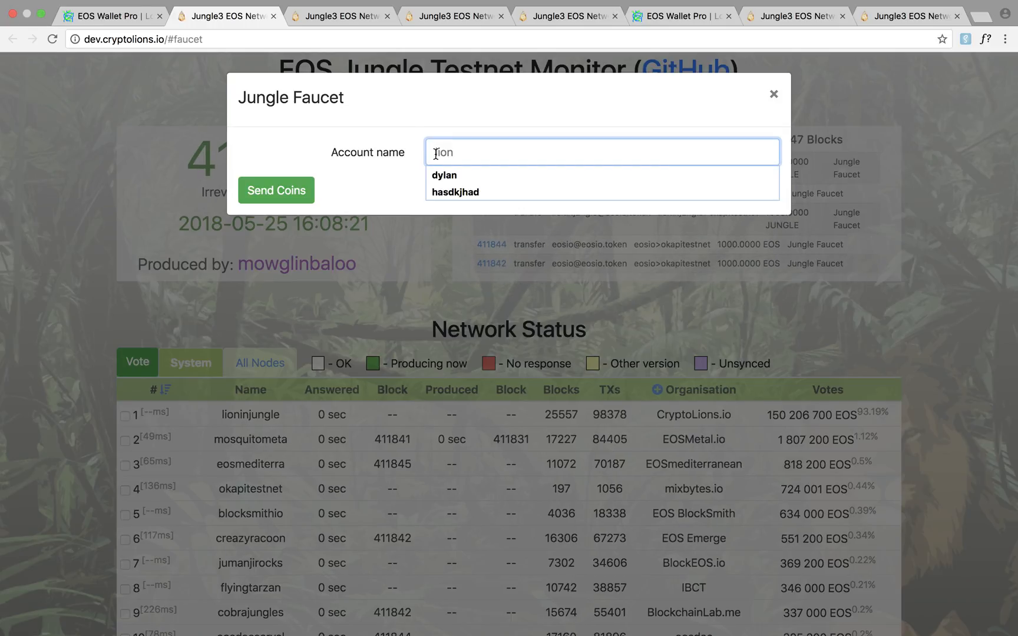
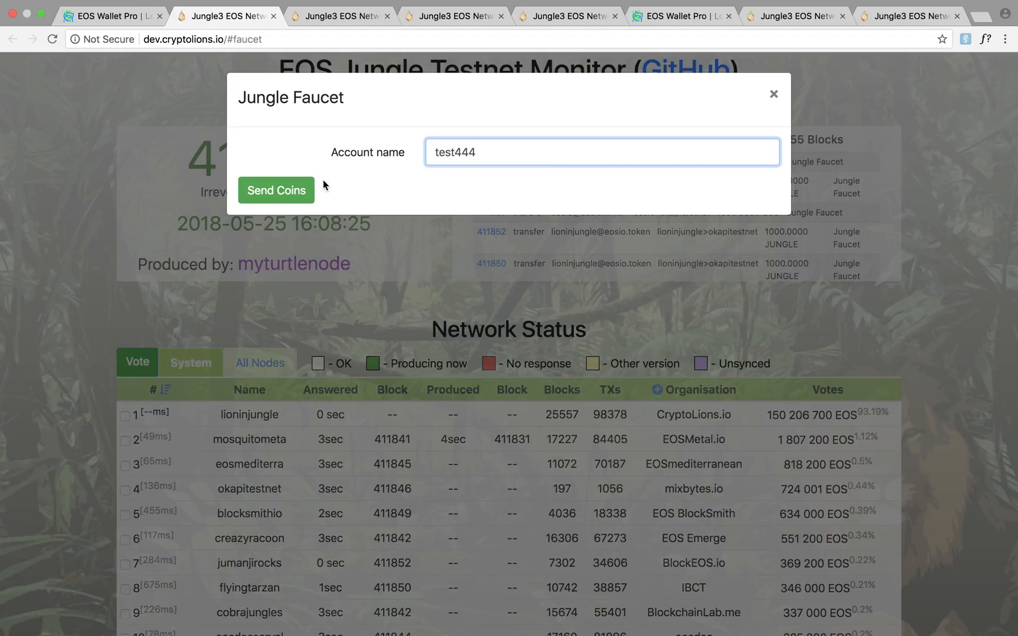
{"action": "left_click", "coordinate": [276, 189]}
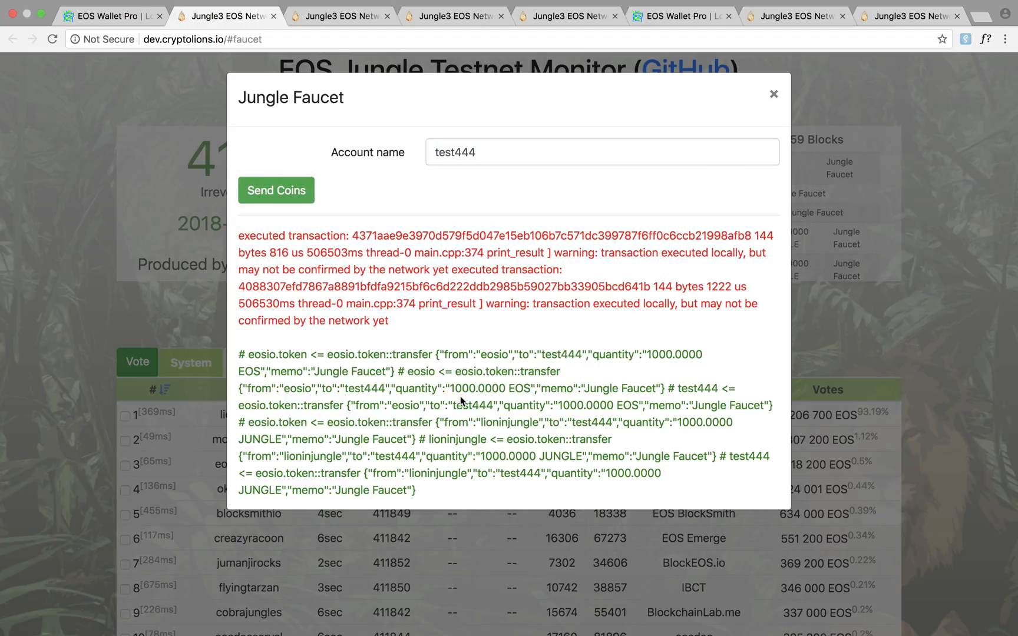
{"action": "double_click", "coordinate": [477, 389]}
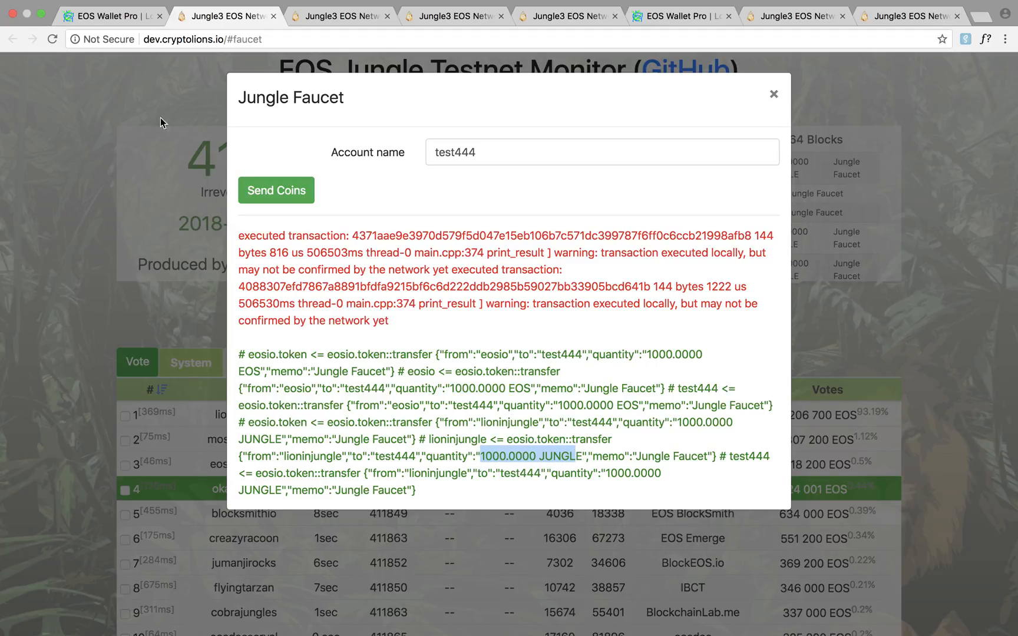
Review test444's wallet and account creation results, then bring up its saved private key
{"action": "left_click", "coordinate": [111, 15]}
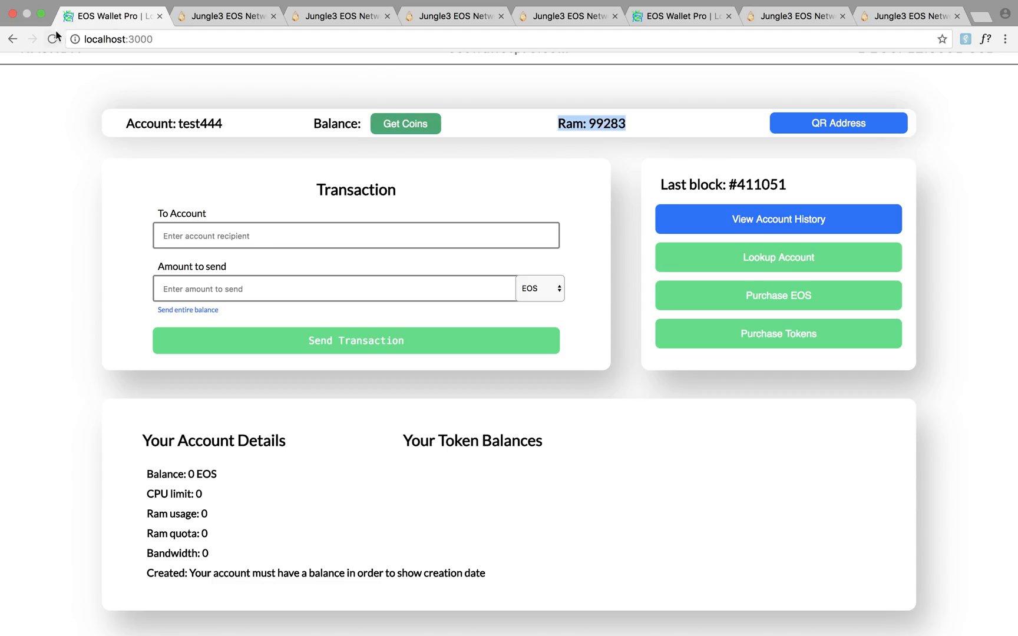
{"action": "left_click", "coordinate": [338, 16]}
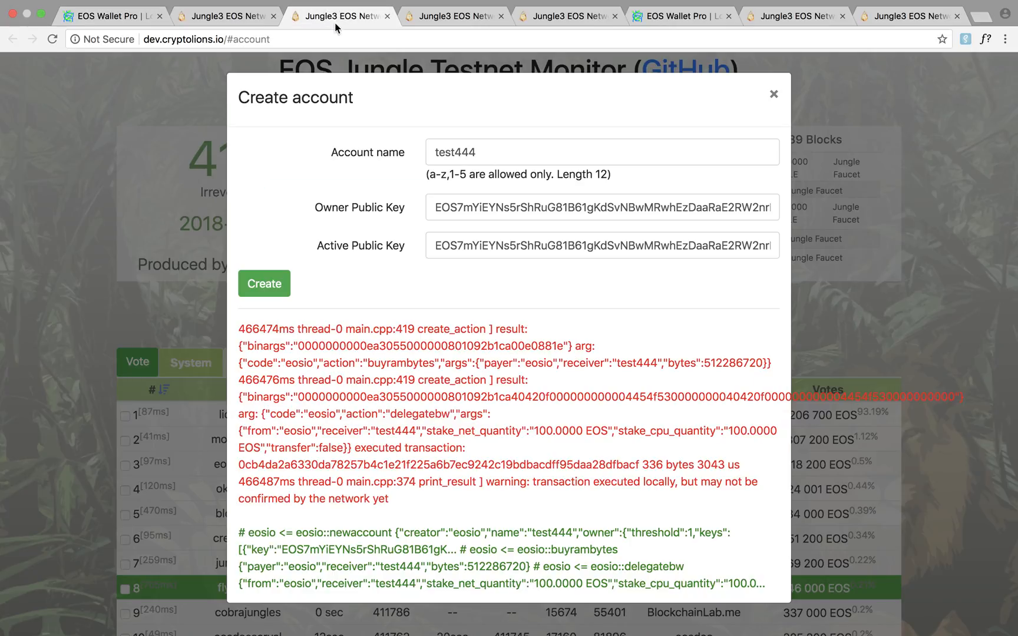
{"action": "left_click", "coordinate": [455, 16]}
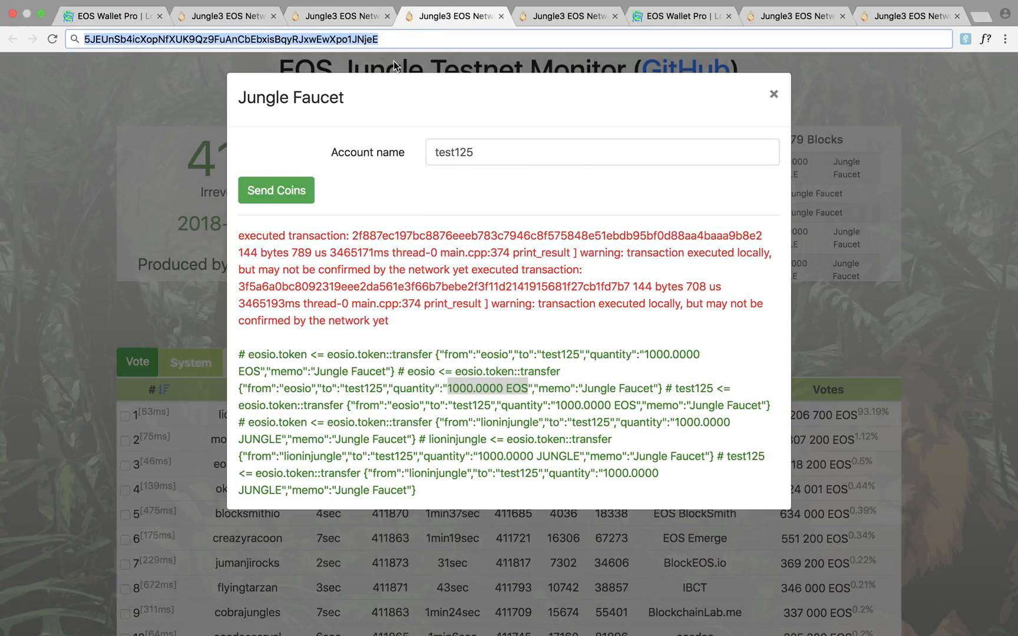
Log in again as test444 and confirm 1000.0000 EOS and 1000.0000 JUNGLE balances
{"action": "left_click", "coordinate": [111, 16]}
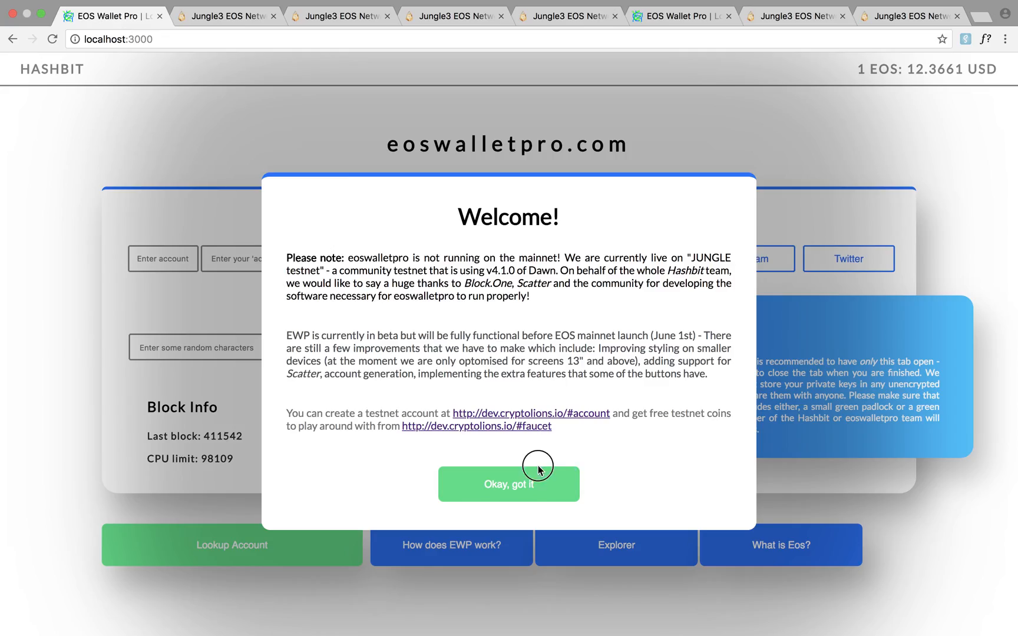
{"action": "left_click", "coordinate": [507, 484]}
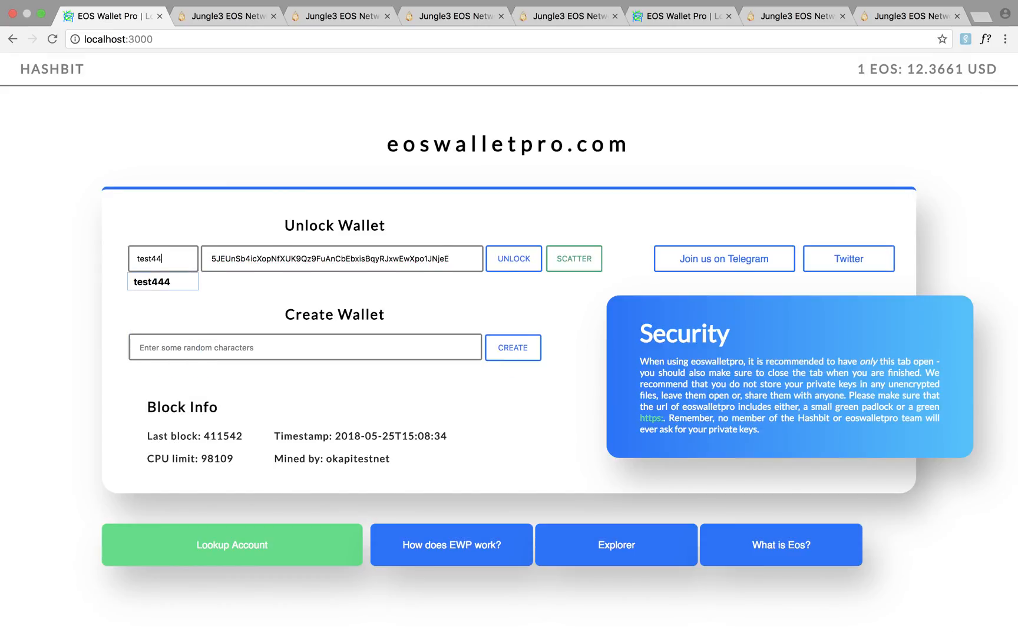
{"action": "left_click", "coordinate": [512, 258]}
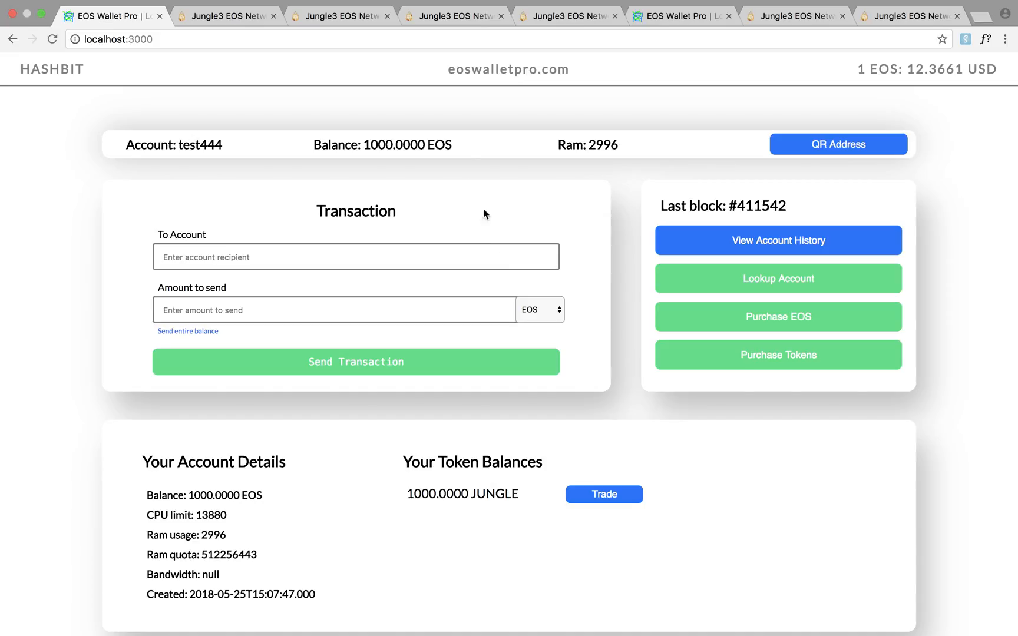
{"action": "double_click", "coordinate": [462, 493]}
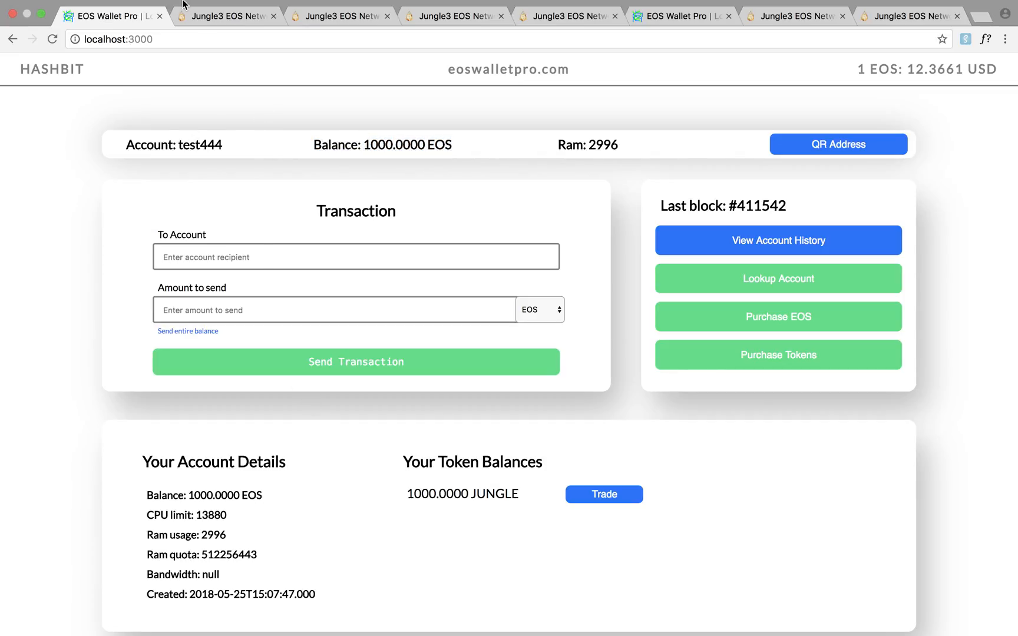
Create testnet account test222 from a freshly generated wallet key pair
{"action": "left_click", "coordinate": [226, 14]}
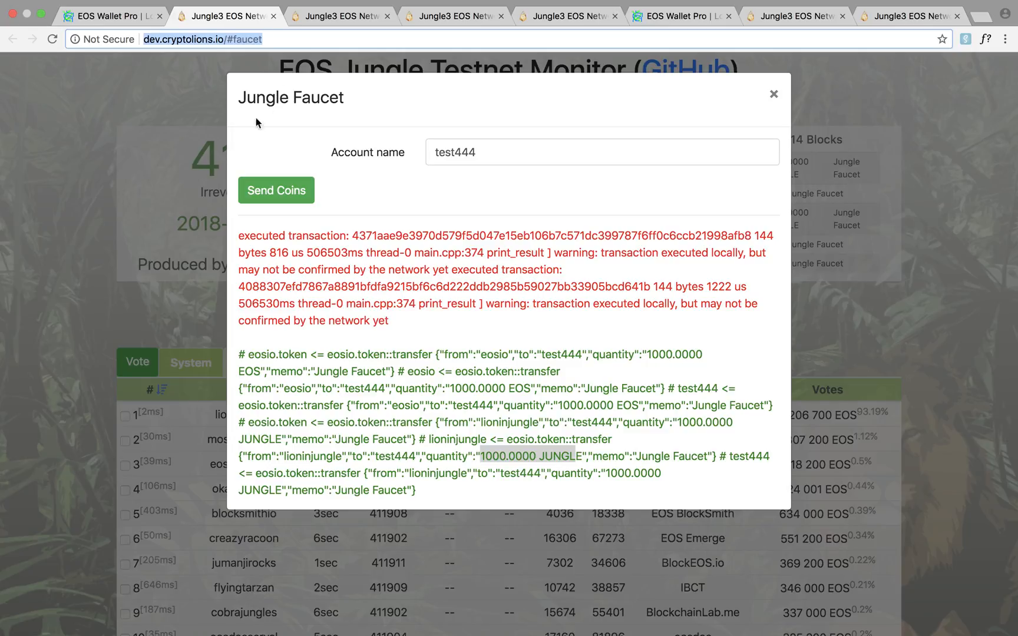
{"action": "mouse_move", "coordinate": [245, 39]}
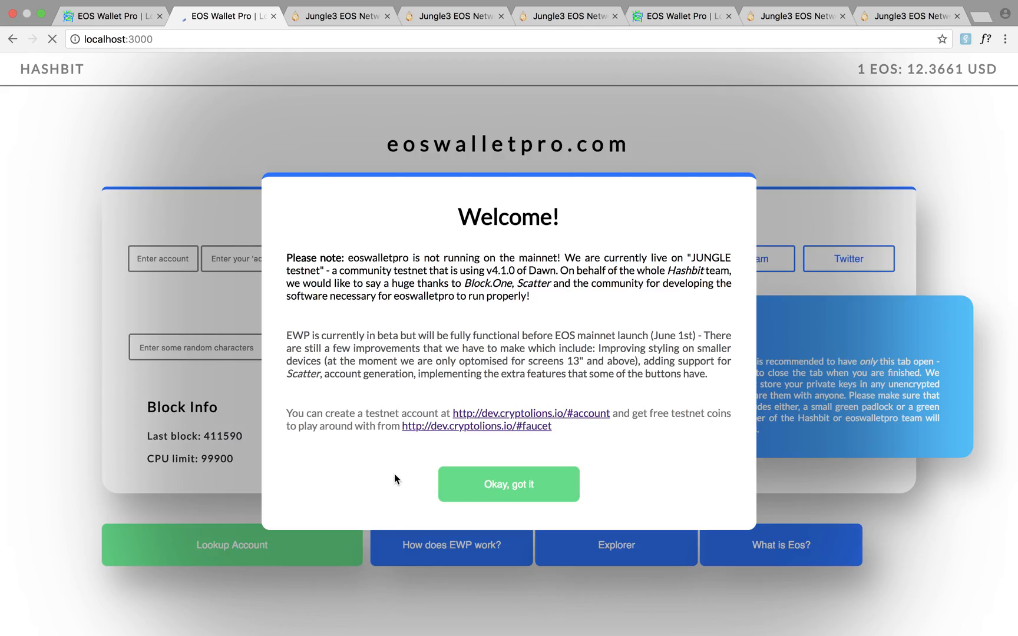
{"action": "left_click", "coordinate": [507, 484]}
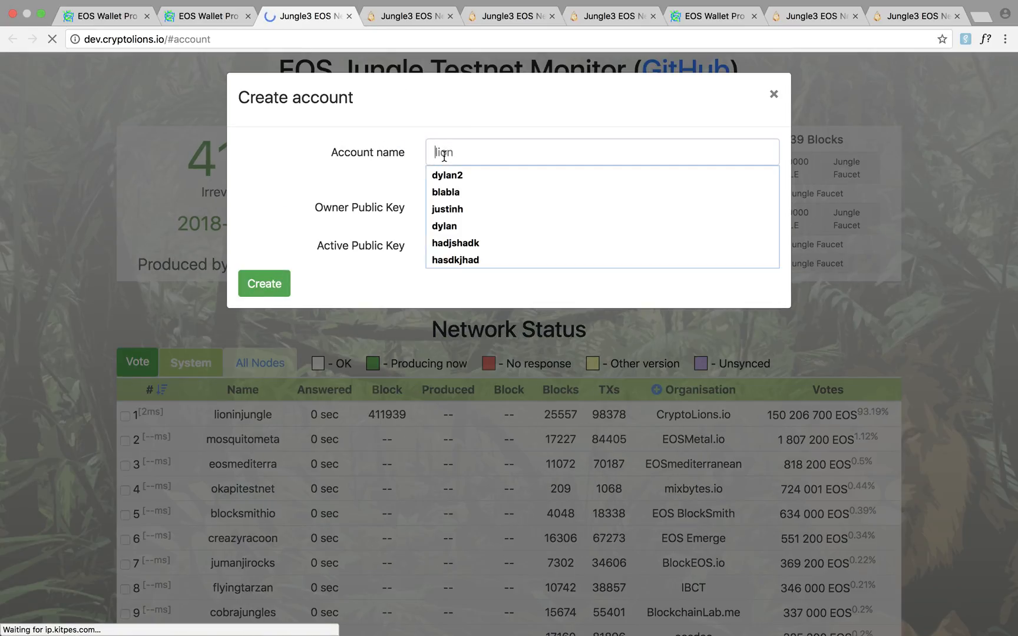
{"action": "type", "text": "test222"}
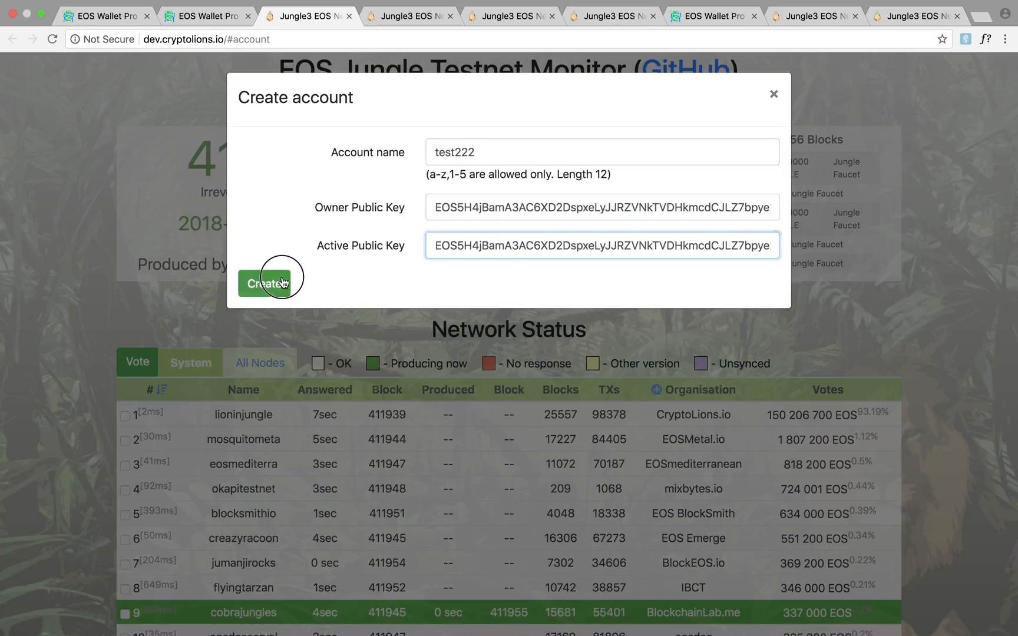
{"action": "left_click", "coordinate": [263, 284]}
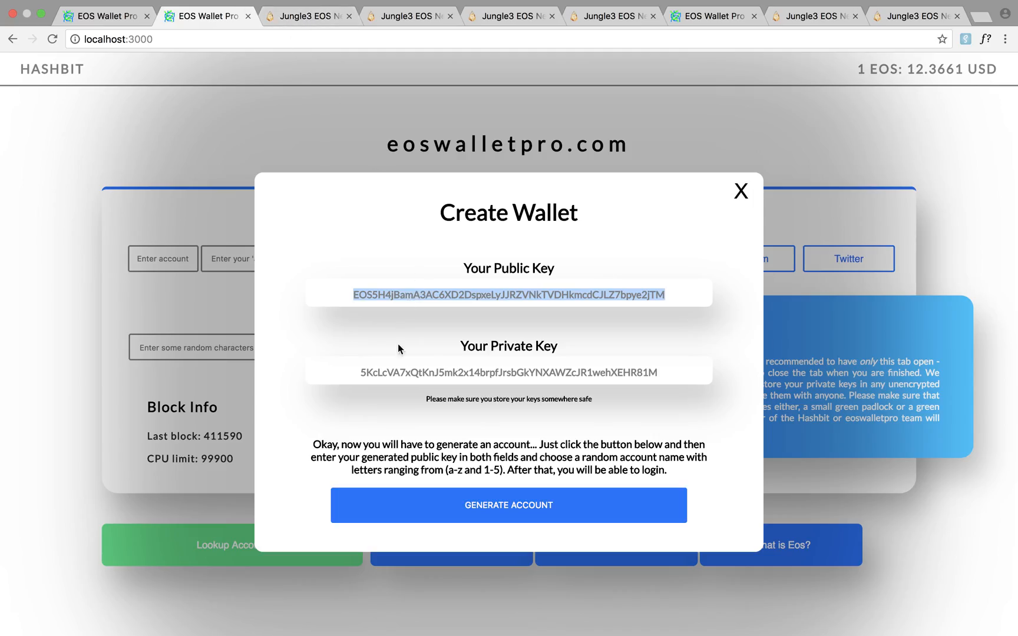
Note test222's private key in the address bar and return to the generated wallet keys
{"action": "left_click", "coordinate": [409, 15]}
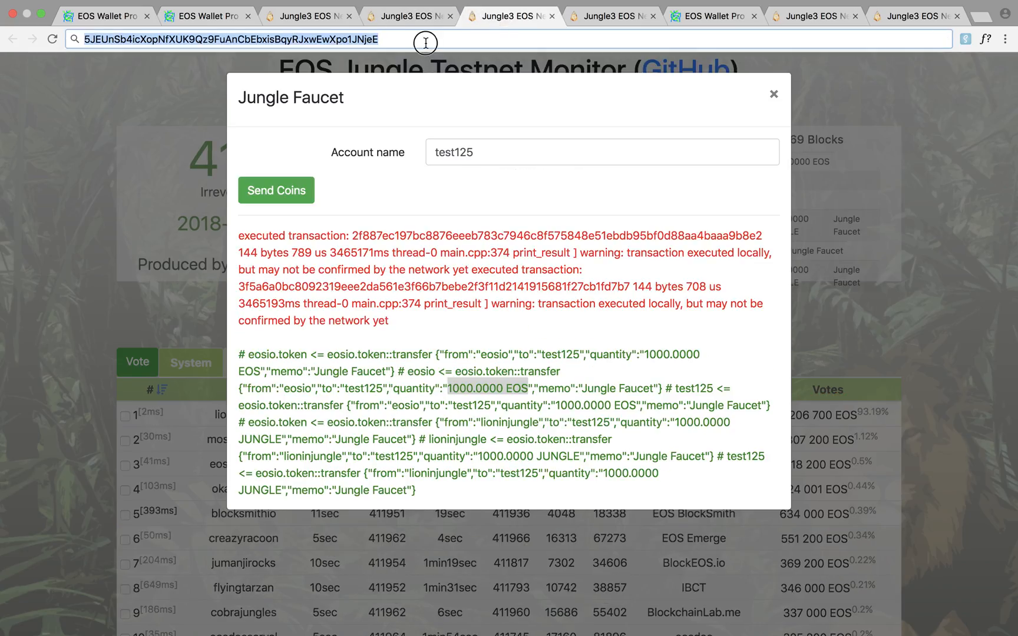
{"action": "type", "text": "test444"}
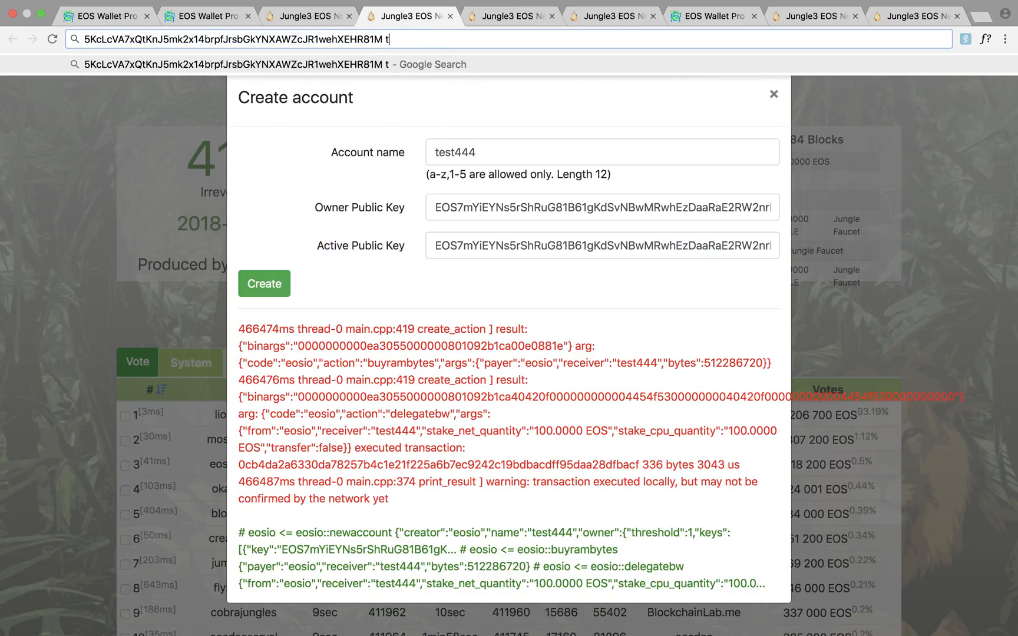
{"action": "type", "text": "est22"}
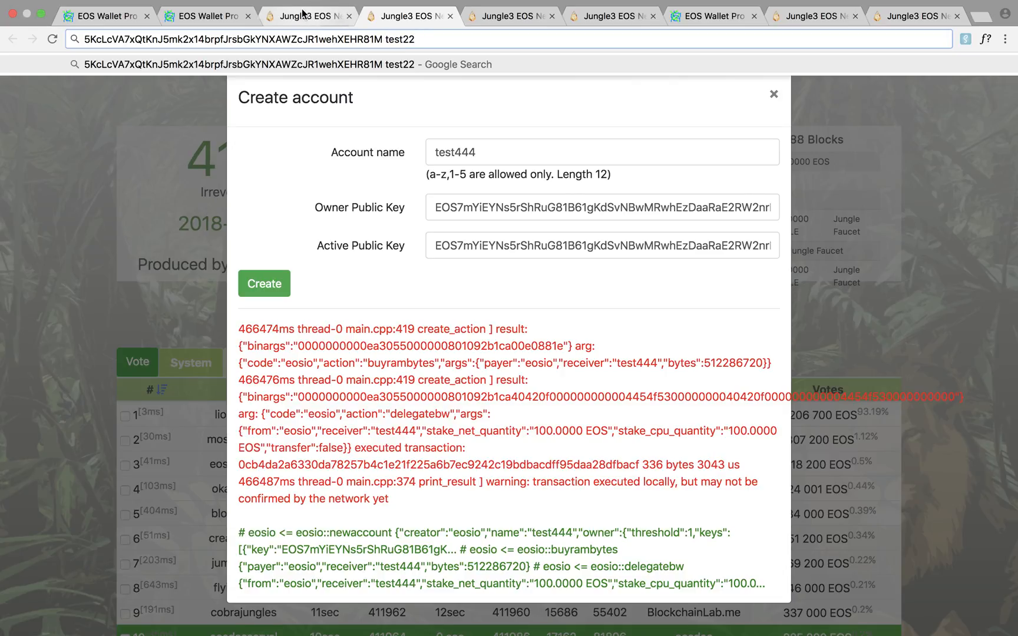
{"action": "left_click", "coordinate": [206, 15]}
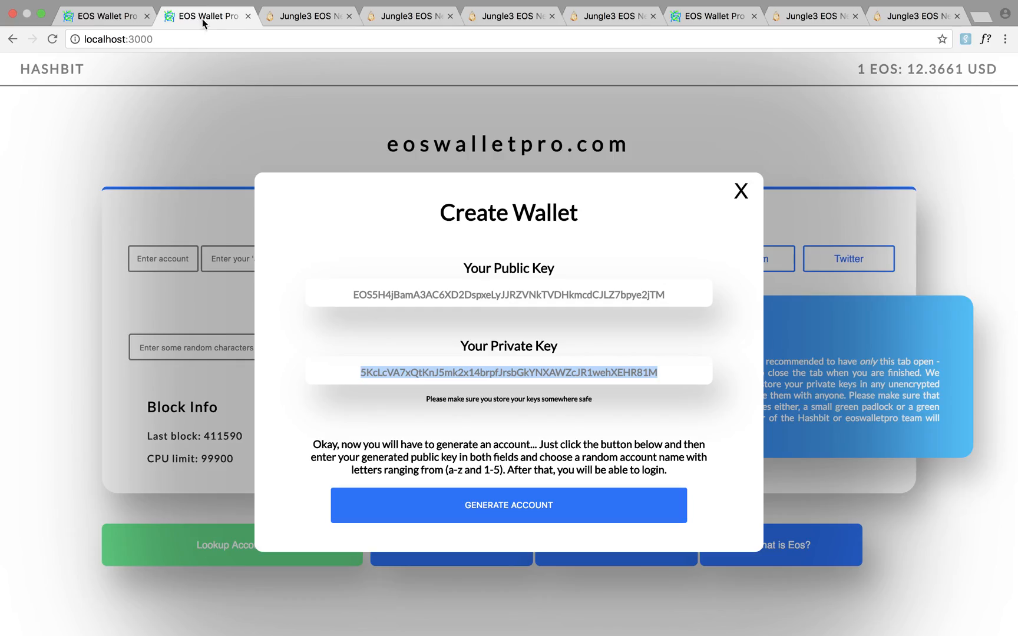
Dismiss the generated keys window and begin unlocking the wallet as test222
{"action": "left_click", "coordinate": [740, 190]}
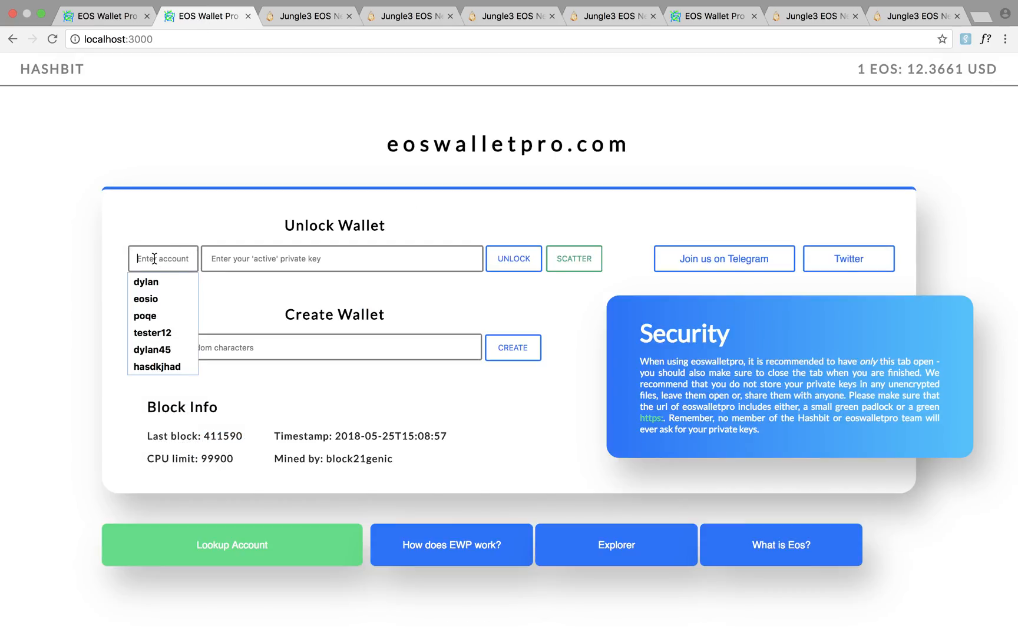
{"action": "left_click", "coordinate": [341, 258]}
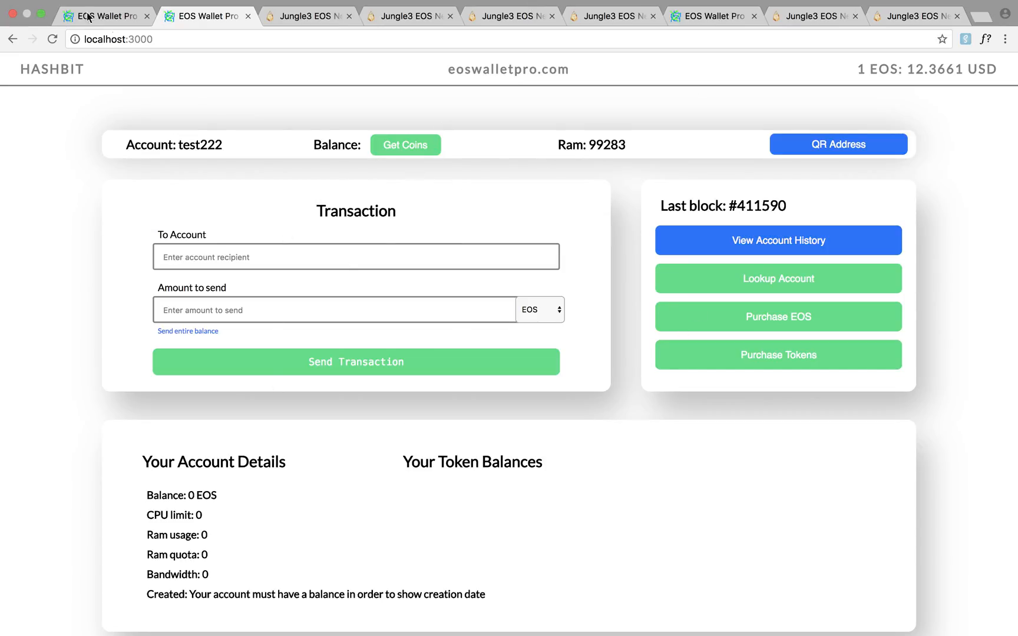
From test444's wallet, fill in a transfer of 9.123 EOS to account test222
{"action": "left_click", "coordinate": [355, 257]}
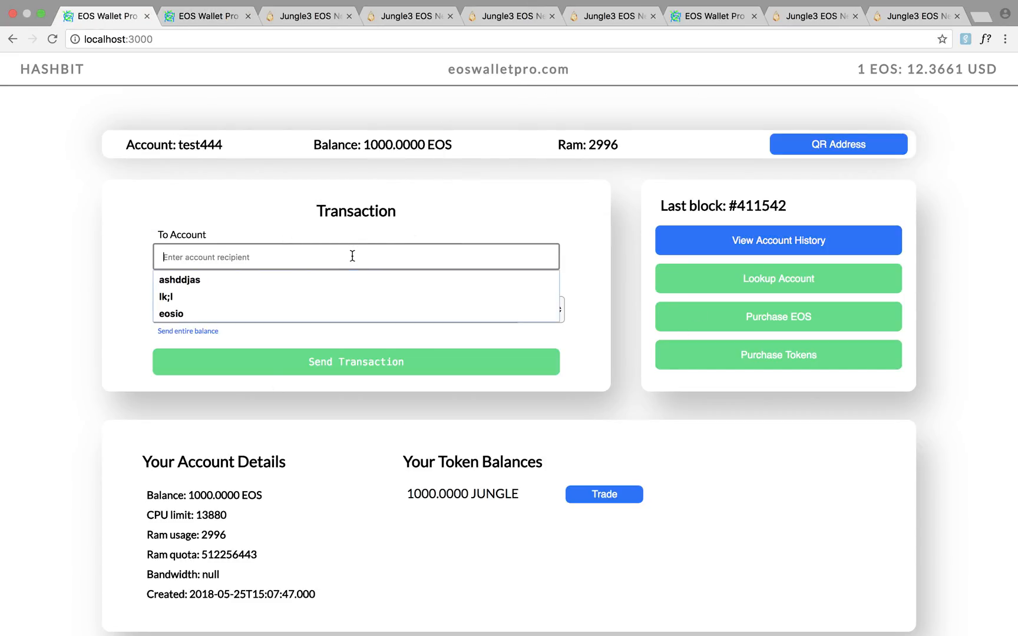
{"action": "type", "text": "test2"}
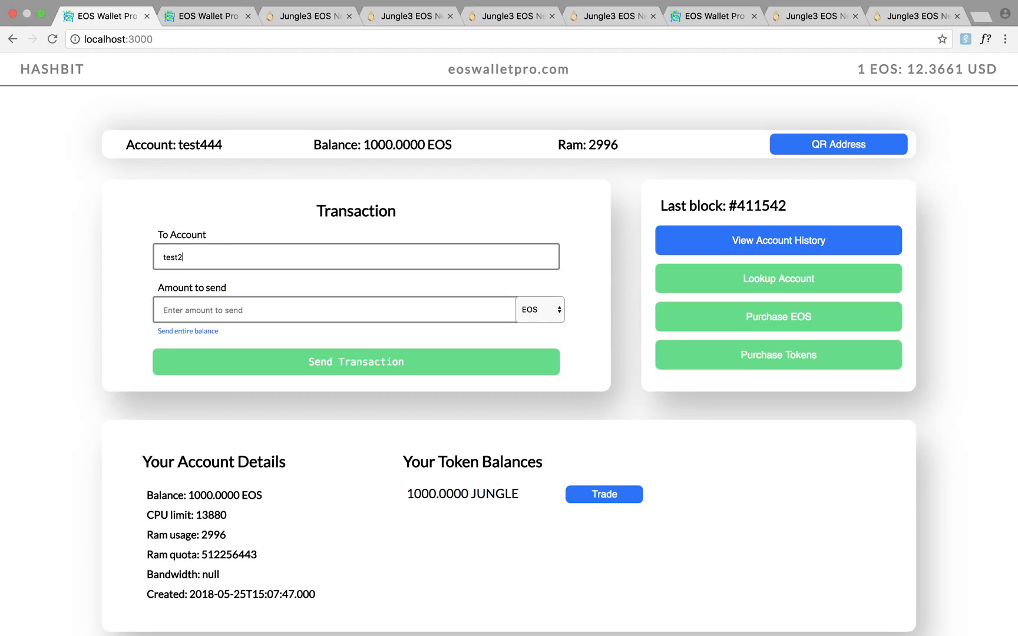
{"action": "type", "text": "22"}
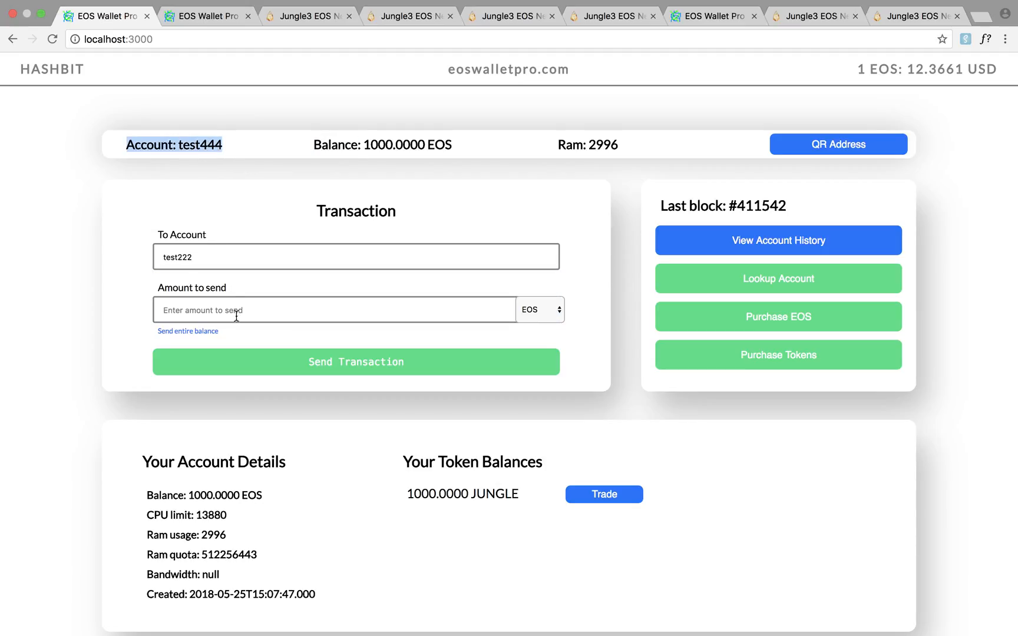
{"action": "type", "text": "9"}
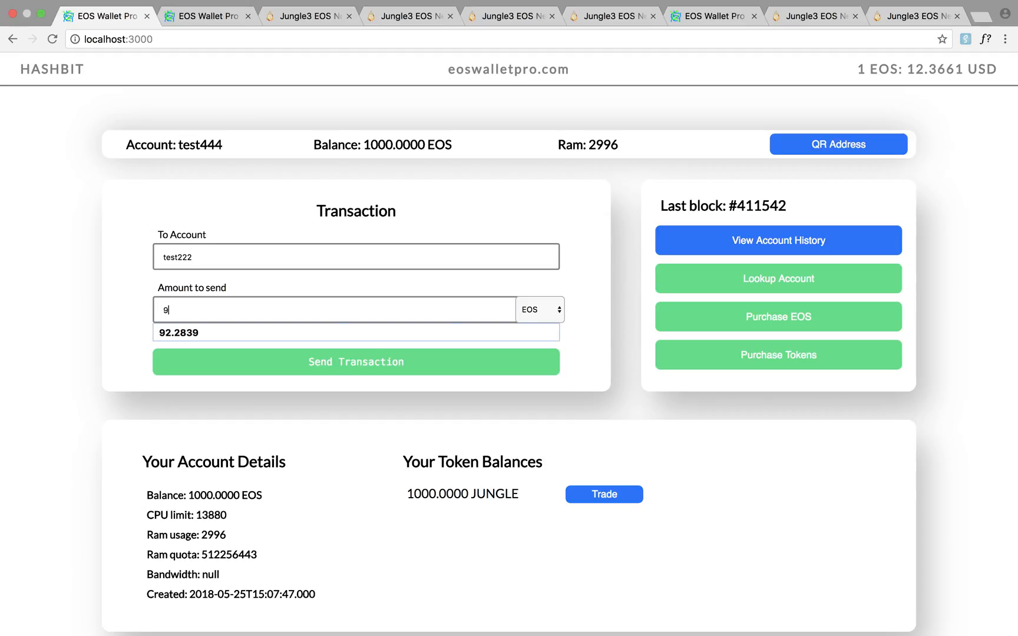
{"action": "type", "text": ".1"}
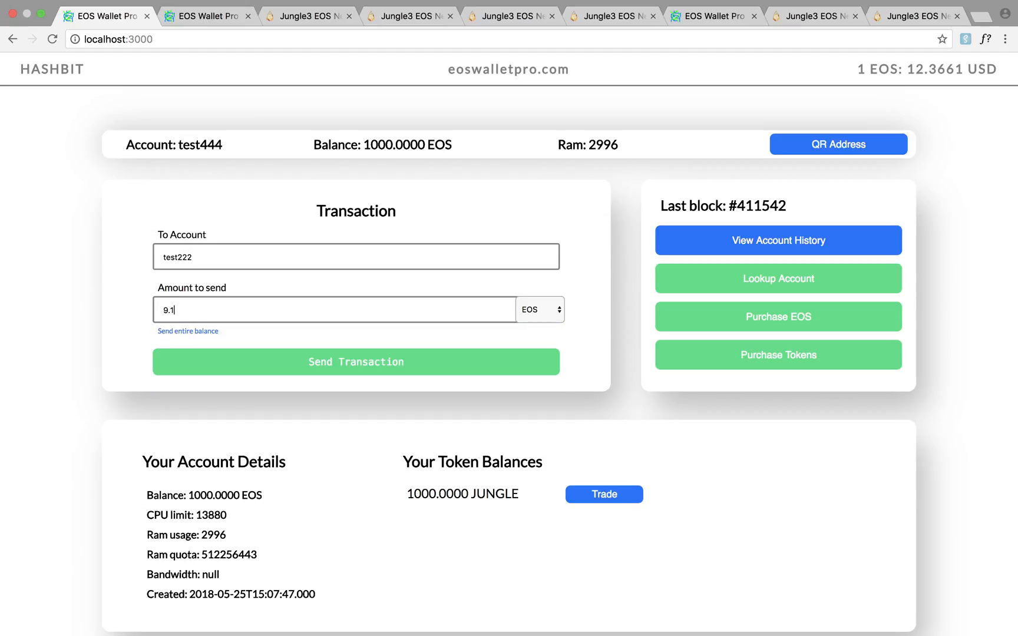
{"action": "type", "text": "23"}
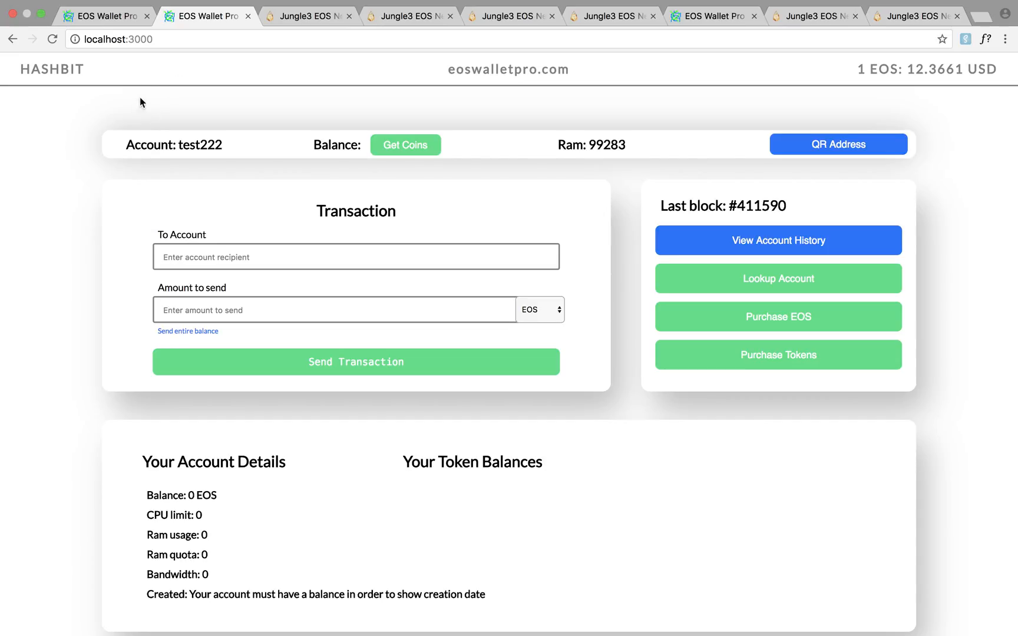
Reload and unlock test222's wallet with its private key, showing 9.1230 EOS and CPU limit 16599
{"action": "left_click", "coordinate": [53, 39]}
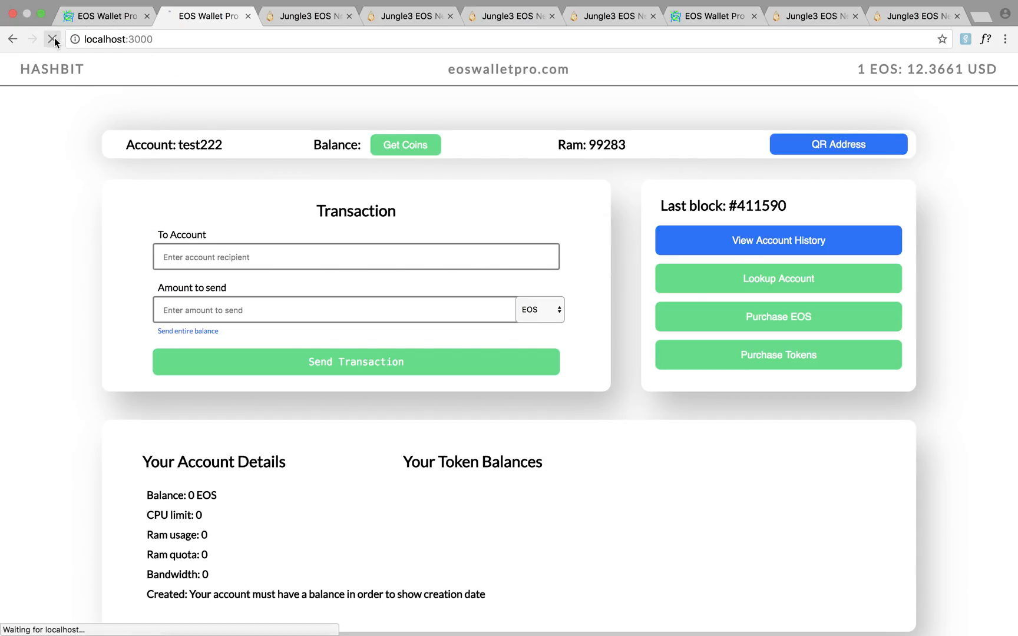
{"action": "left_click", "coordinate": [53, 39]}
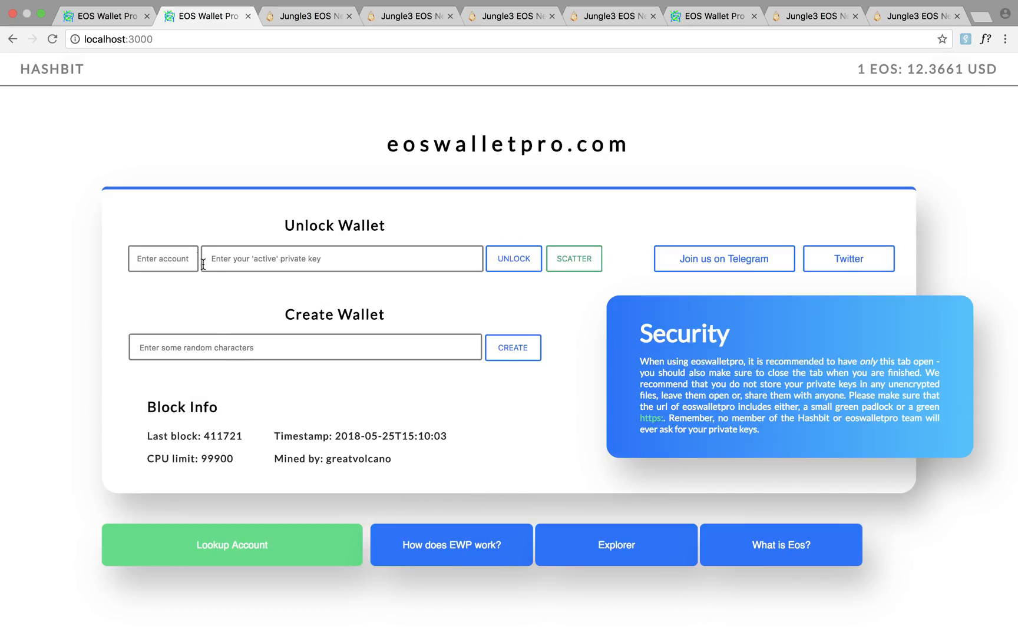
{"action": "type", "text": "test222"}
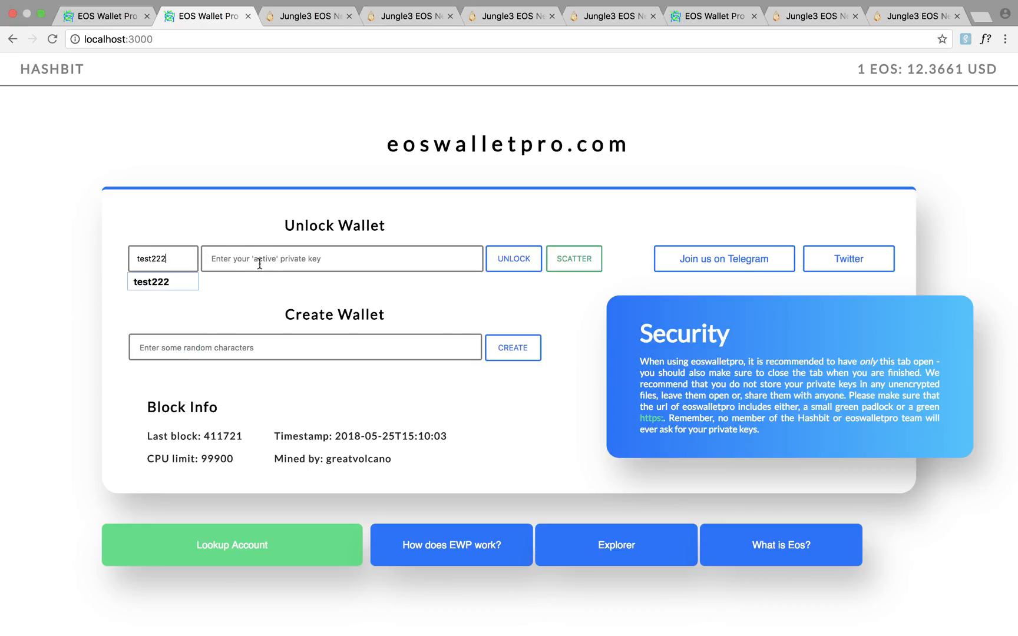
{"action": "left_click", "coordinate": [410, 15]}
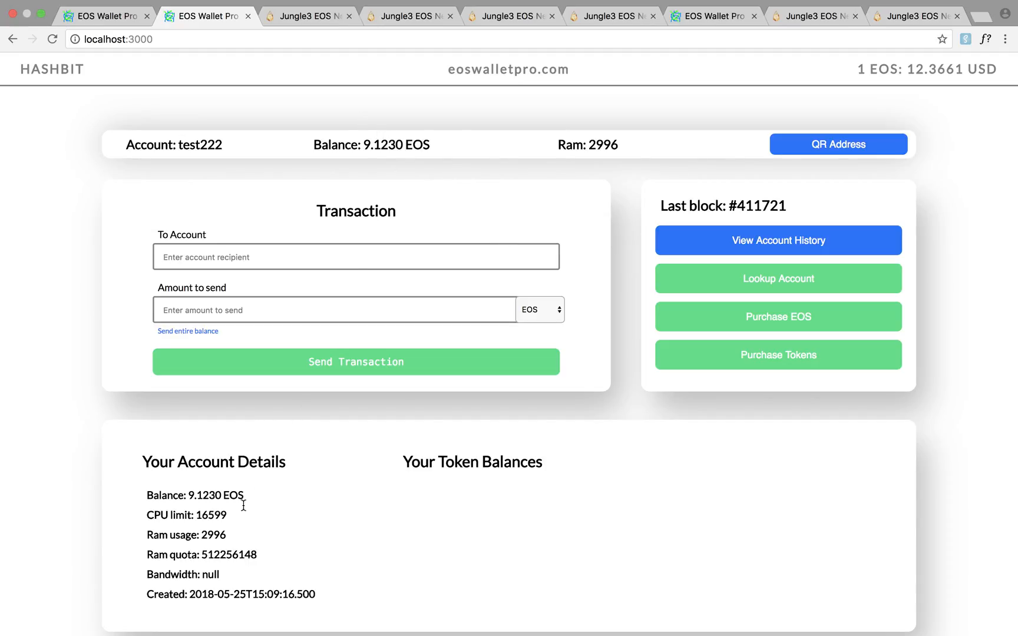
{"action": "double_click", "coordinate": [204, 515]}
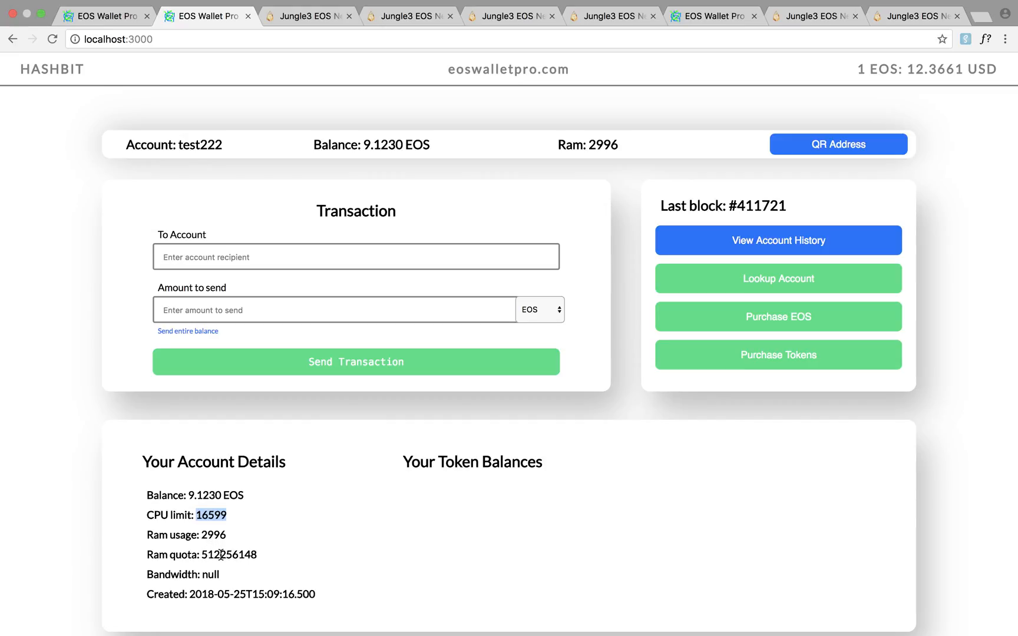
{"action": "mouse_move", "coordinate": [218, 610]}
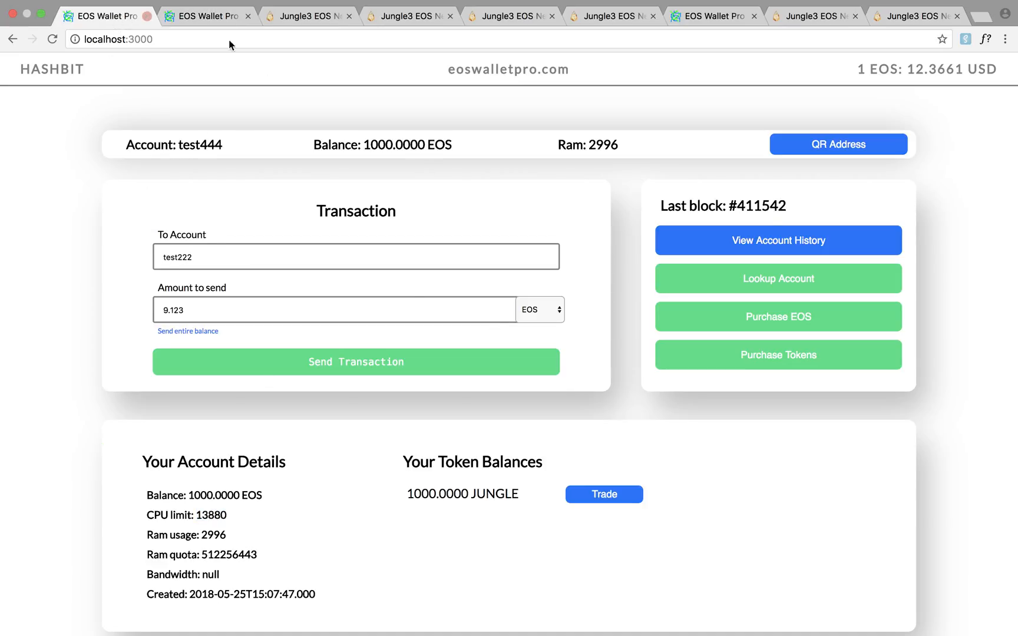
{"action": "mouse_move", "coordinate": [476, 484]}
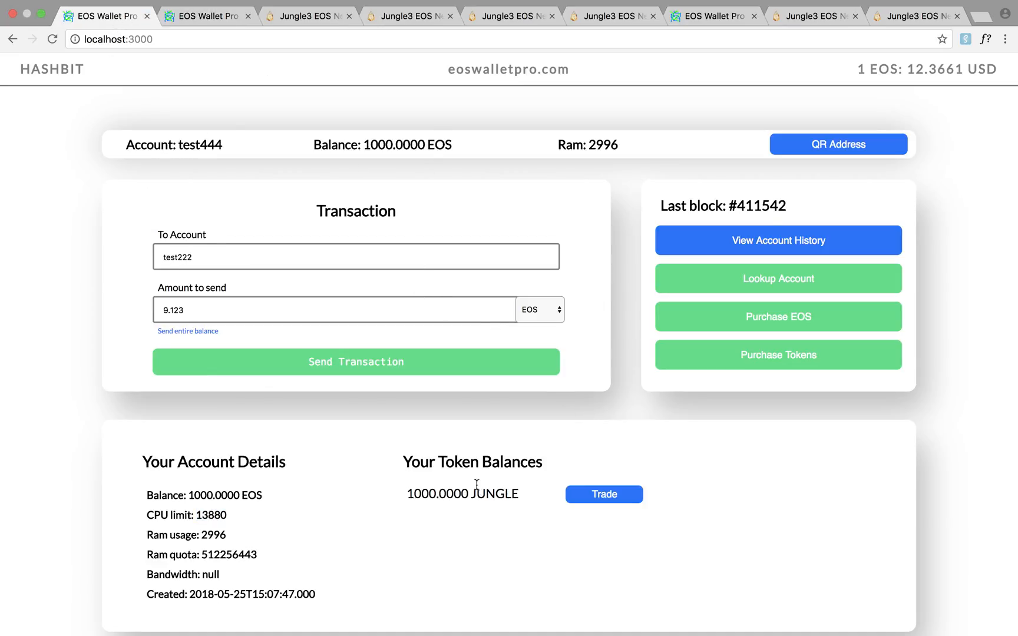
{"action": "mouse_move", "coordinate": [305, 184]}
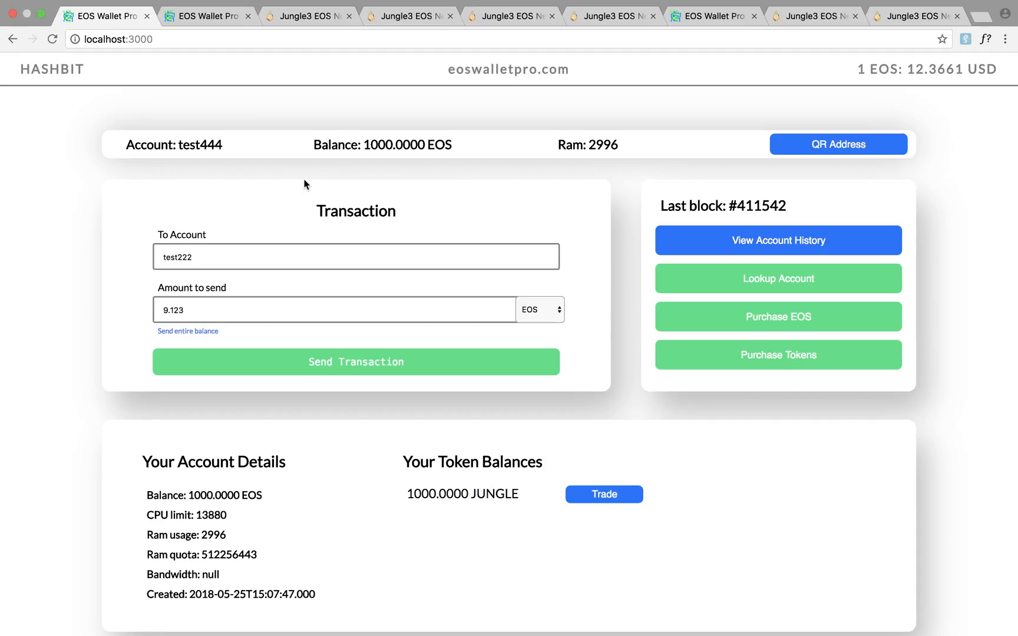
{"action": "mouse_move", "coordinate": [492, 516]}
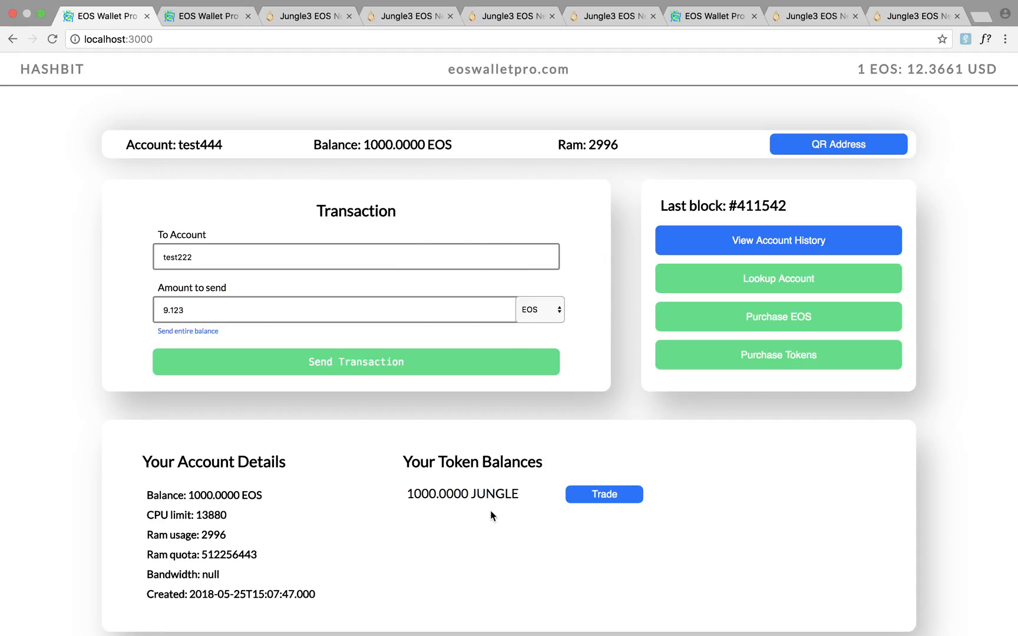
Send 76 JUNGLE tokens from test444 to test222 and get the success transaction ID
{"action": "scroll", "scroll_direction": "up", "scroll_amount": 3}
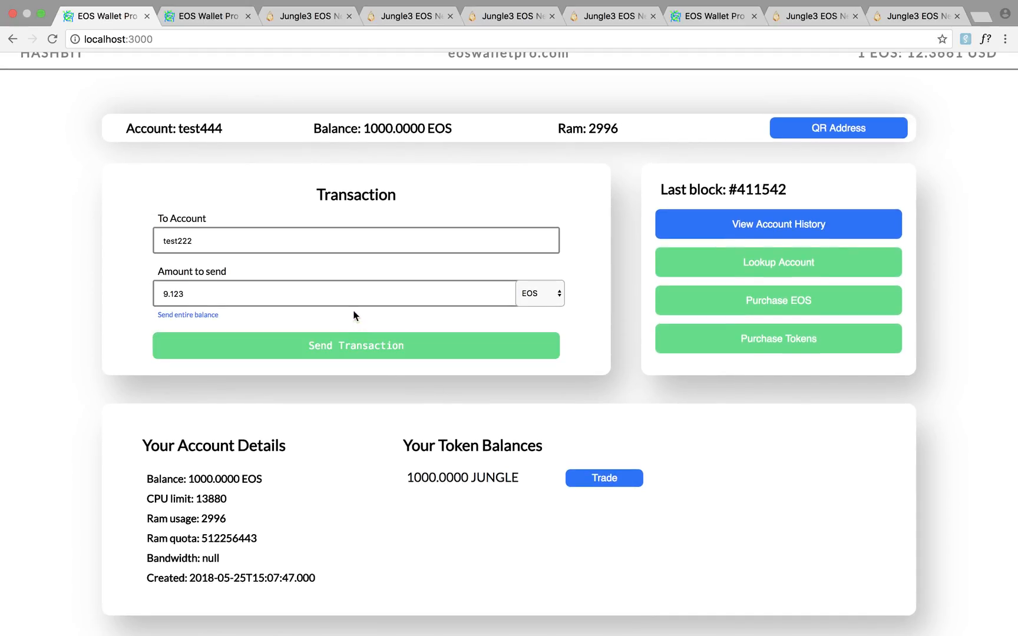
{"action": "left_click", "coordinate": [538, 293]}
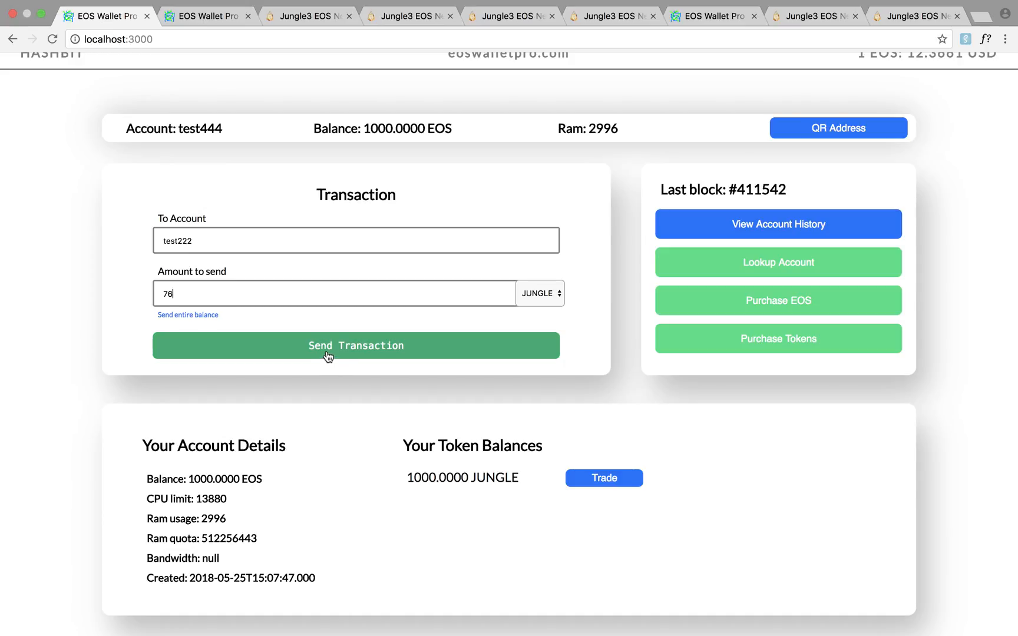
{"action": "left_click", "coordinate": [355, 345]}
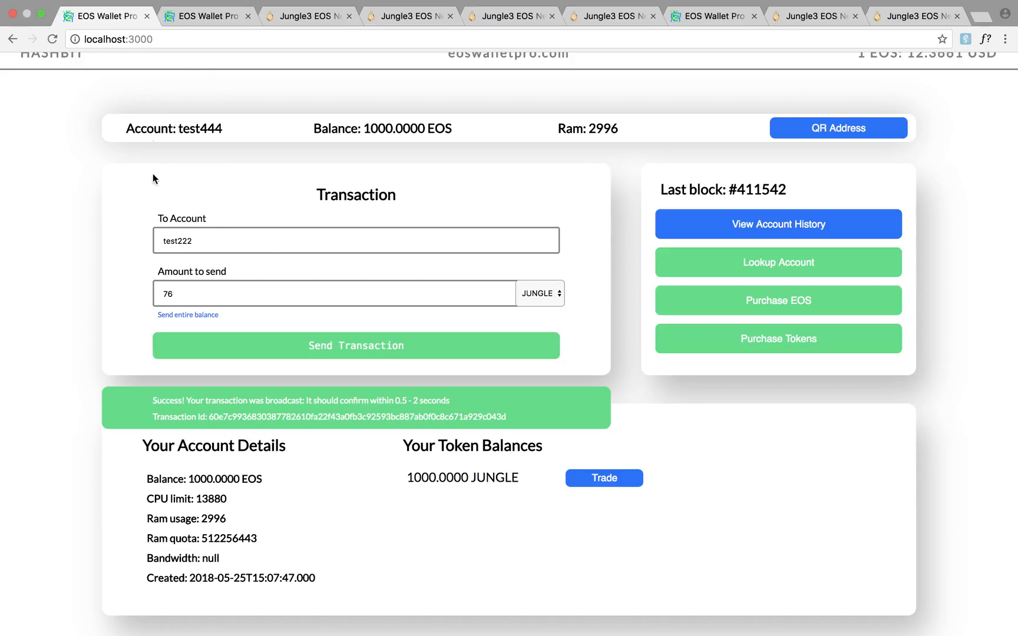
Reload and unlock test222's wallet to confirm it holds 76.0000 JUNGLE and 9.1230 EOS
{"action": "left_click", "coordinate": [205, 15]}
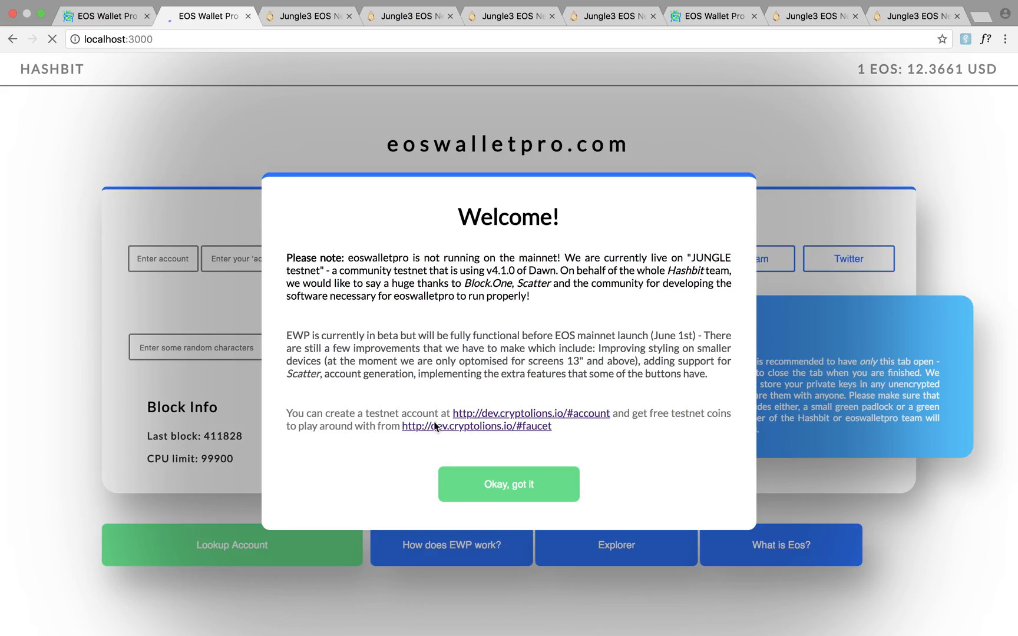
{"action": "left_click", "coordinate": [508, 484]}
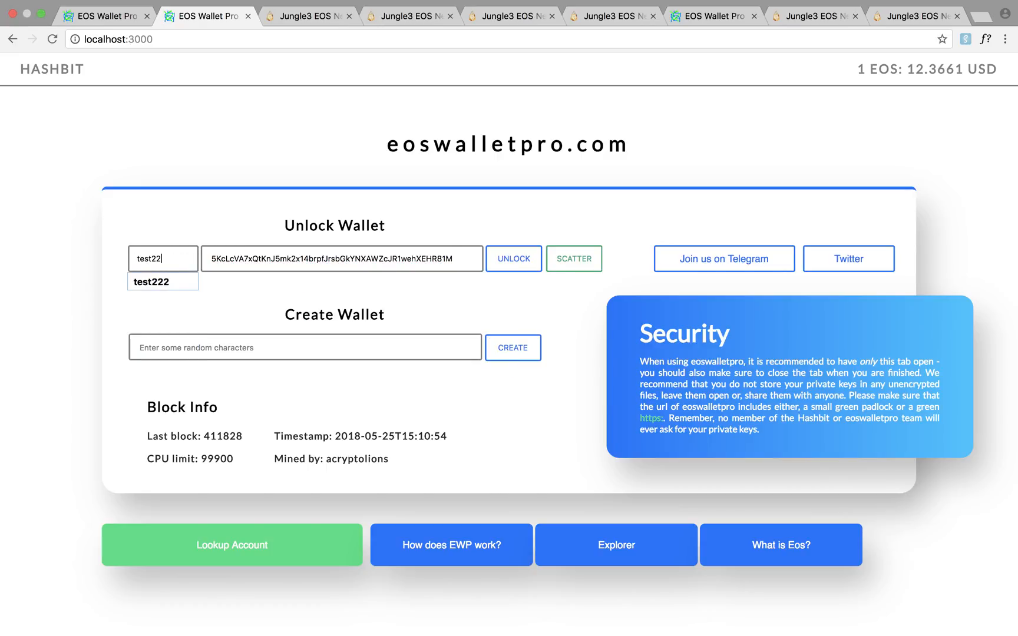
{"action": "left_click", "coordinate": [512, 257]}
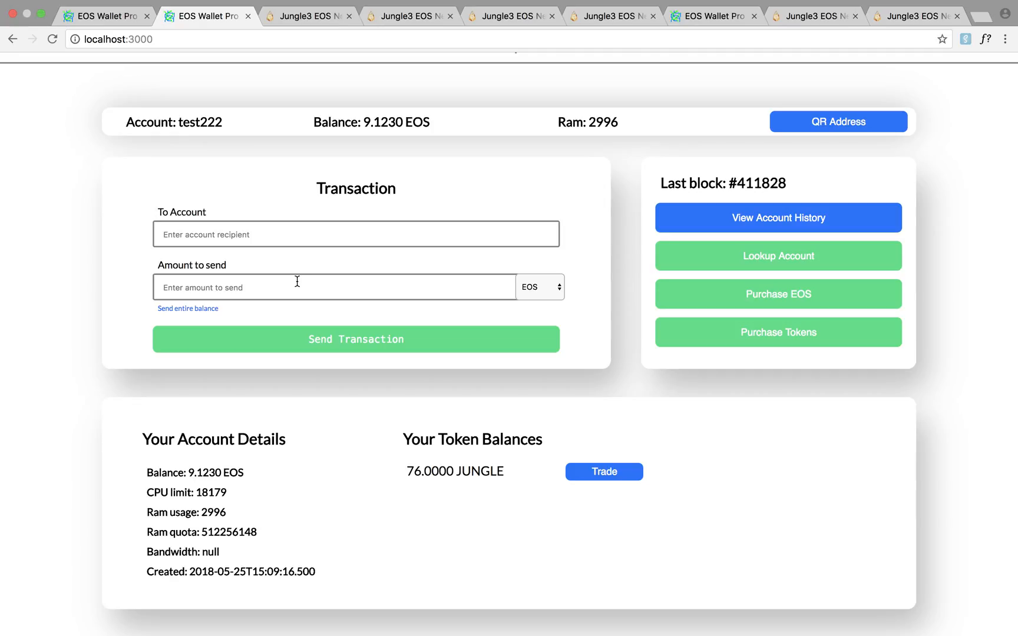
{"action": "mouse_move", "coordinate": [306, 129]}
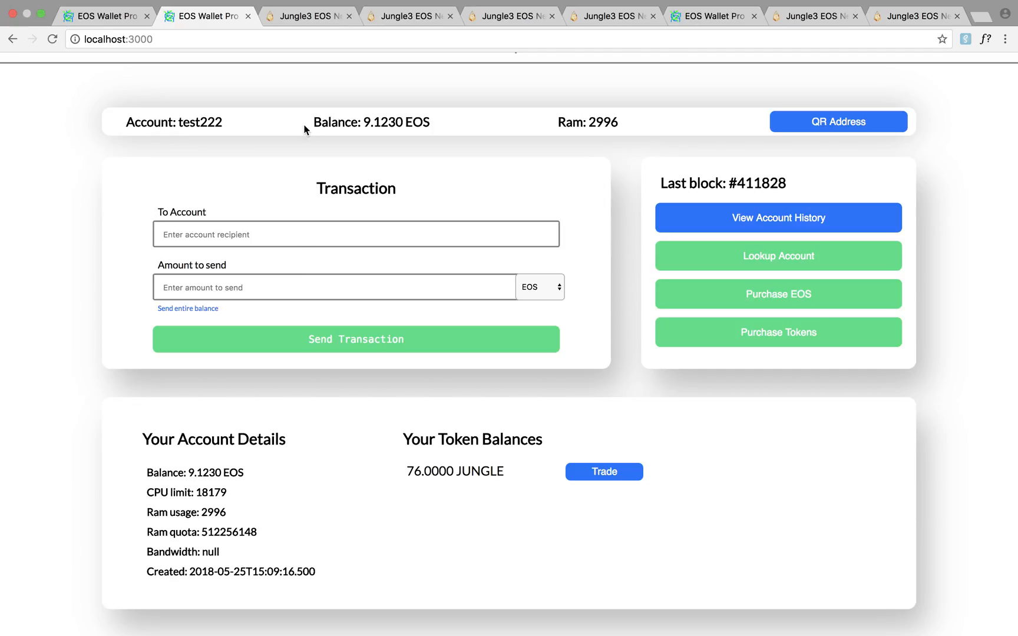
{"action": "scroll", "scroll_direction": "up", "scroll_amount": 3}
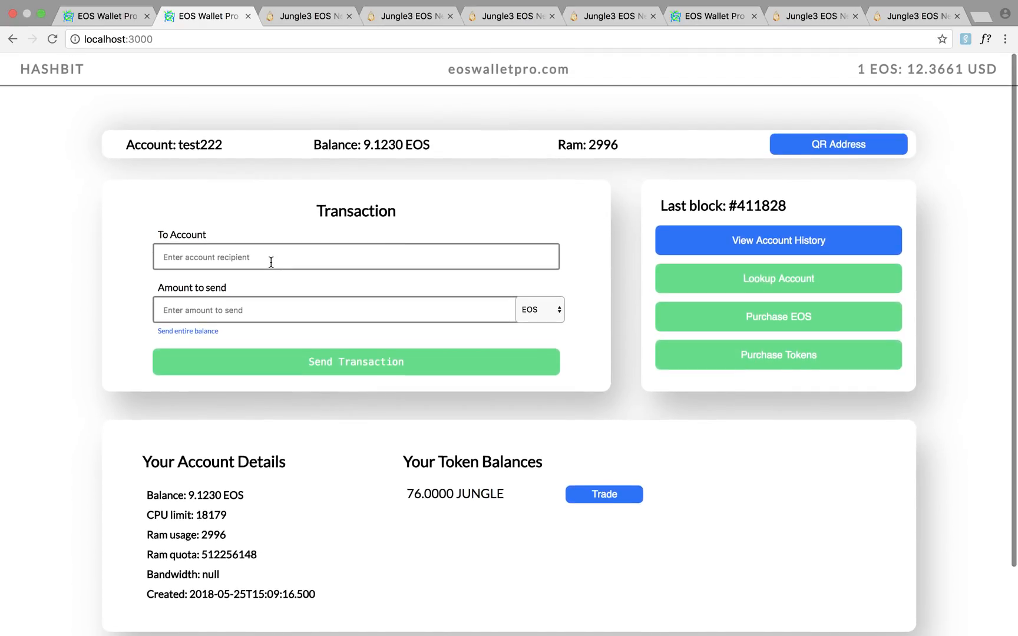
{"action": "mouse_move", "coordinate": [4, 231]}
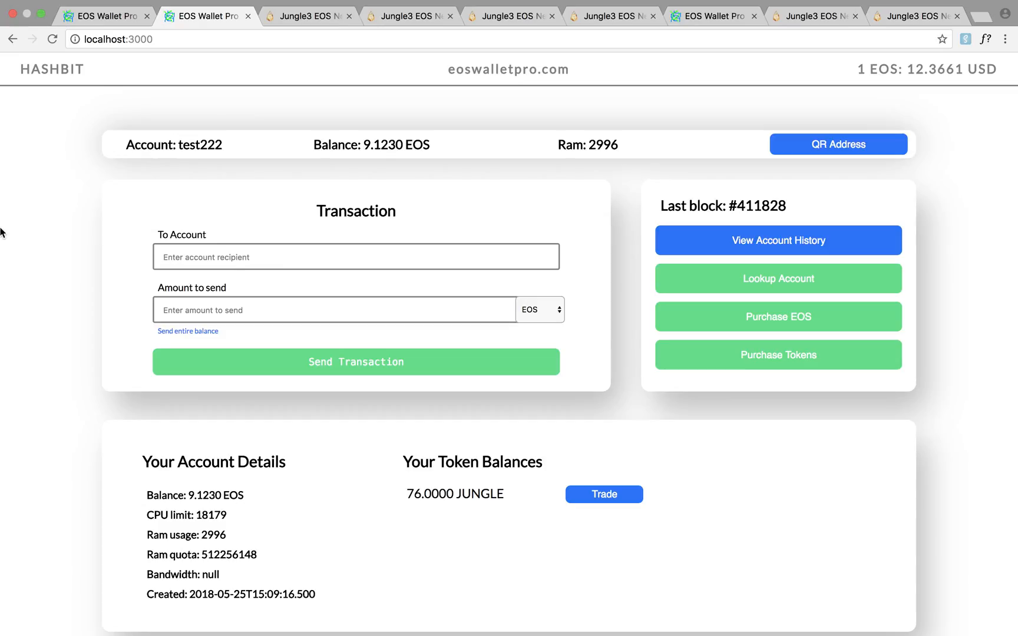
{"action": "double_click", "coordinate": [455, 494]}
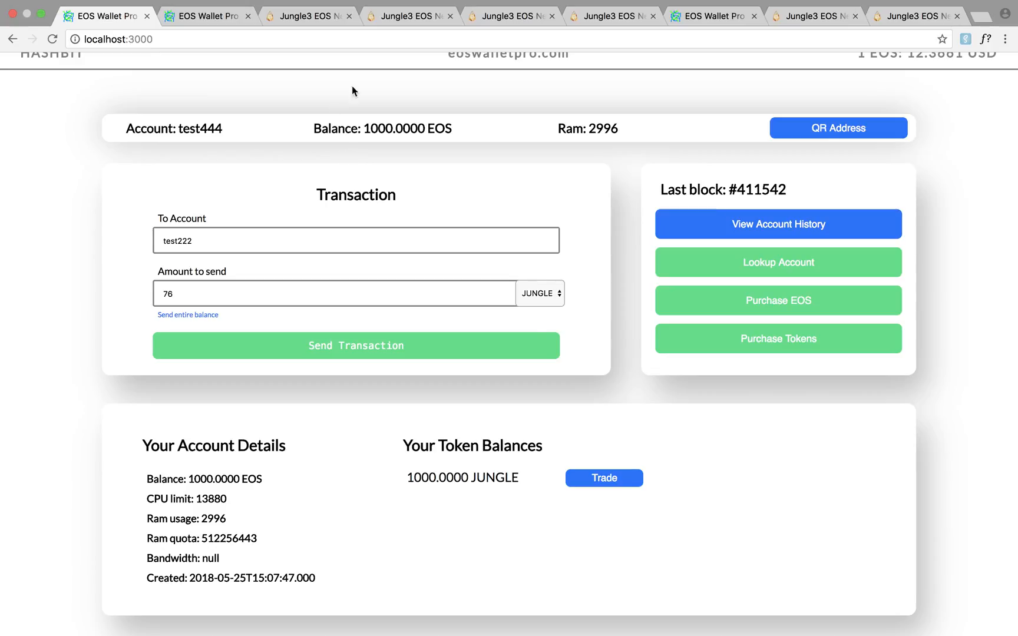
{"action": "mouse_move", "coordinate": [297, 545]}
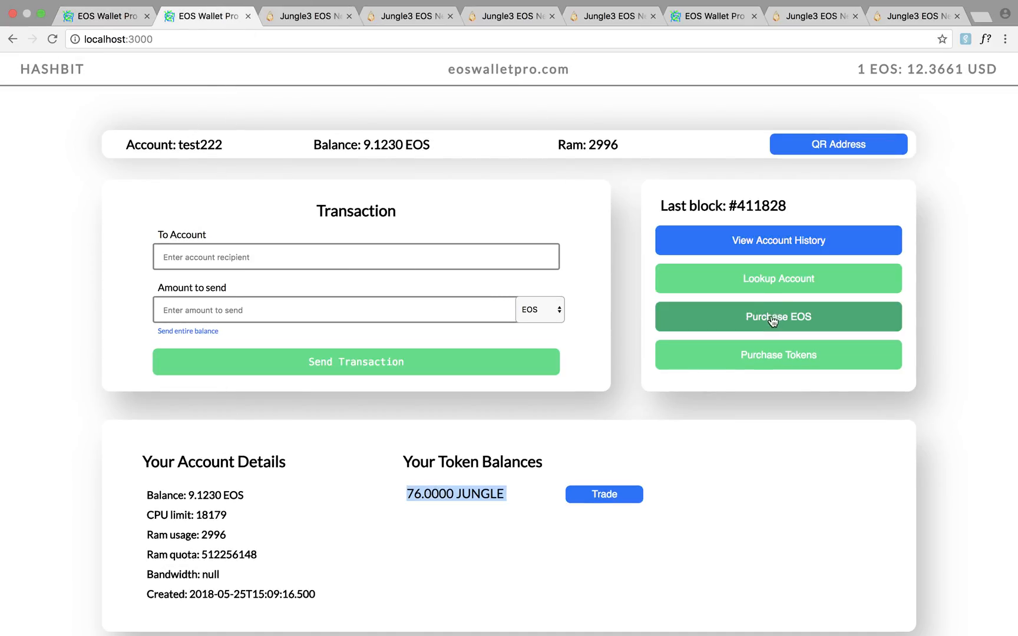
Look up account test444 to see its 990.8770 EOS balance, then return to test444's tab
{"action": "left_click", "coordinate": [778, 278]}
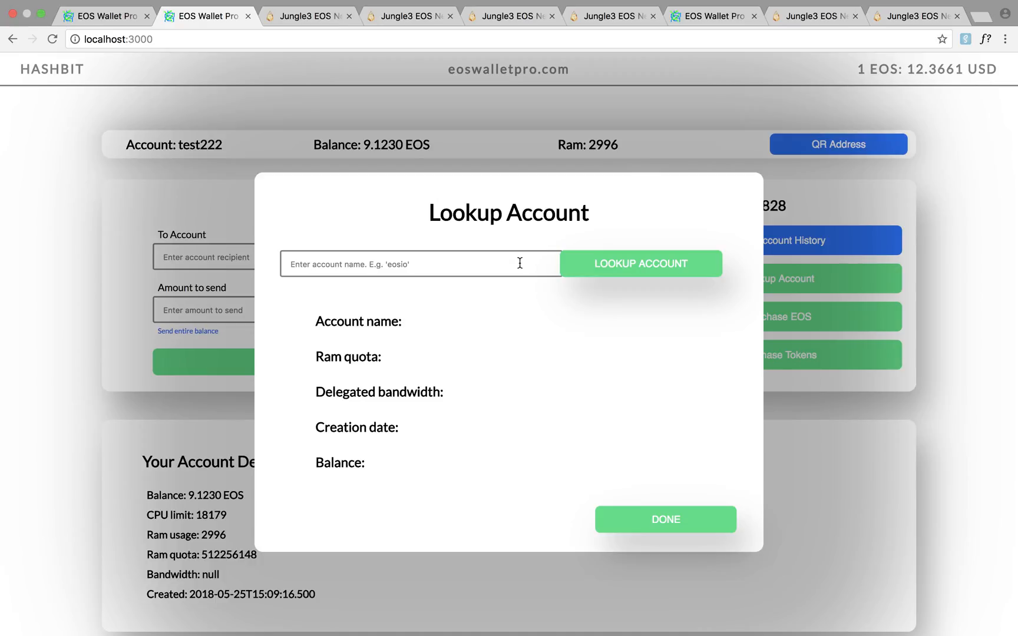
{"action": "type", "text": "test444"}
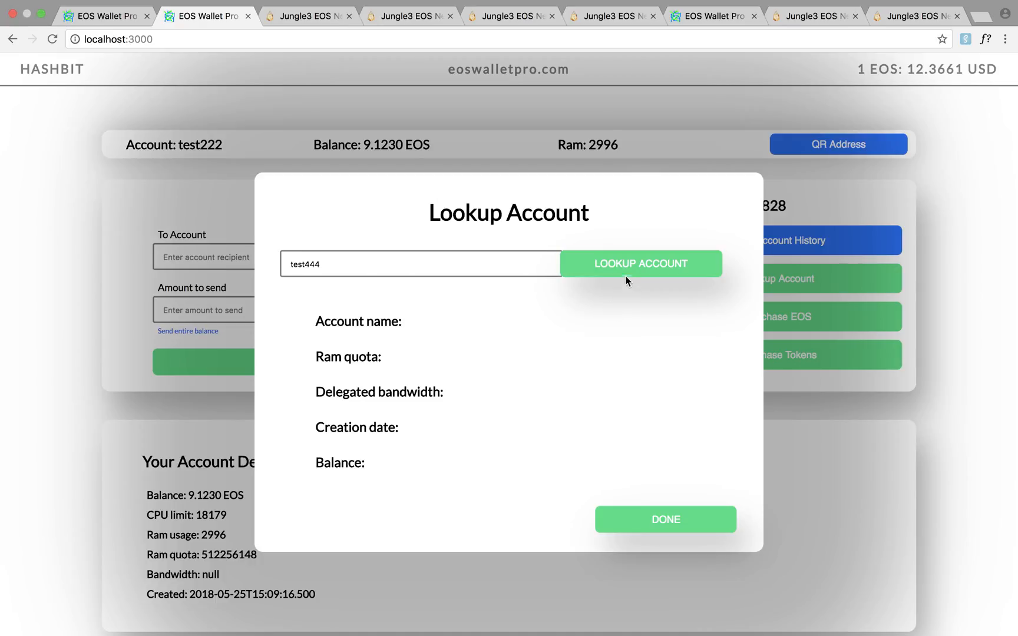
{"action": "left_click", "coordinate": [640, 264]}
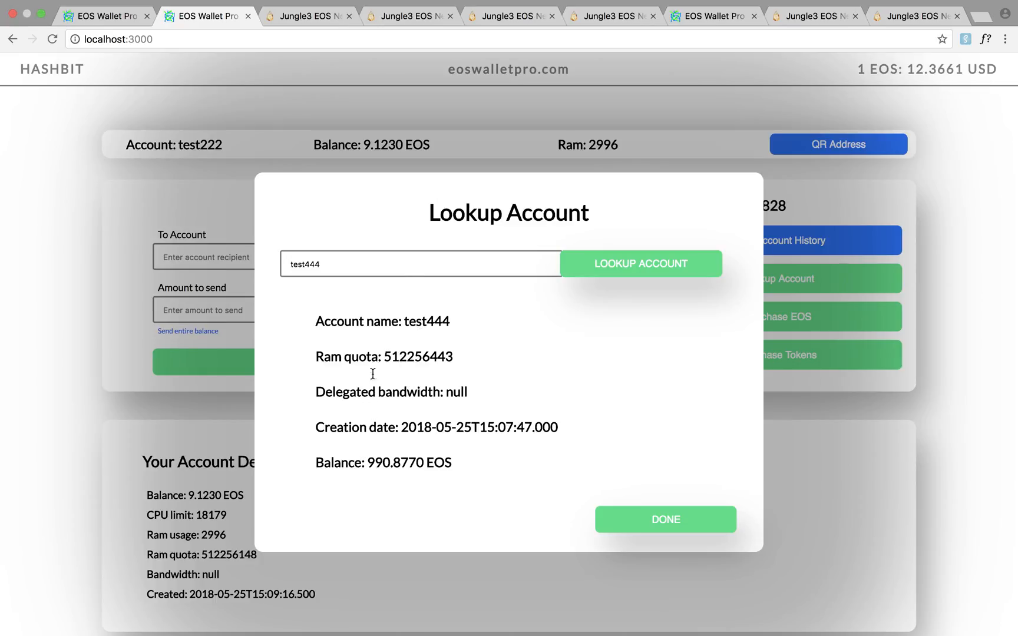
{"action": "left_click", "coordinate": [664, 518]}
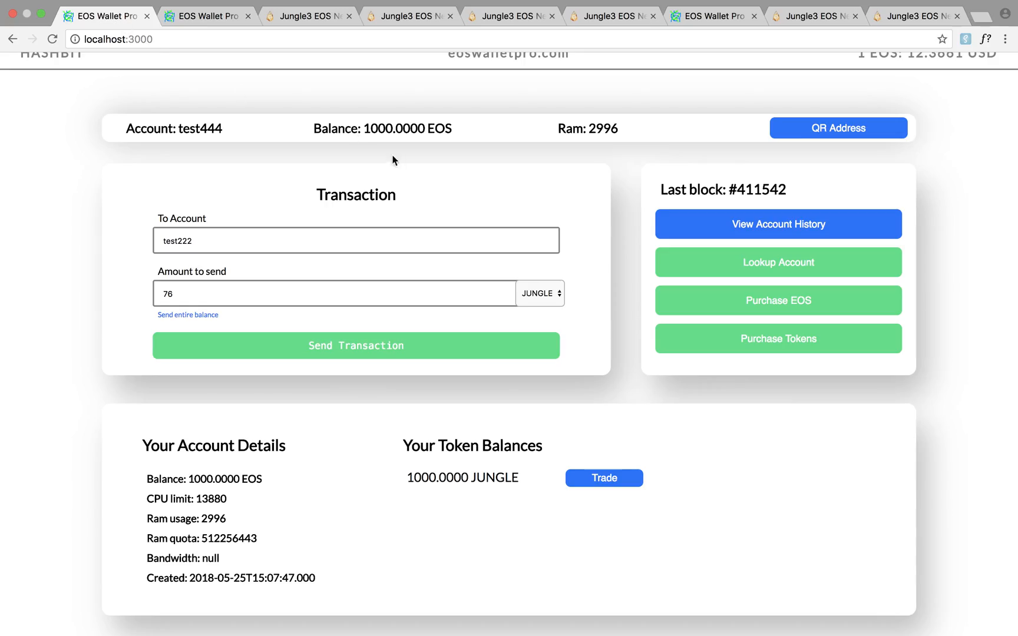
{"action": "mouse_move", "coordinate": [353, 123]}
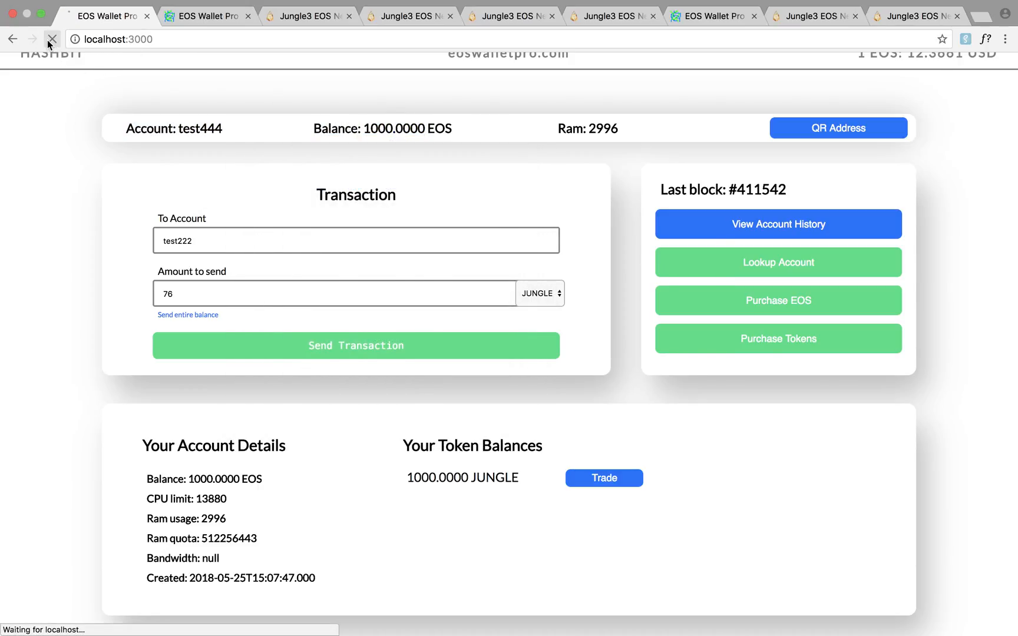
Fetch test444's private key from the other tab and enter the account name to unlock
{"action": "left_click", "coordinate": [53, 39]}
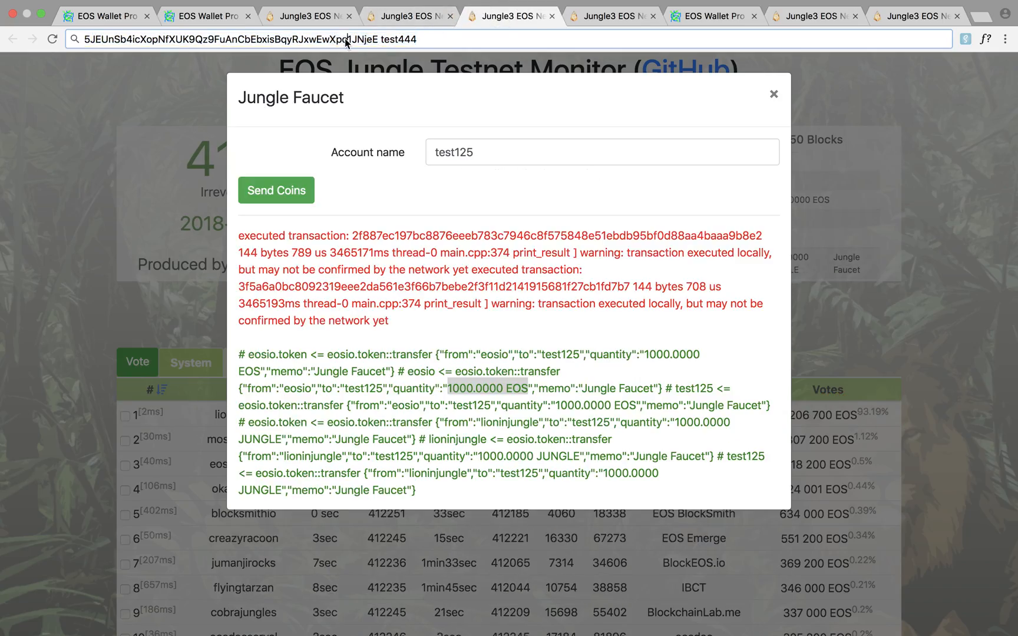
{"action": "left_click", "coordinate": [104, 15]}
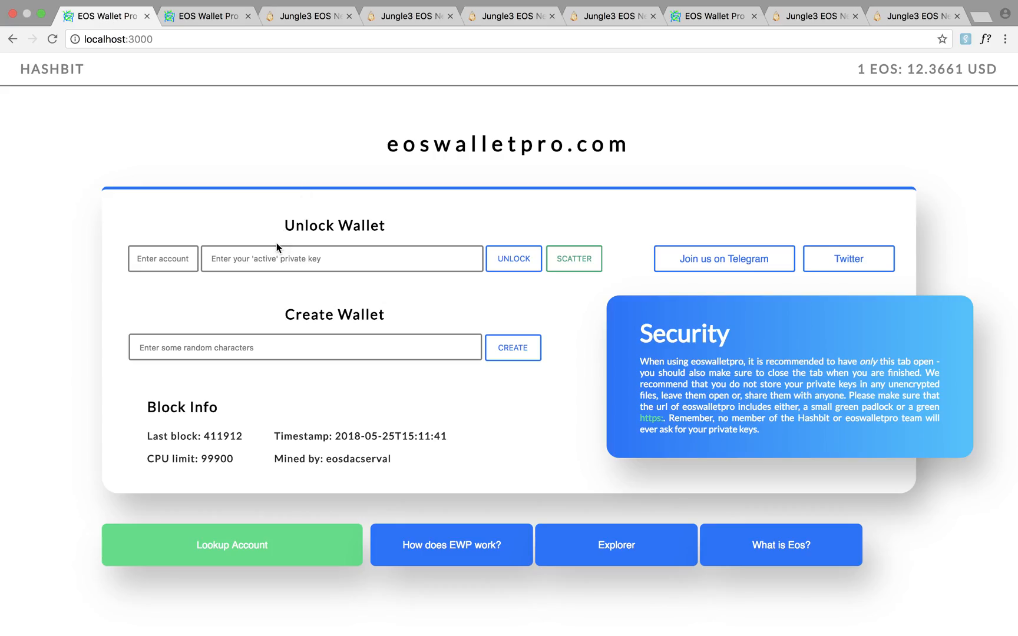
{"action": "type", "text": "test"}
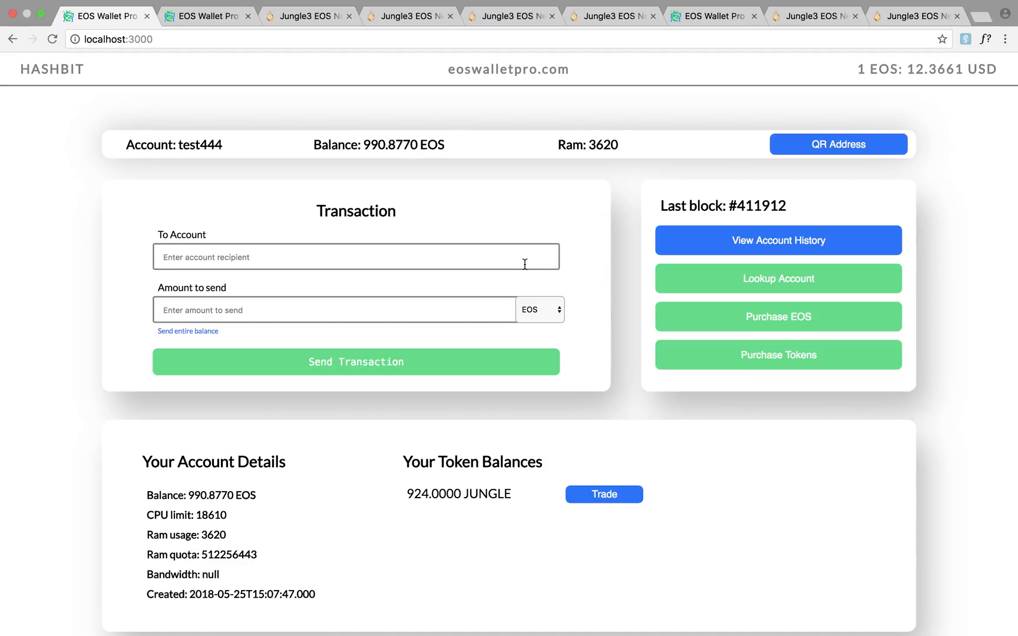
{"action": "mouse_move", "coordinate": [356, 361]}
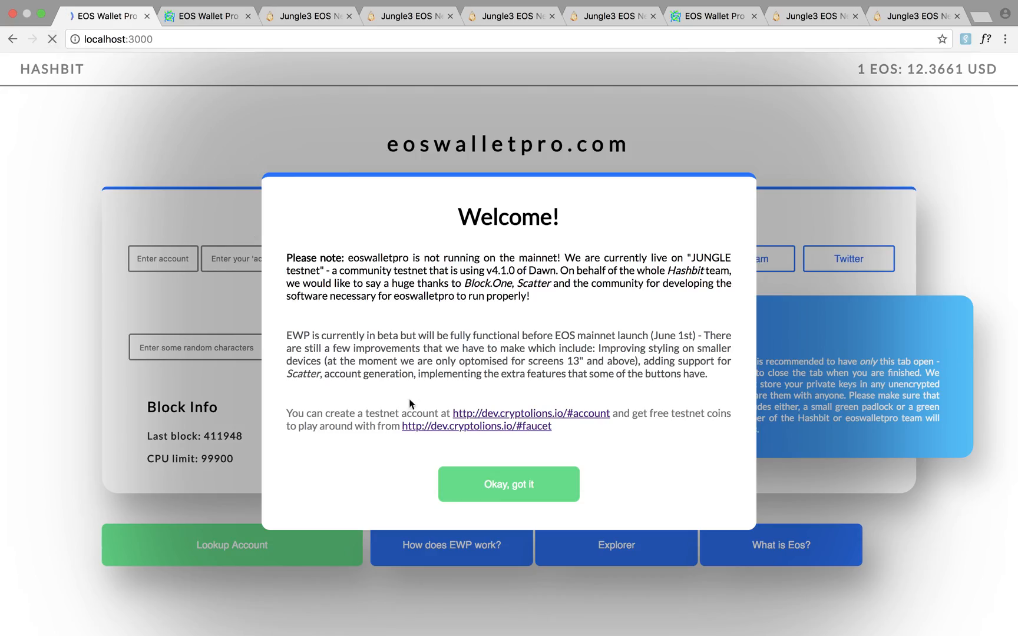
Browse the saved account and key autofill suggestions, then switch to the unlocked test222 wallet
{"action": "left_click", "coordinate": [508, 484]}
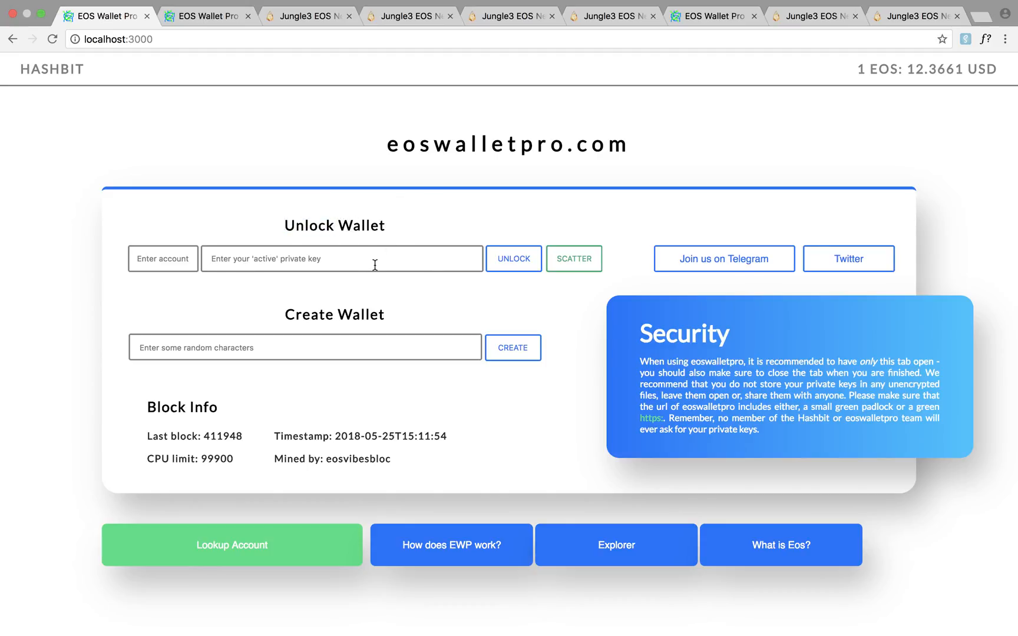
{"action": "left_click", "coordinate": [342, 258]}
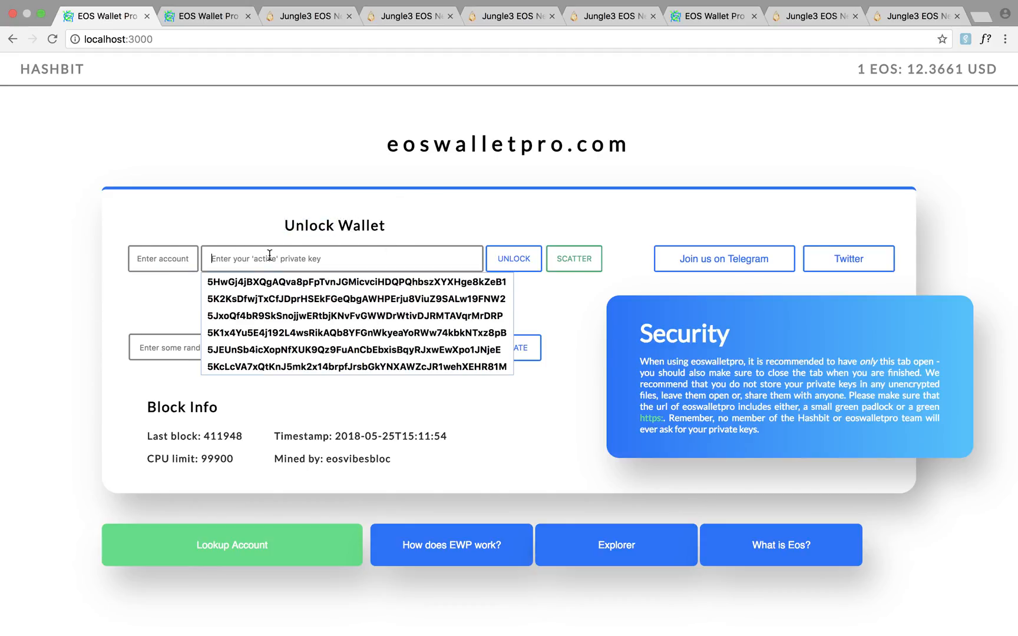
{"action": "mouse_move", "coordinate": [176, 299]}
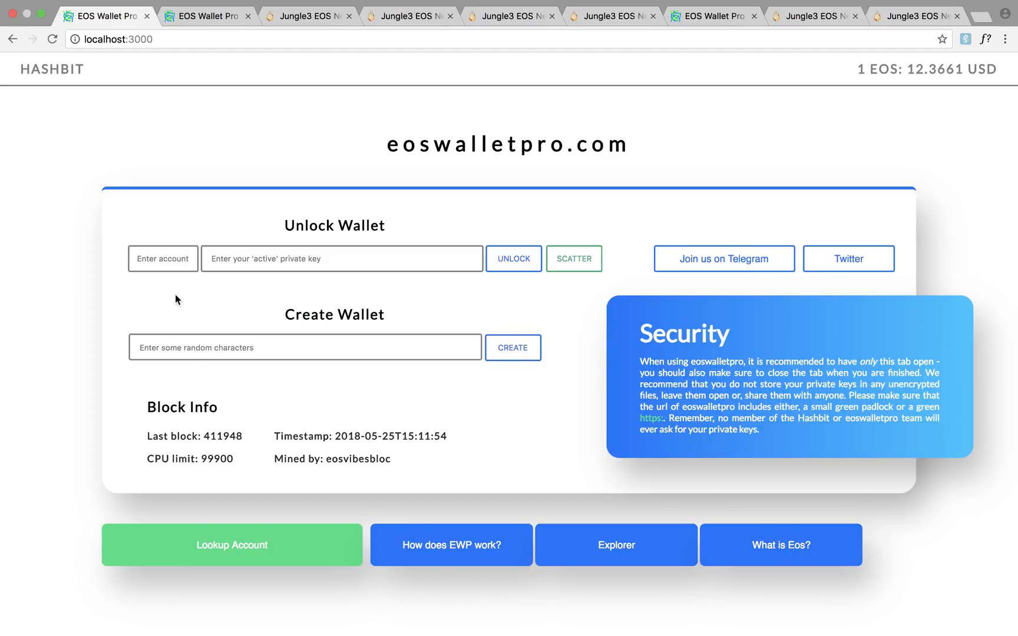
{"action": "left_click", "coordinate": [162, 258]}
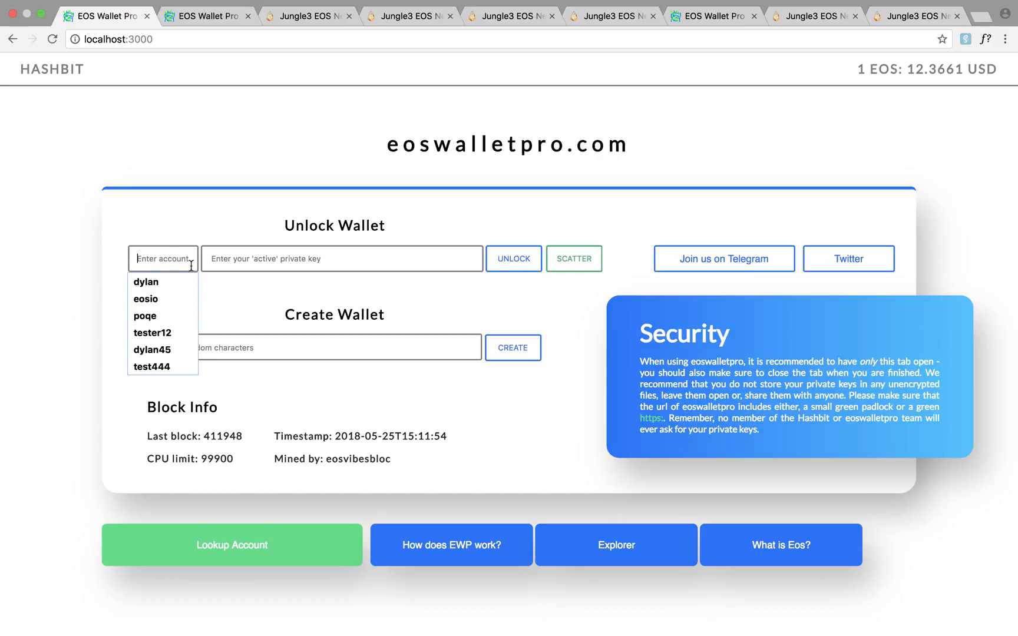
{"action": "left_click", "coordinate": [542, 205]}
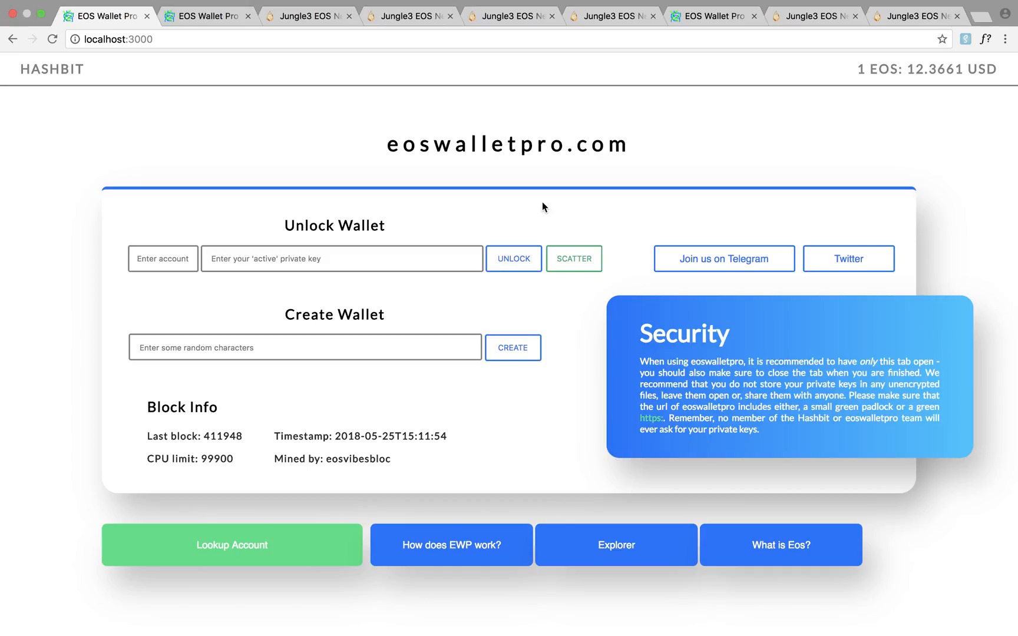
{"action": "mouse_move", "coordinate": [489, 204]}
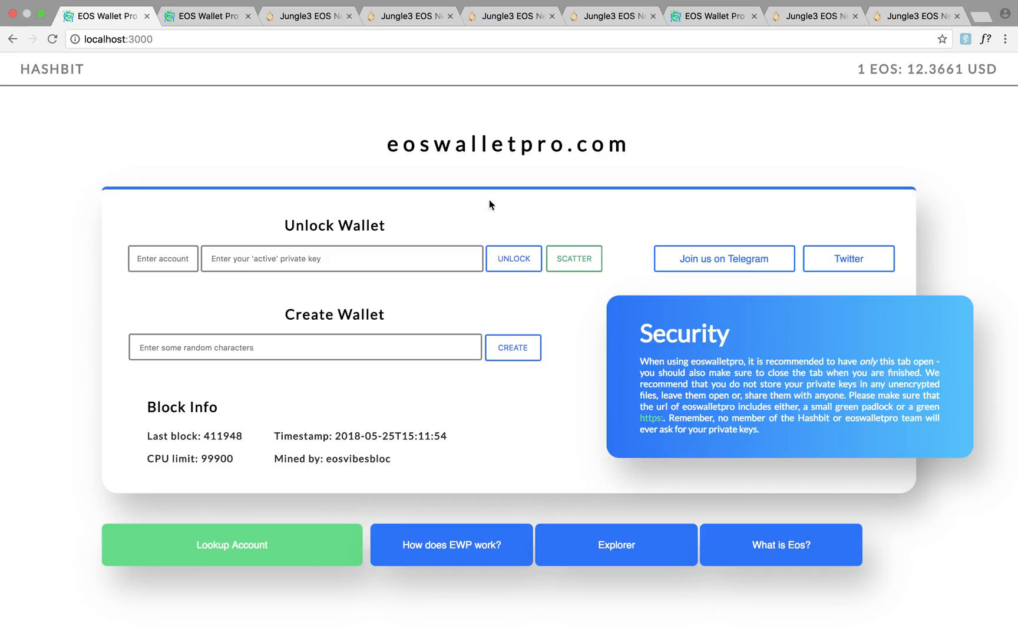
{"action": "mouse_move", "coordinate": [196, 246]}
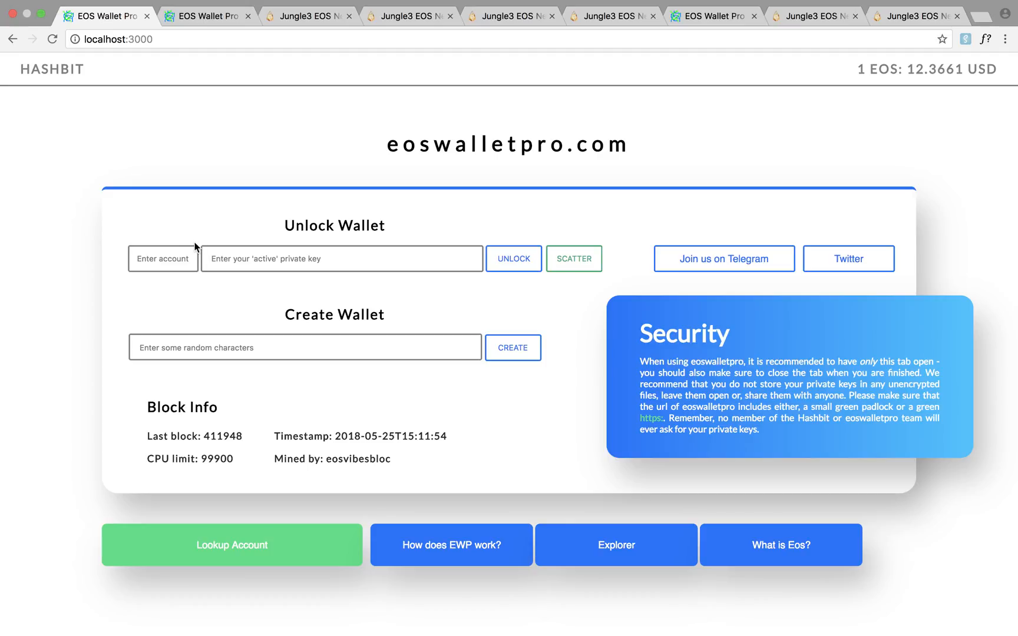
{"action": "left_click", "coordinate": [163, 258]}
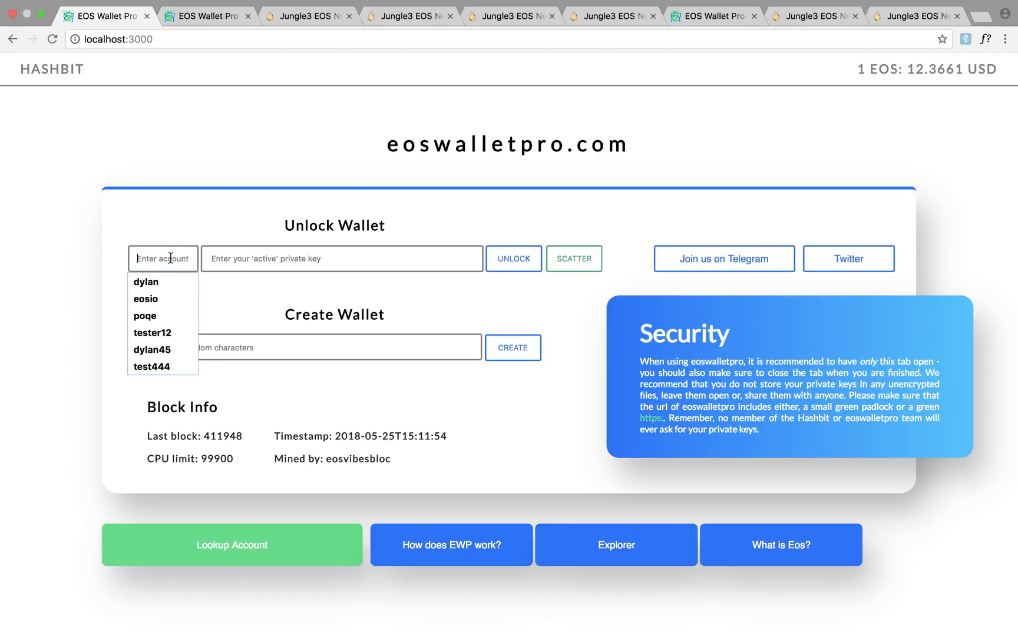
{"action": "left_click", "coordinate": [341, 258]}
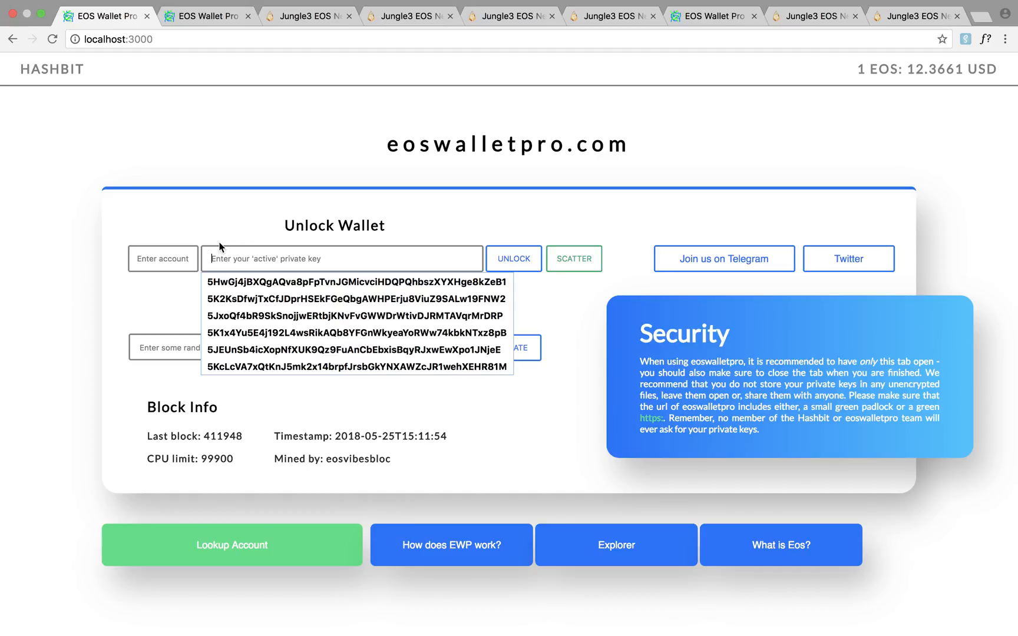
{"action": "left_click", "coordinate": [206, 15]}
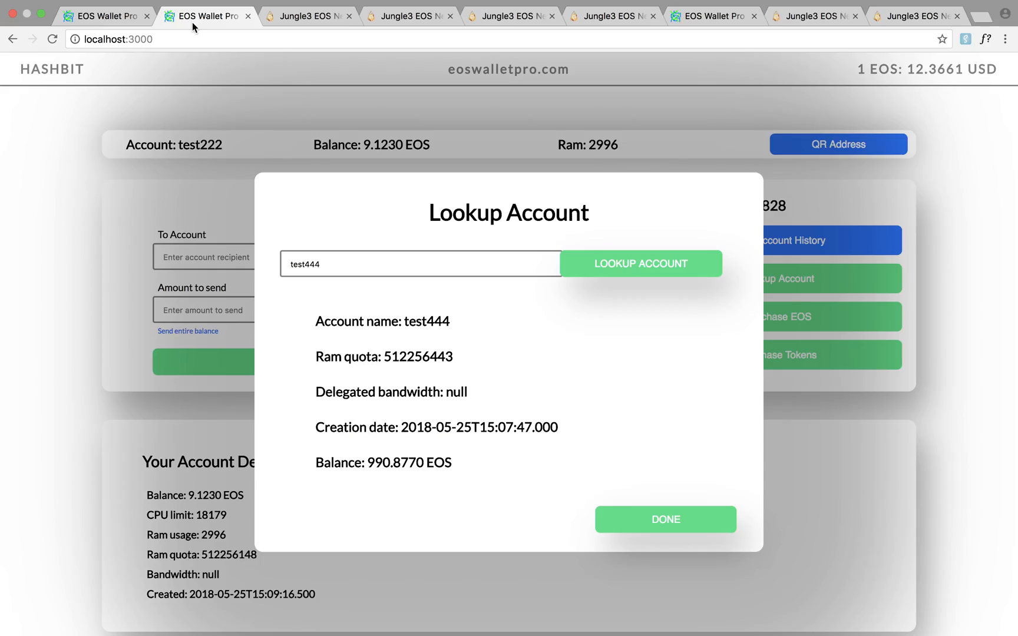
Close the test444 lookup and fill in a 9 EOS transfer to account hasdjkas
{"action": "left_click", "coordinate": [664, 519]}
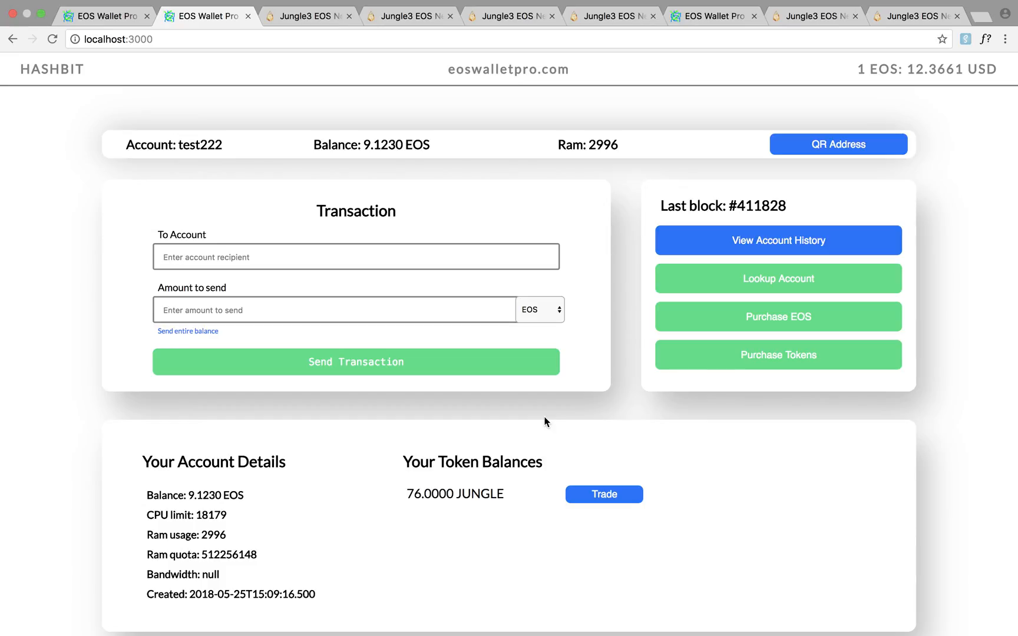
{"action": "mouse_move", "coordinate": [377, 285]}
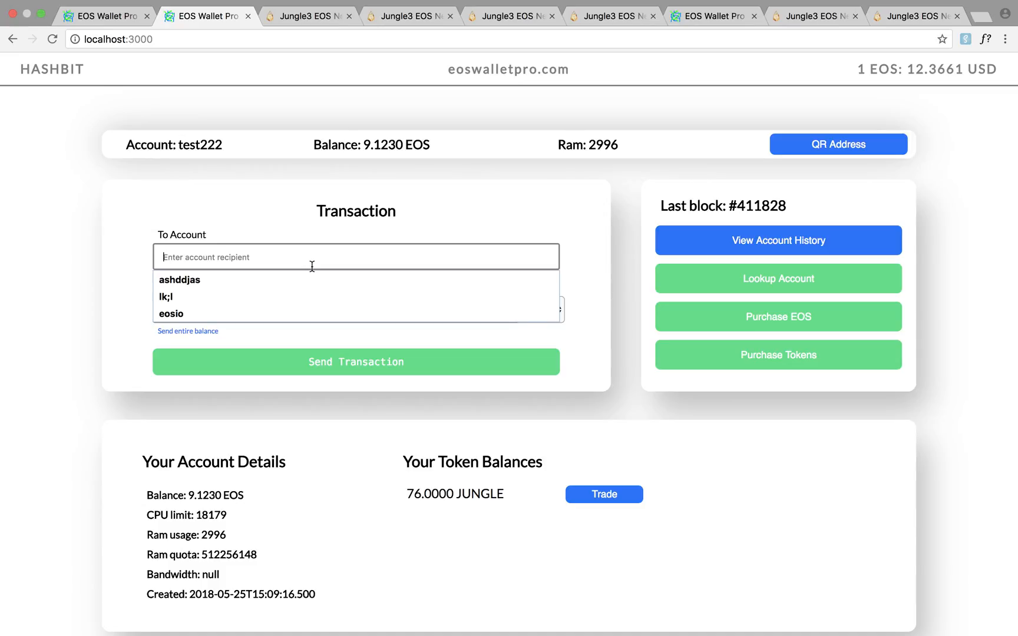
{"action": "type", "text": "hasdjkas"}
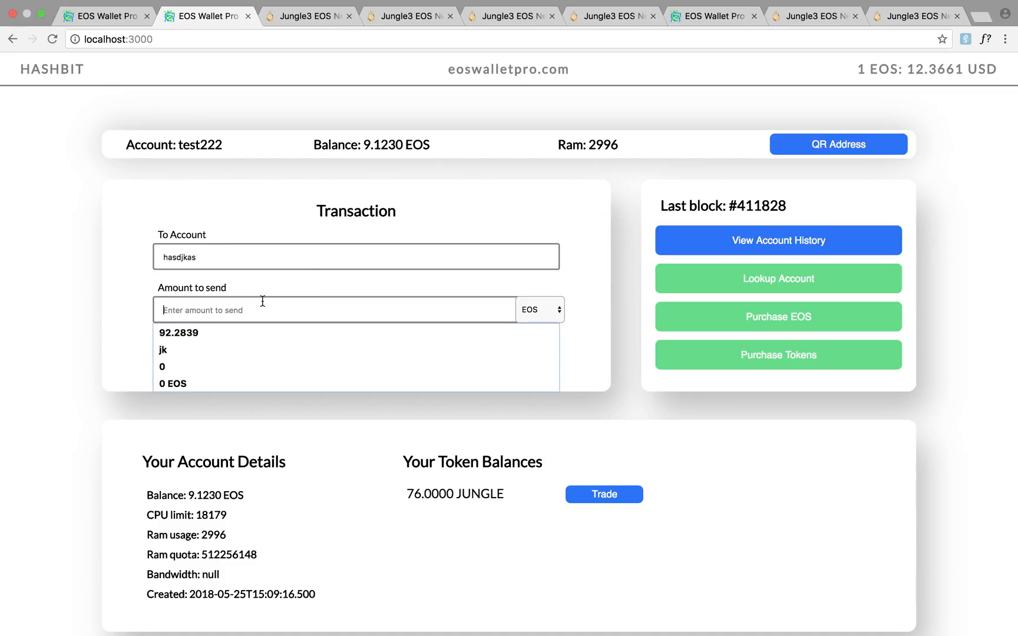
{"action": "type", "text": "9"}
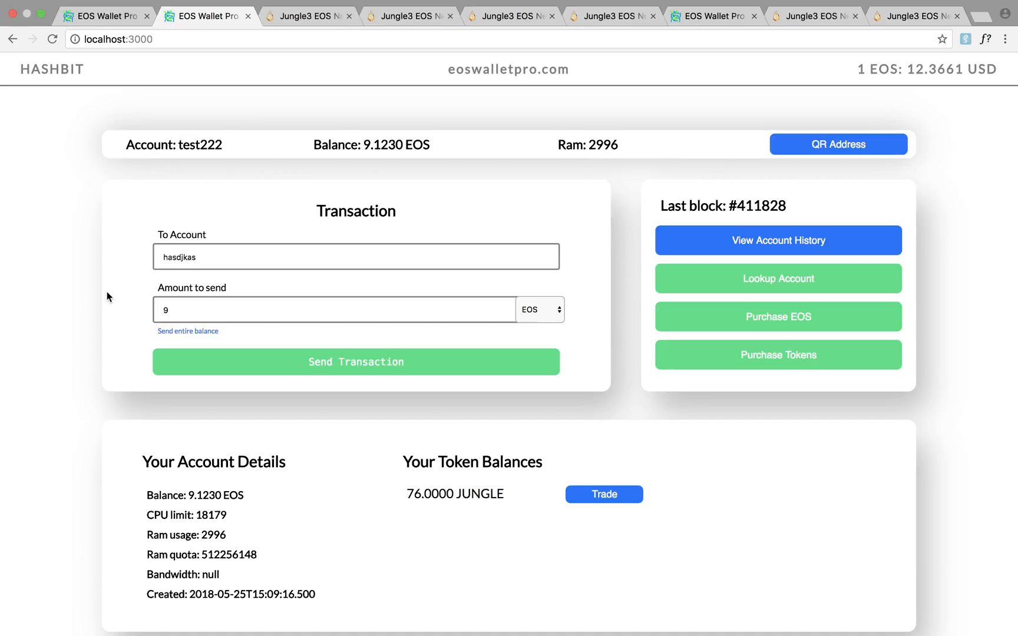
{"action": "left_click", "coordinate": [53, 39]}
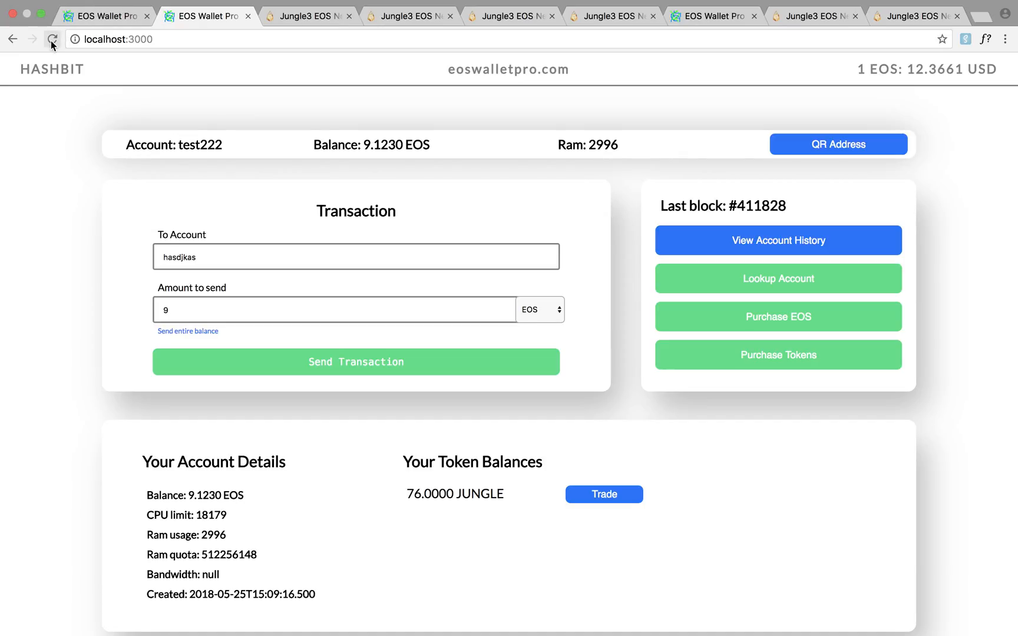
Reload test222's tab to log out and dismiss the welcome notice
{"action": "left_click", "coordinate": [53, 39]}
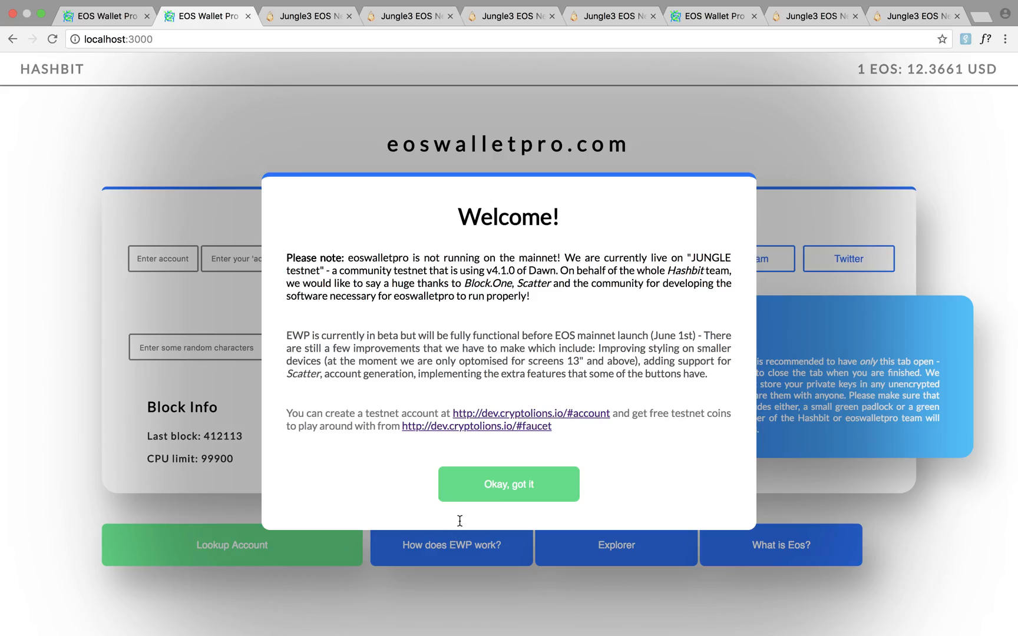
{"action": "left_click", "coordinate": [507, 484]}
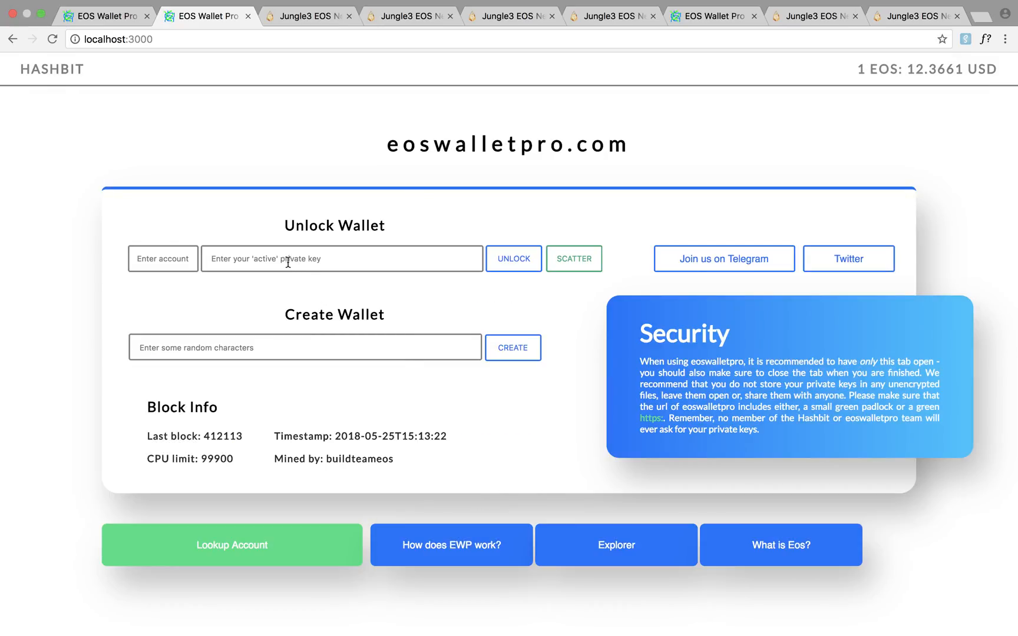
{"action": "mouse_move", "coordinate": [111, 186]}
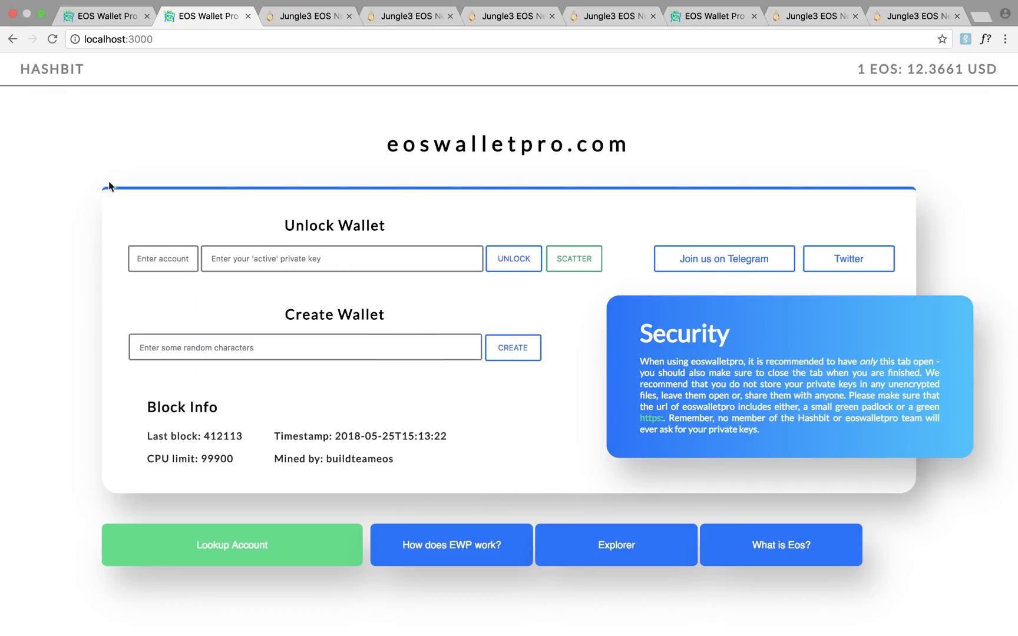
{"action": "mouse_move", "coordinate": [192, 186]}
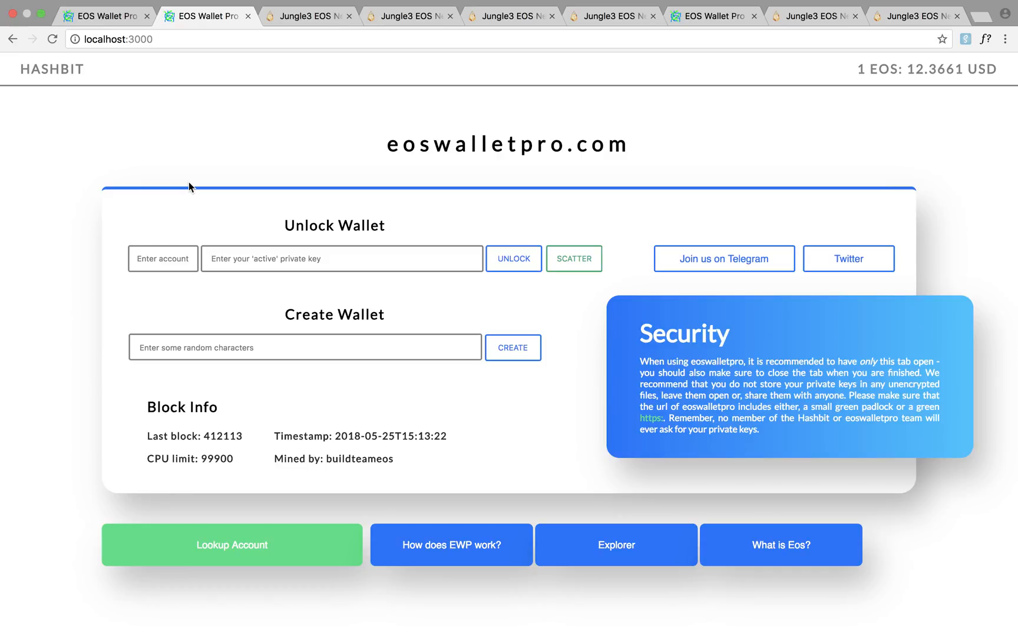
{"action": "mouse_move", "coordinate": [305, 321]}
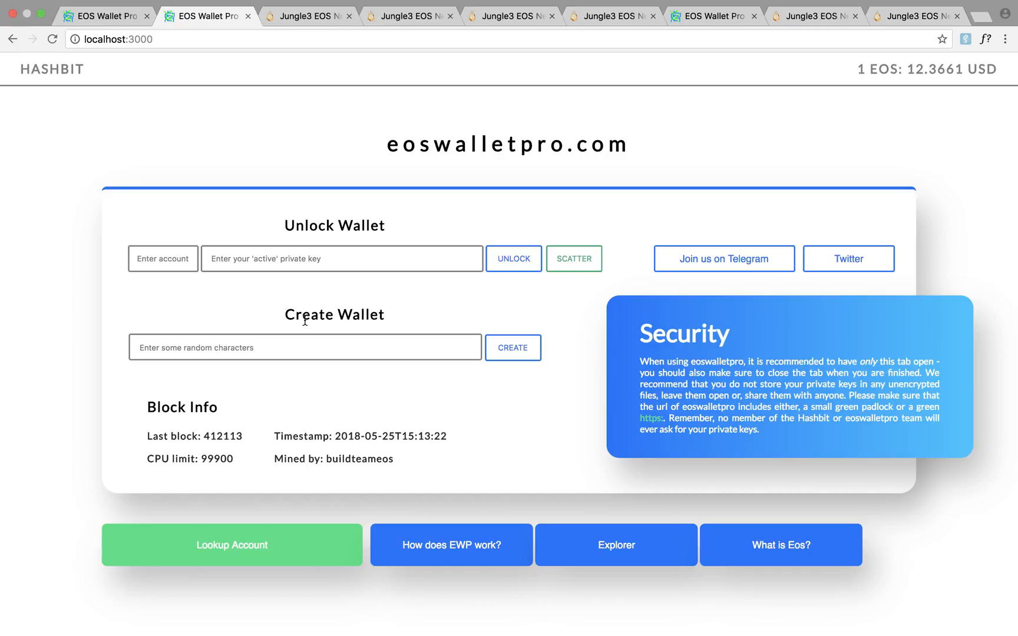
{"action": "mouse_move", "coordinate": [314, 340]}
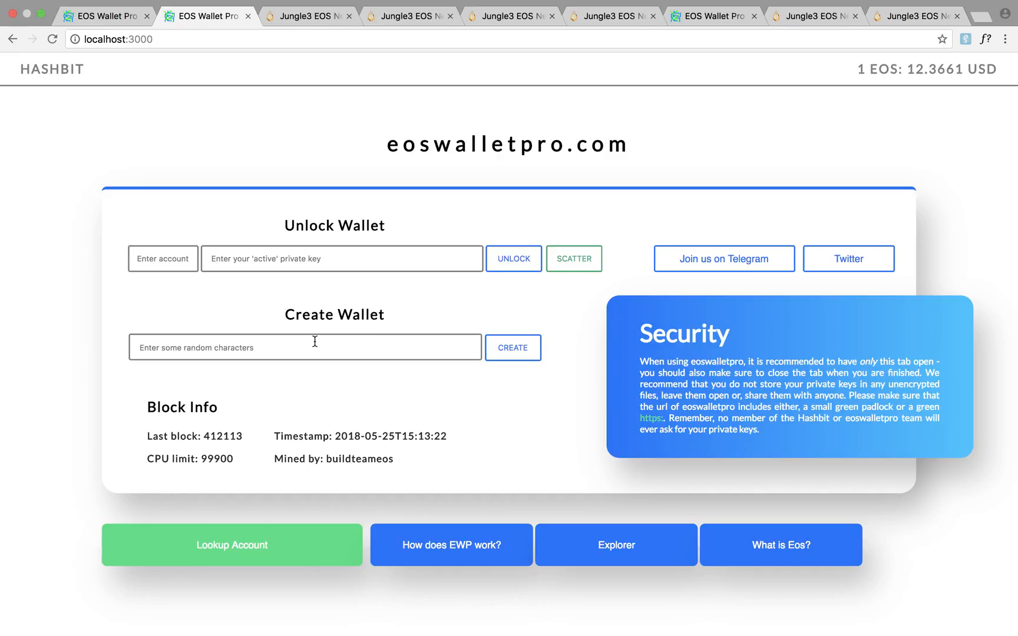
{"action": "mouse_move", "coordinate": [513, 258]}
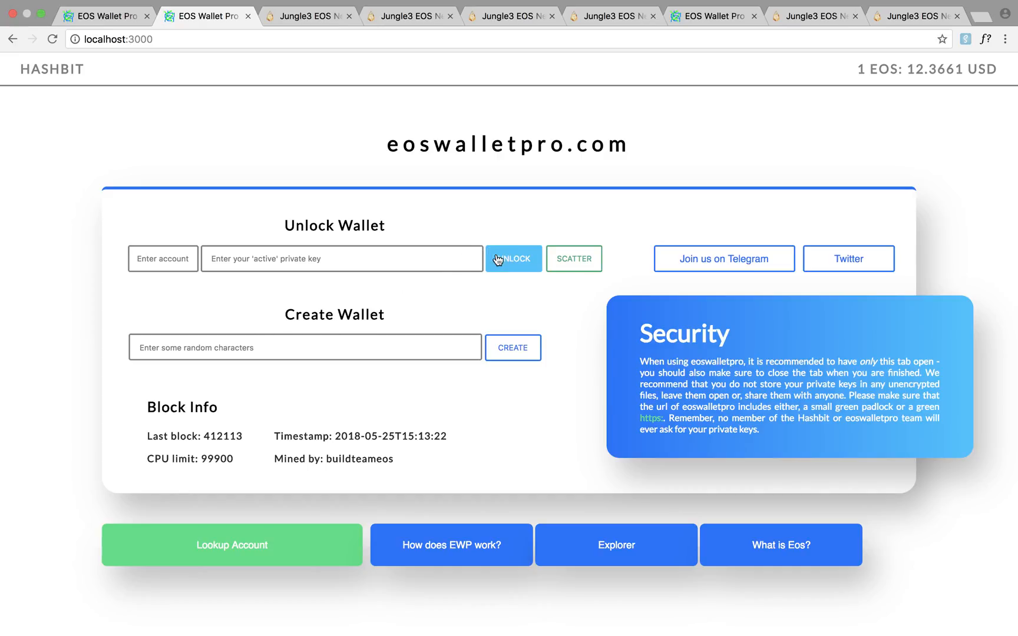
{"action": "mouse_move", "coordinate": [574, 258]}
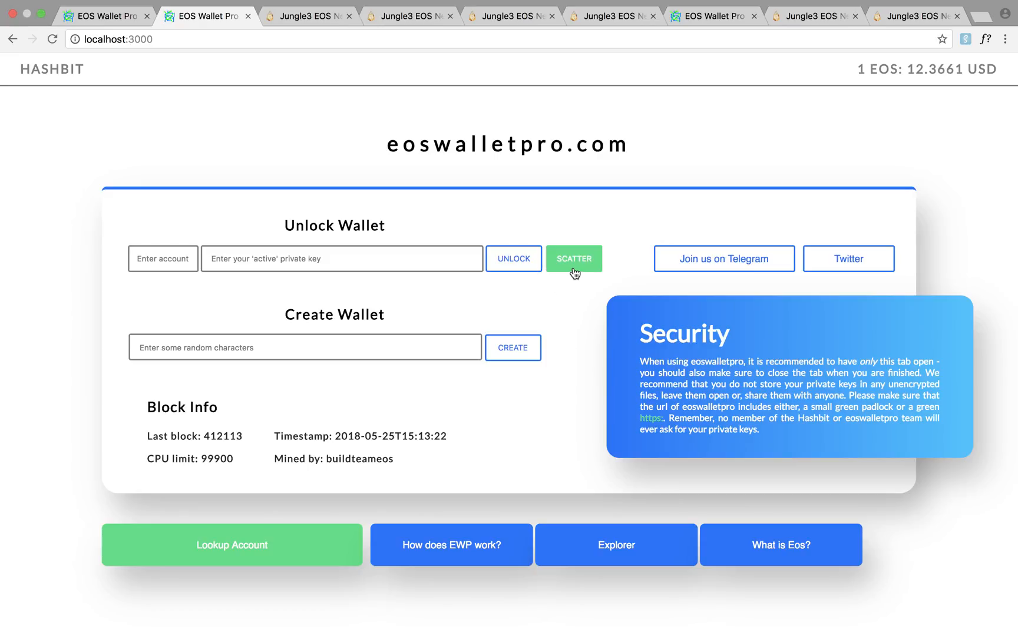
{"action": "mouse_move", "coordinate": [497, 310]}
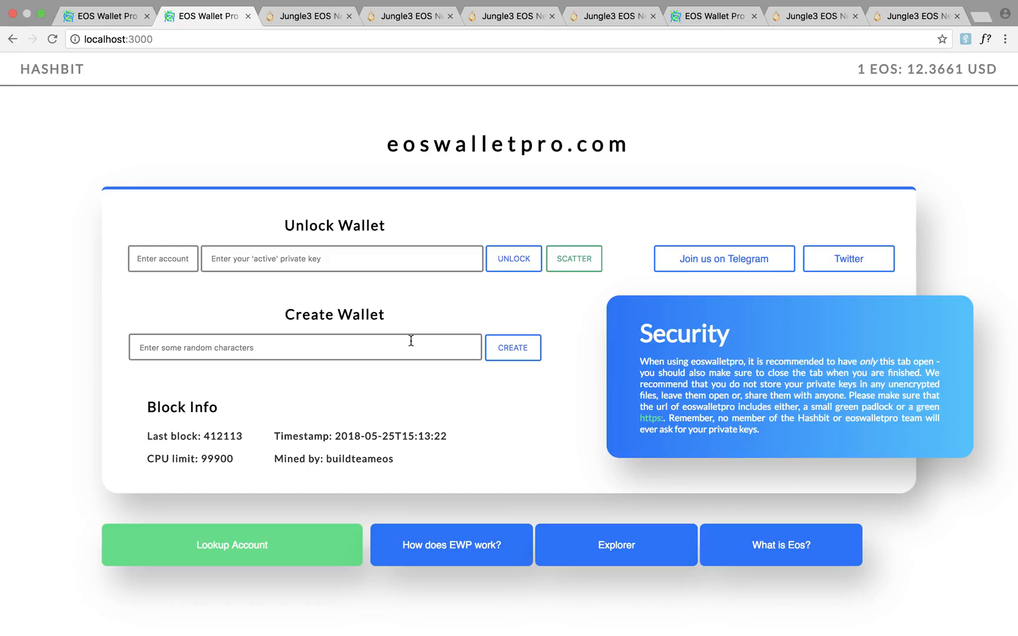
{"action": "mouse_move", "coordinate": [383, 295]}
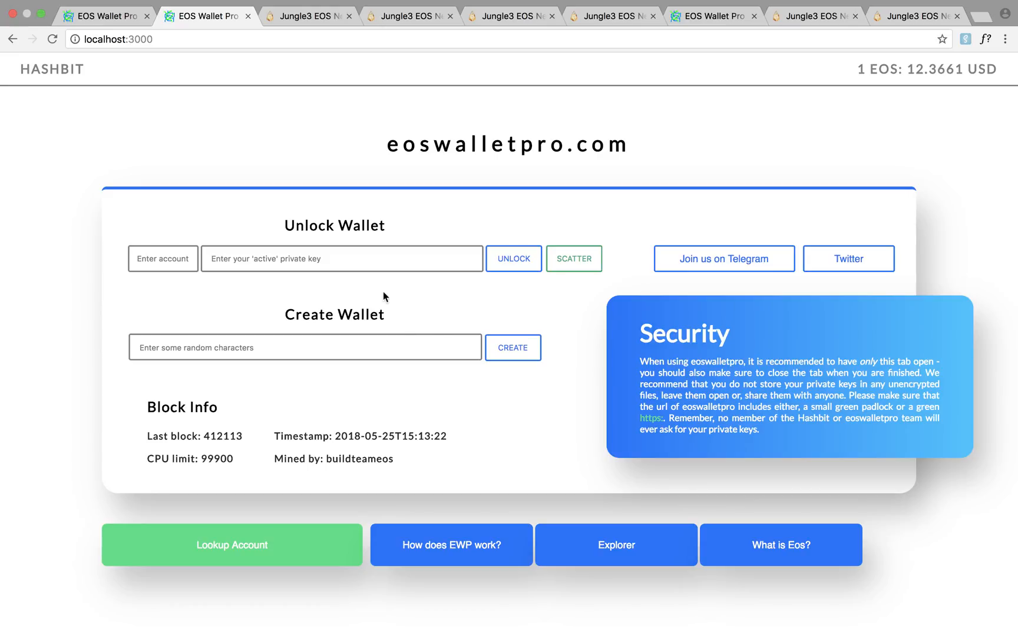